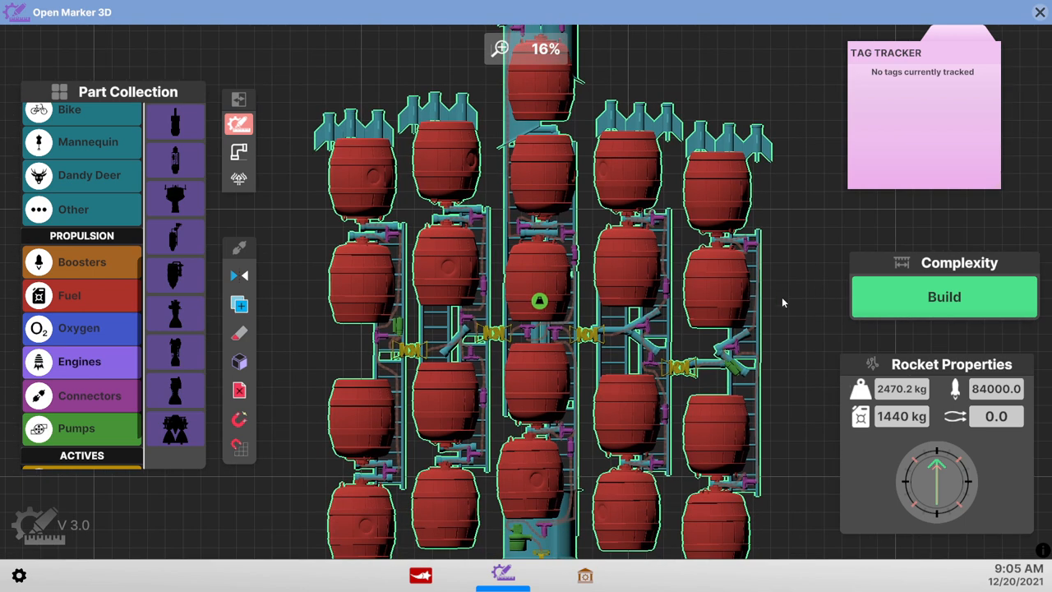
mouse_move(290, 380)
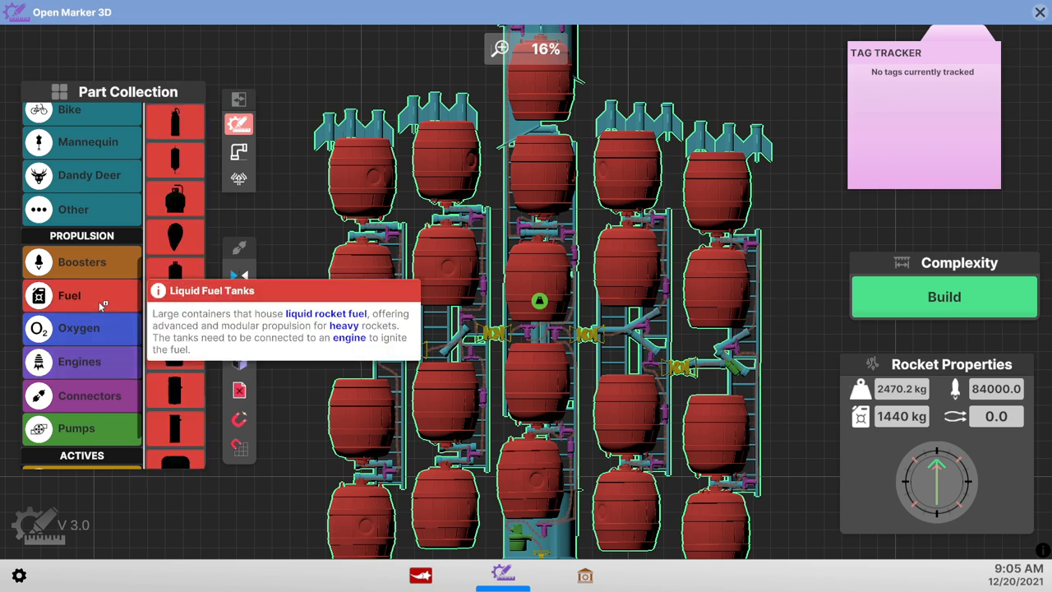
mouse_move(771, 308)
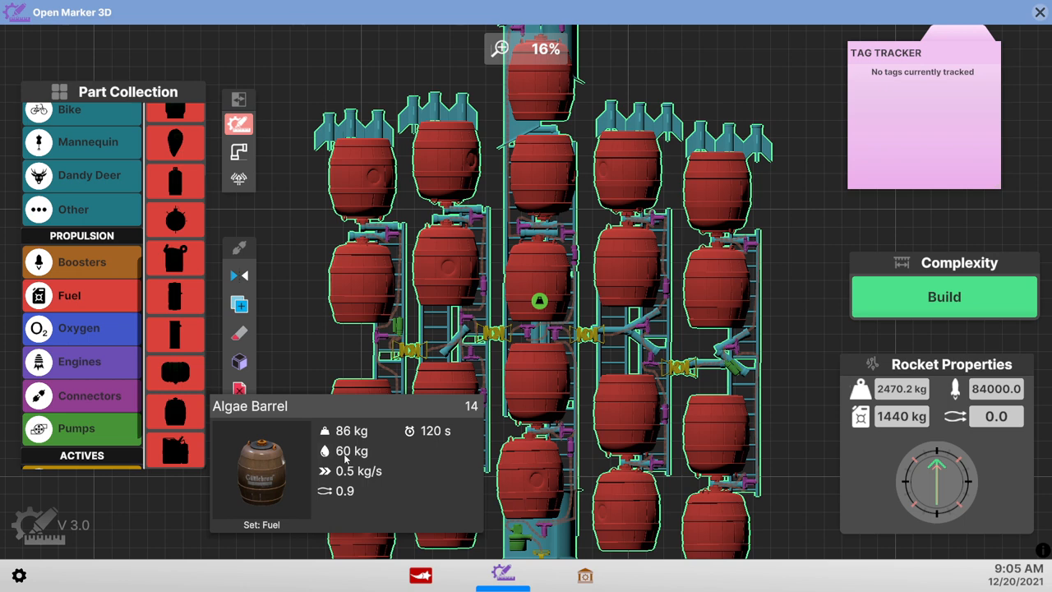
mouse_move(326, 450)
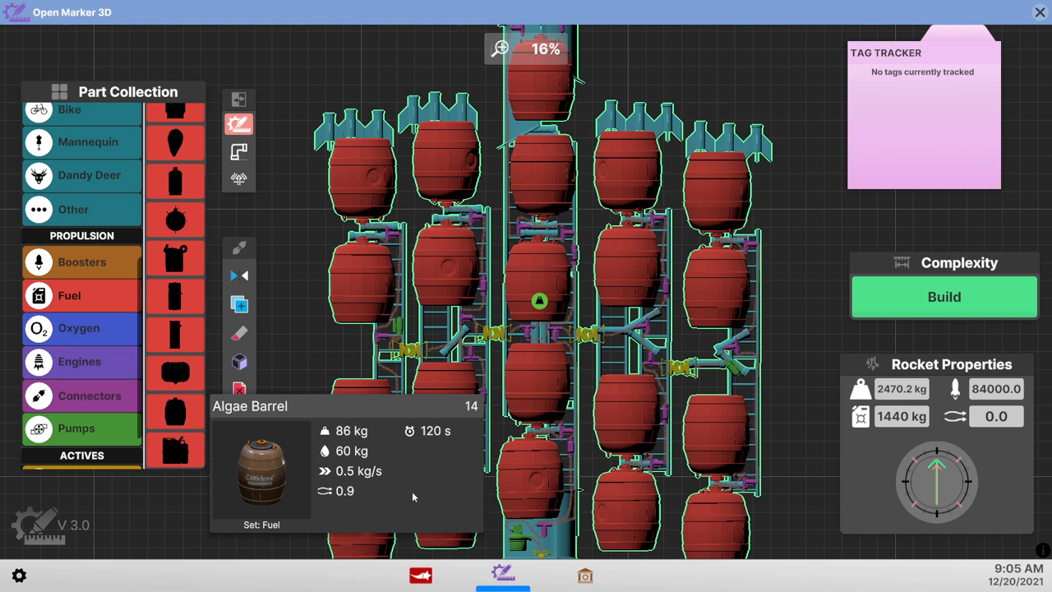
mouse_move(375, 442)
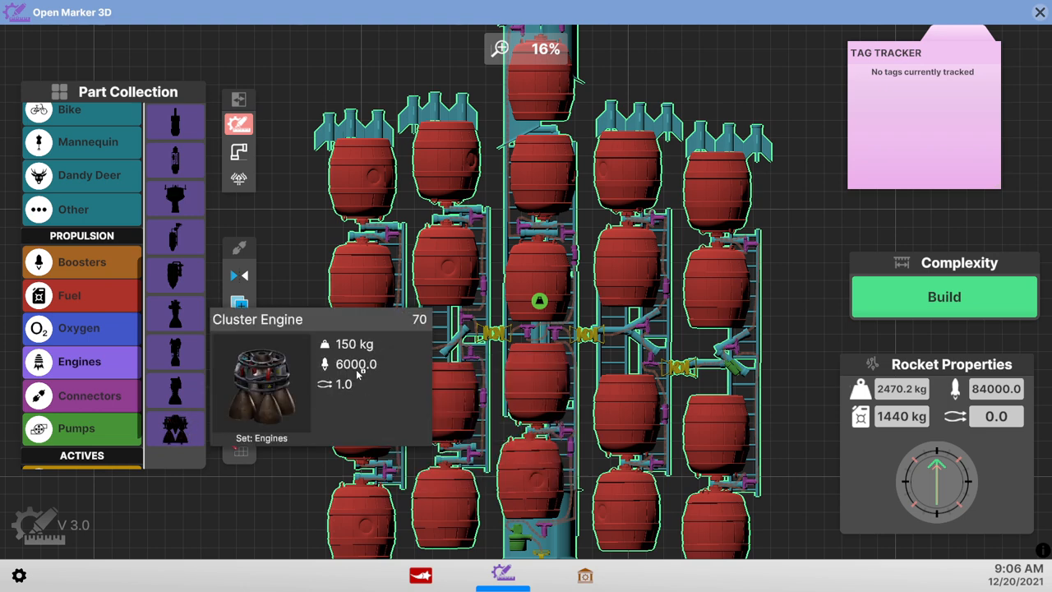
mouse_move(355, 371)
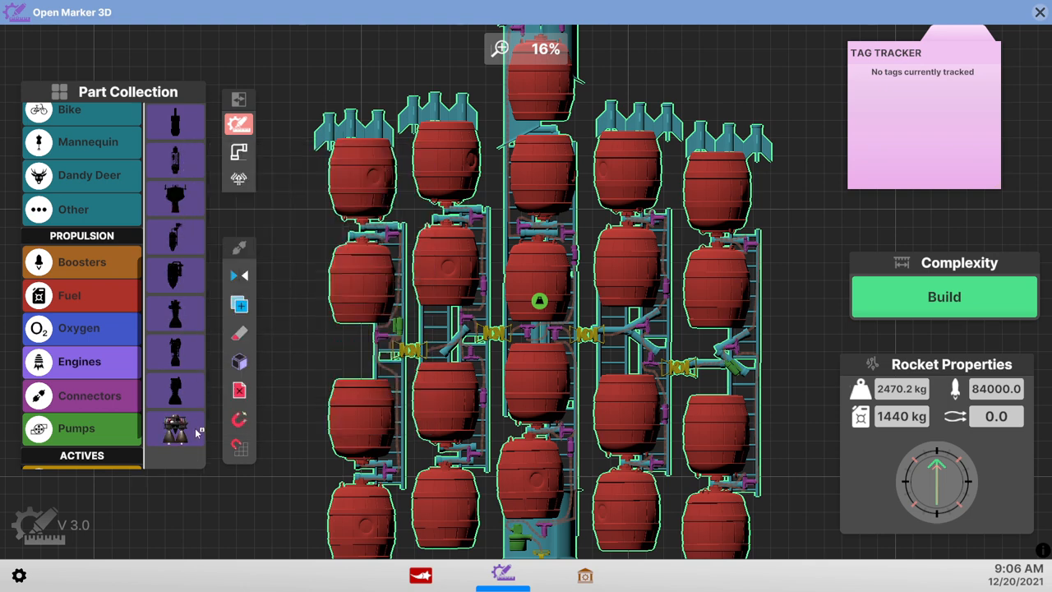
mouse_move(174, 431)
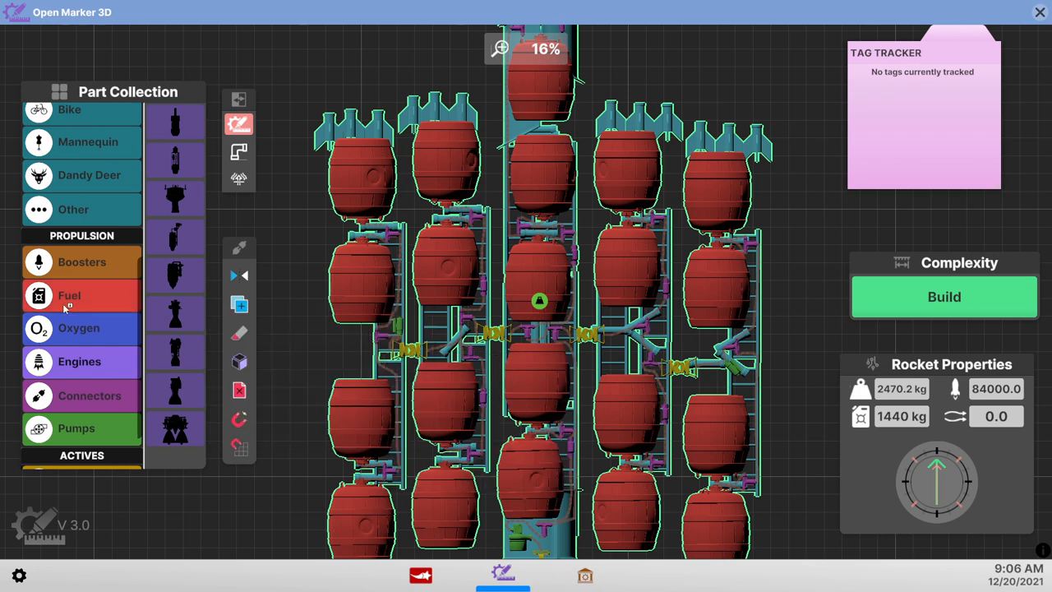
mouse_move(86, 319)
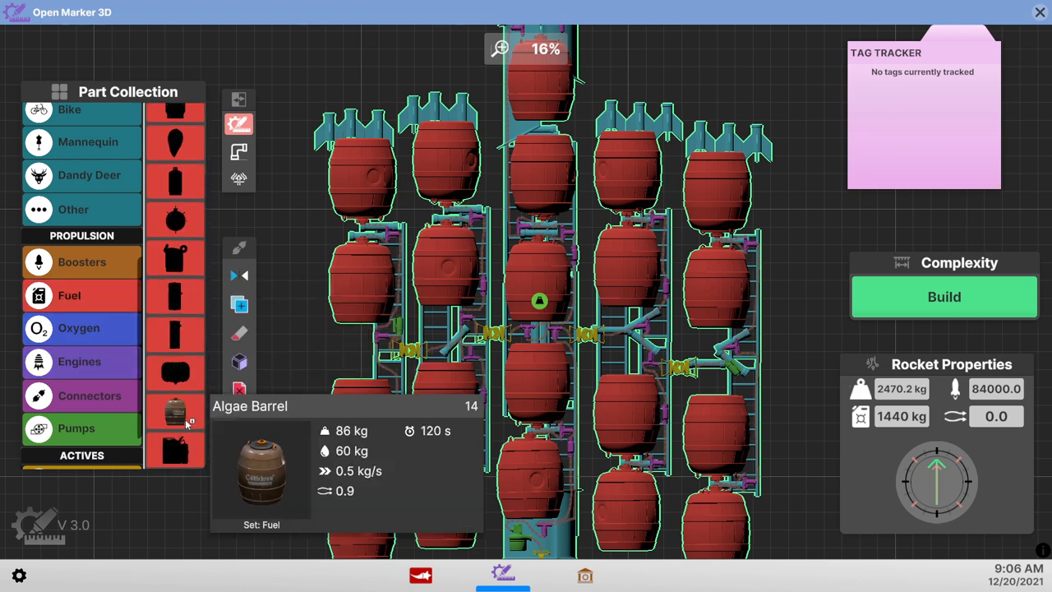
mouse_move(309, 442)
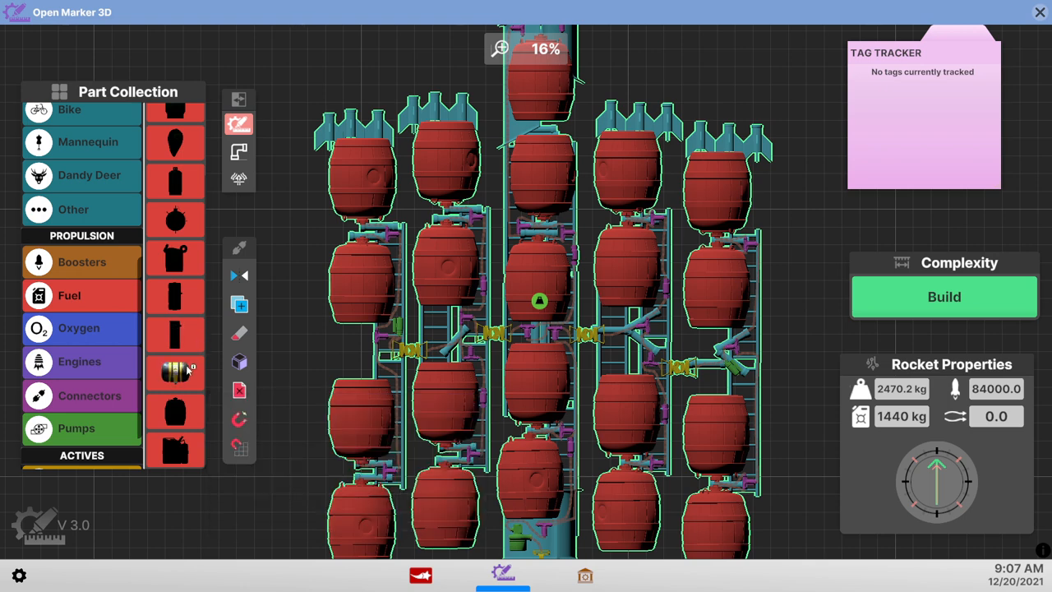
mouse_move(174, 372)
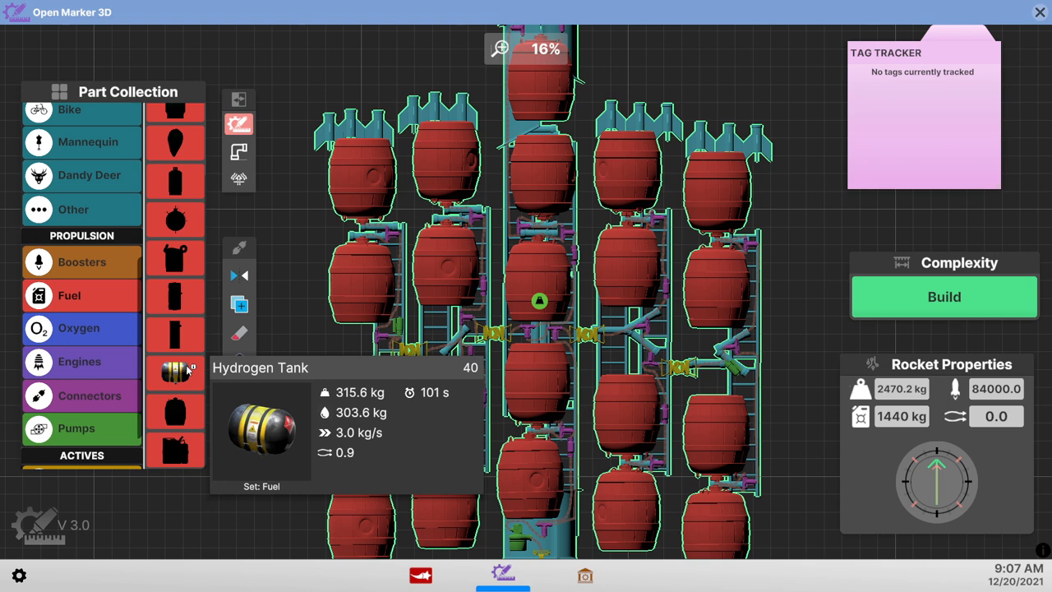
mouse_move(174, 411)
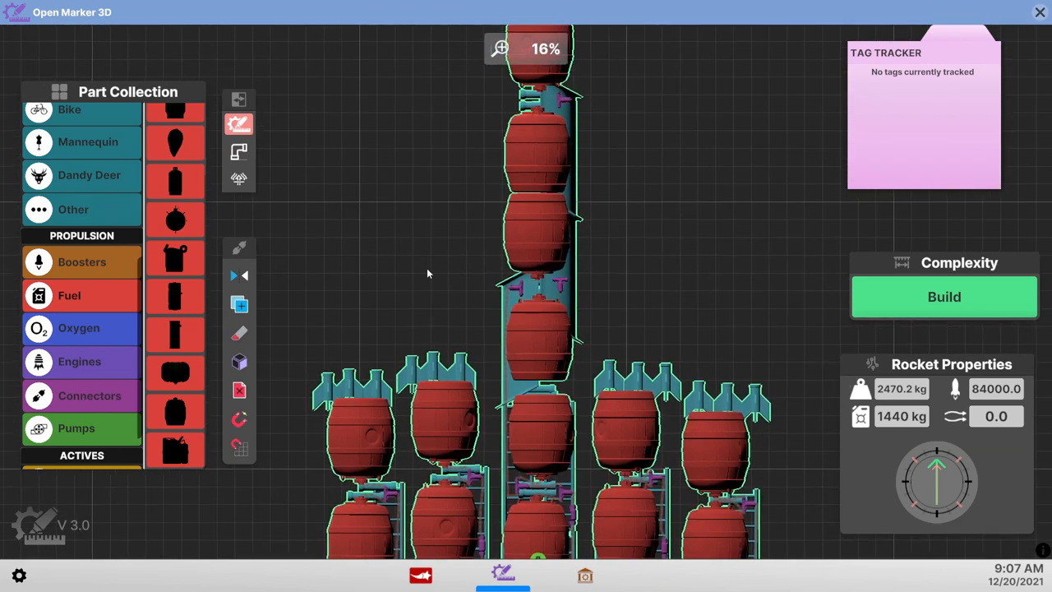
mouse_move(238, 276)
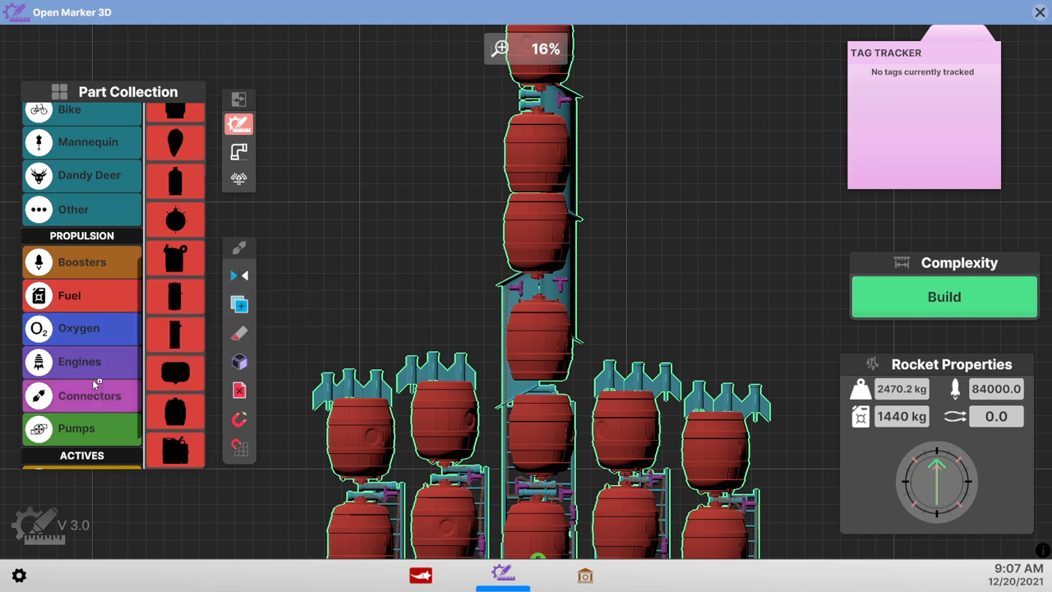
left_click(79, 361)
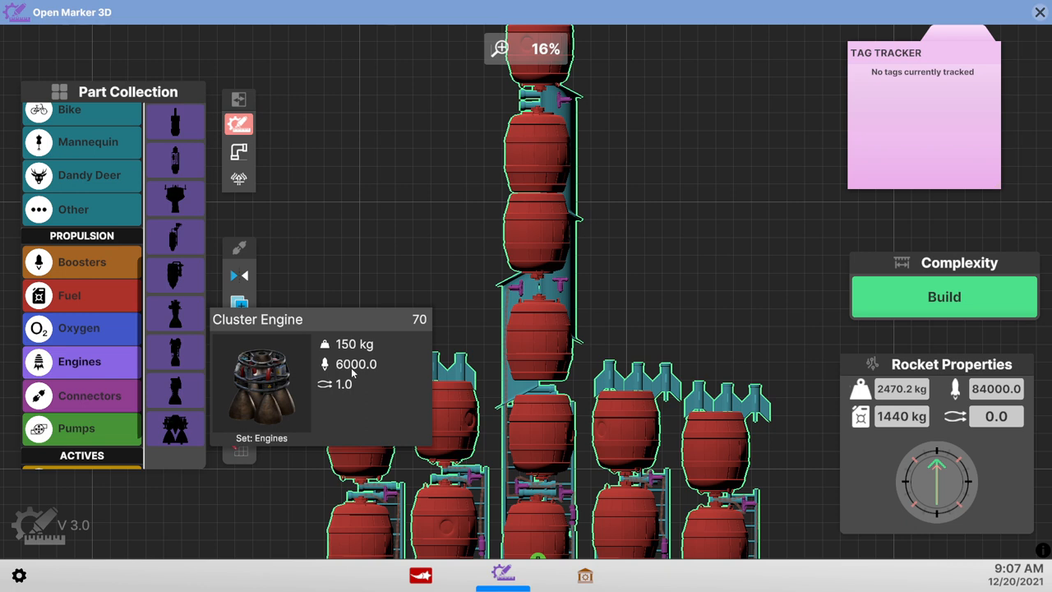
mouse_move(348, 378)
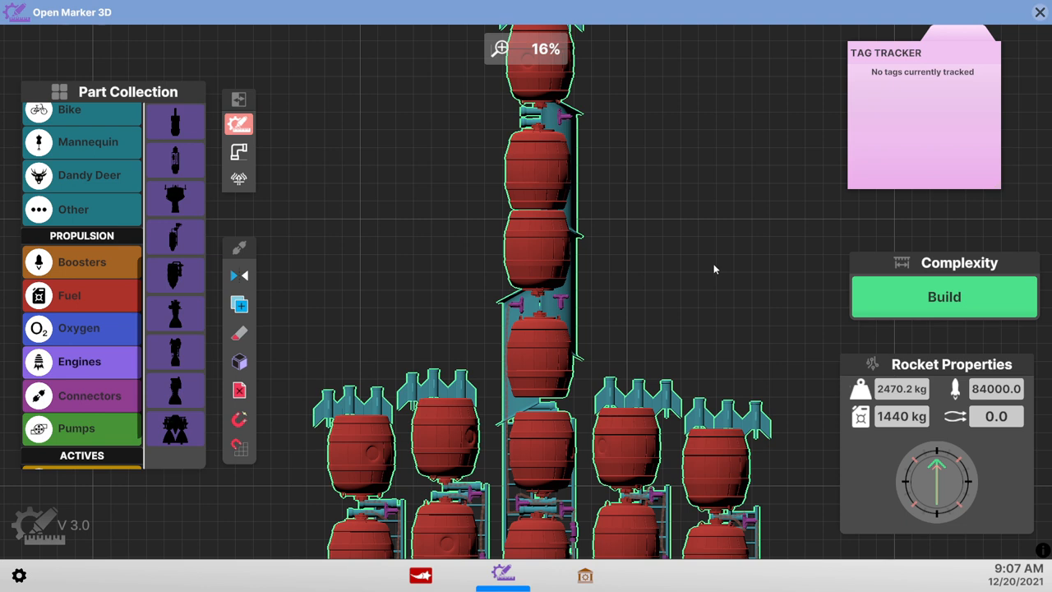
mouse_move(220, 349)
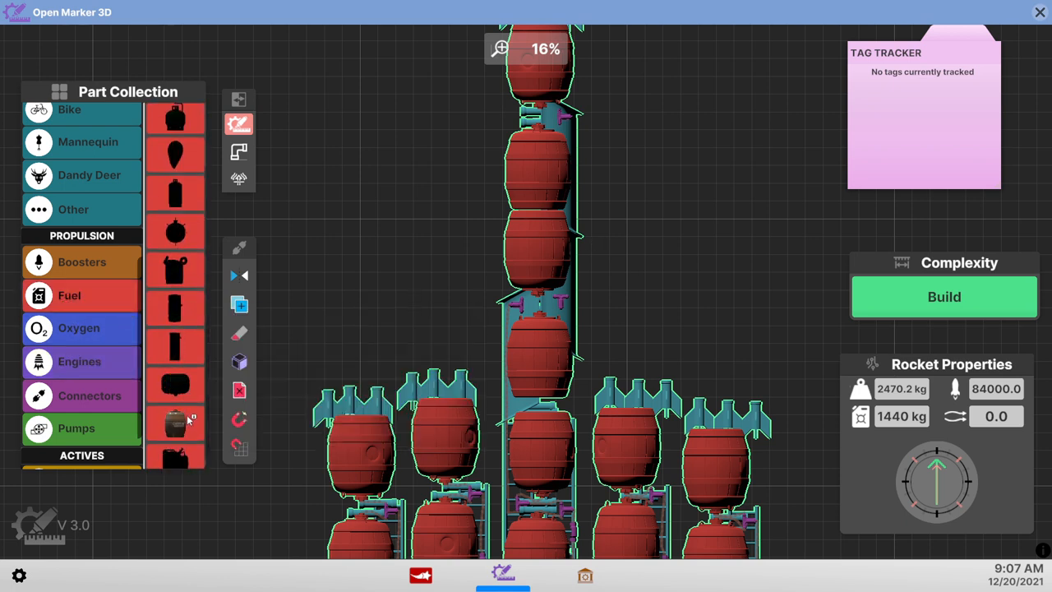
mouse_move(174, 381)
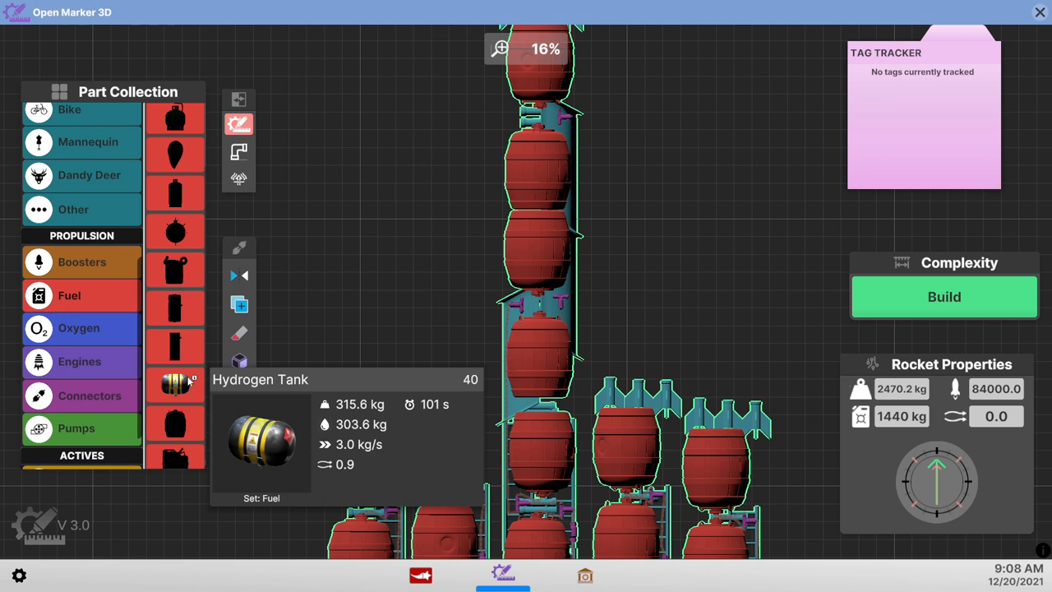
mouse_move(191, 385)
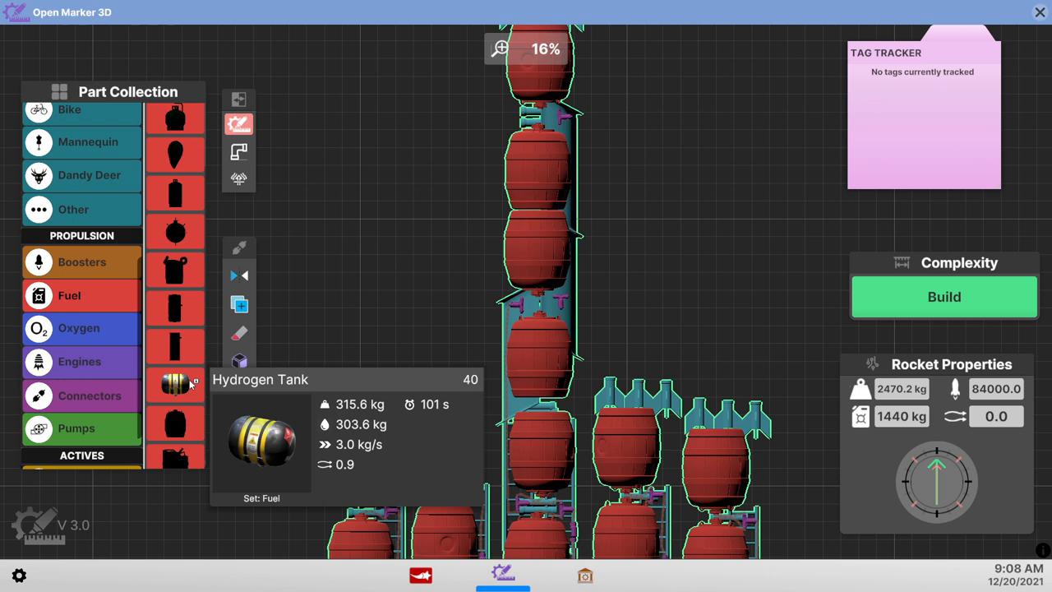
mouse_move(628, 271)
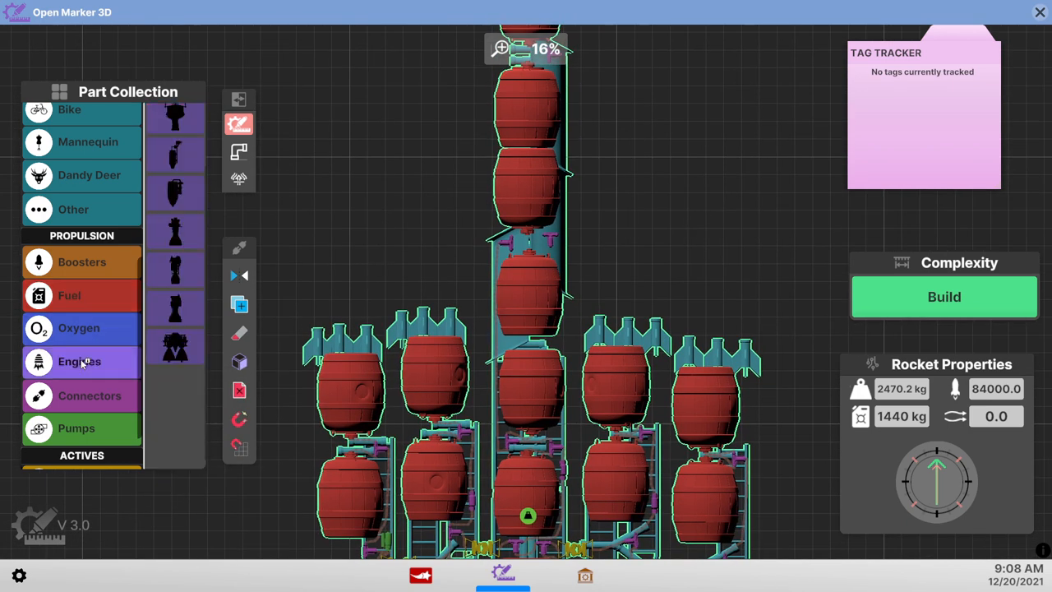
Switch the part collection to the Oxygen category listing the Industrial Oxygen Stack
left_click(79, 327)
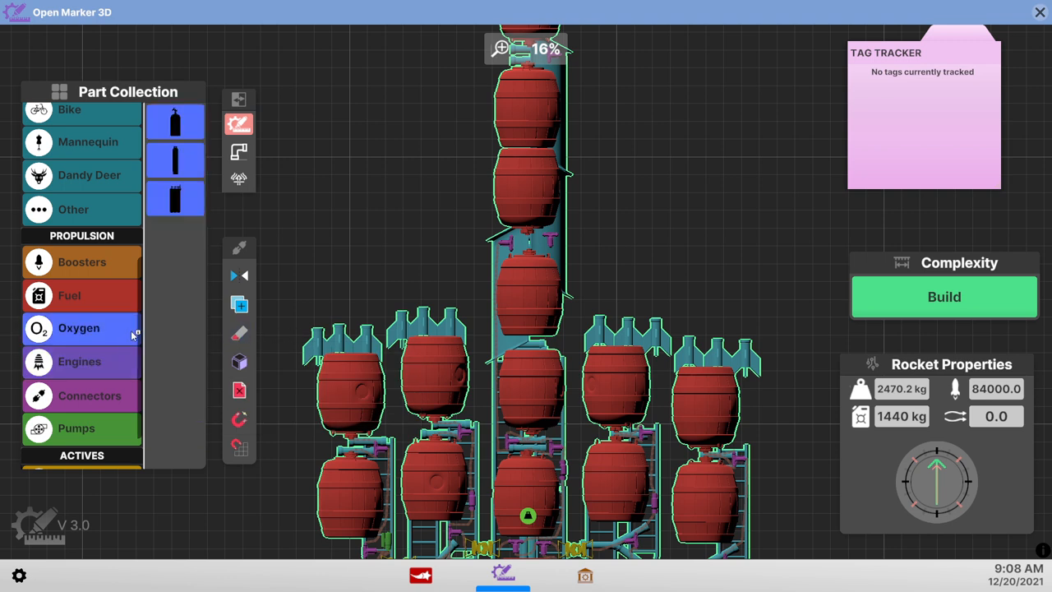
mouse_move(174, 197)
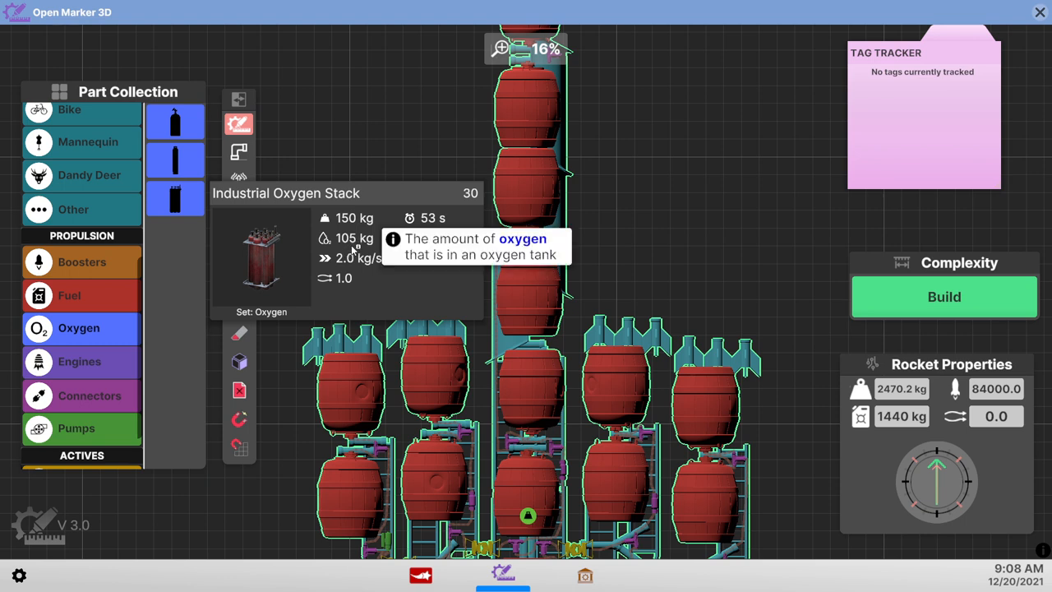
mouse_move(358, 222)
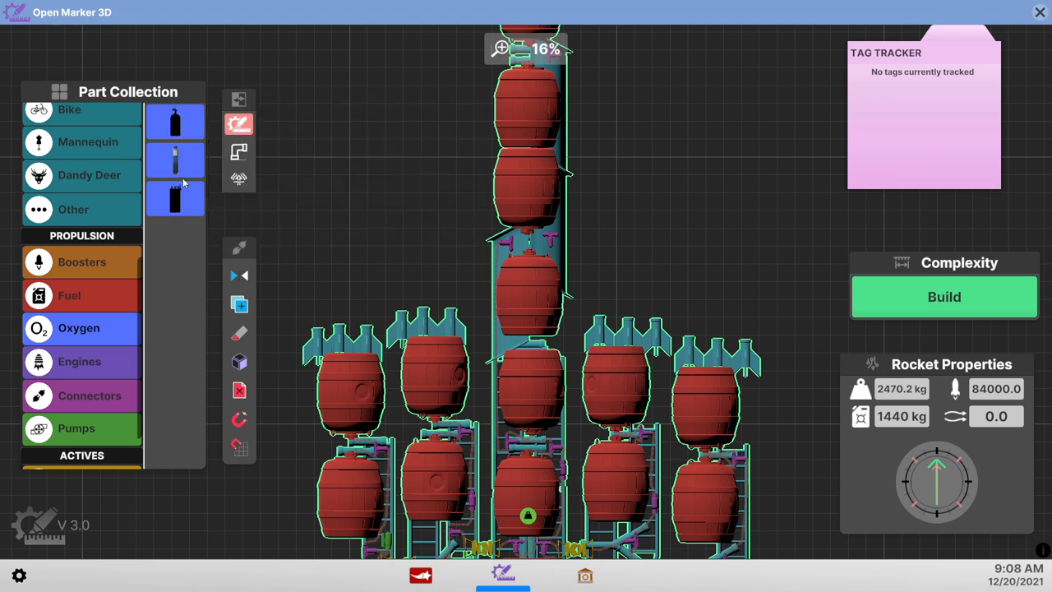
mouse_move(174, 199)
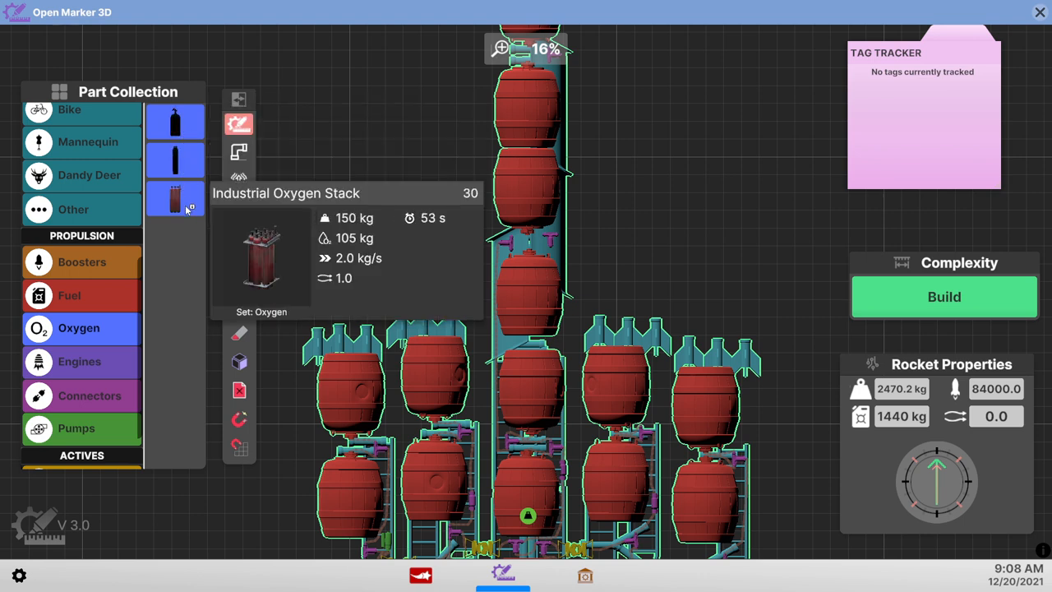
mouse_move(194, 198)
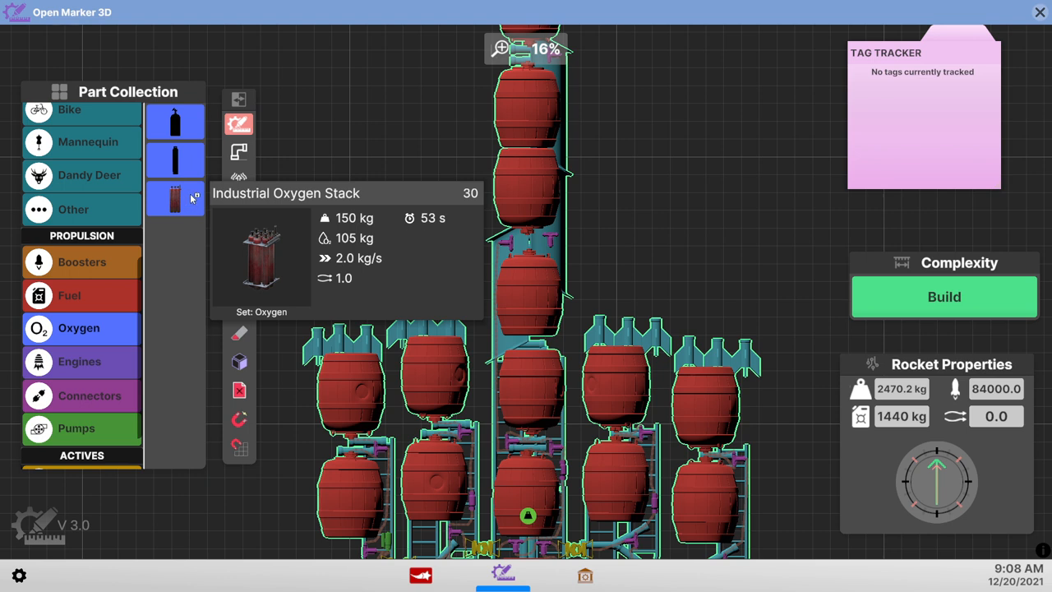
mouse_move(194, 200)
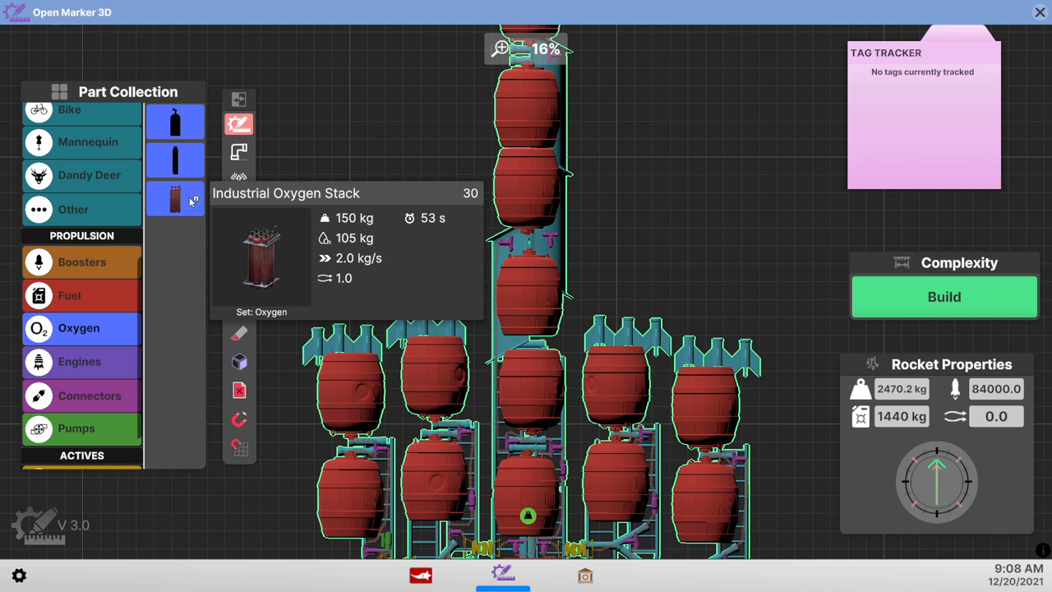
mouse_move(635, 211)
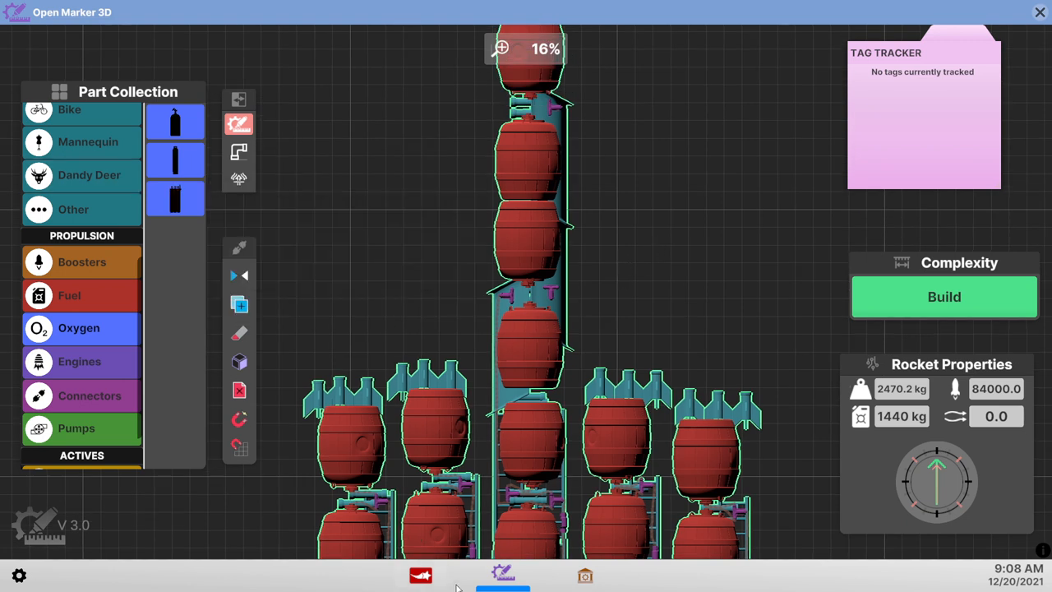
mouse_move(240, 332)
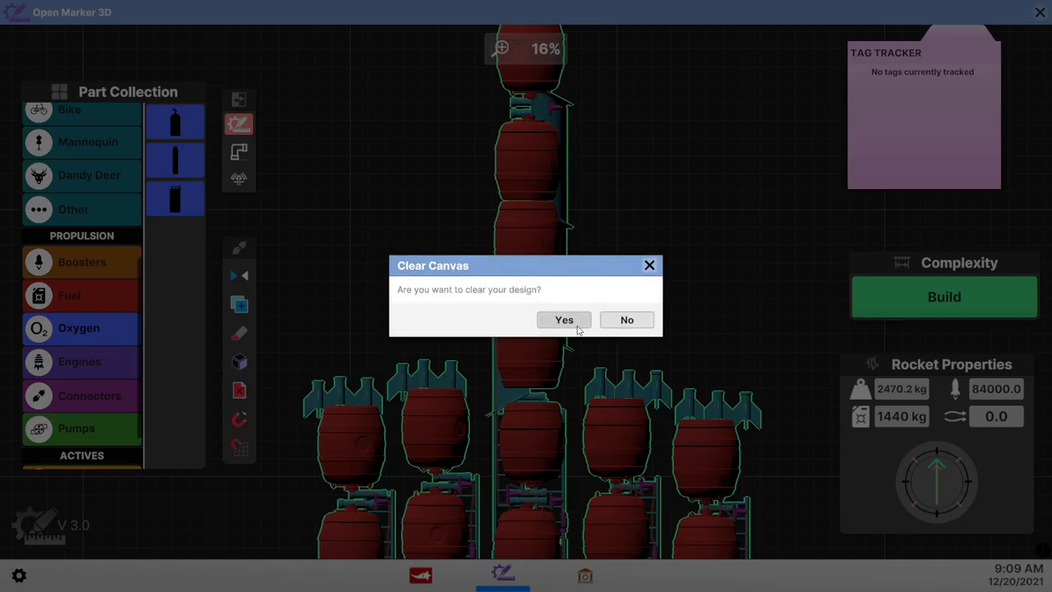
Clear the rocket design from the build canvas, leaving mass and thrust at zero
left_click(564, 319)
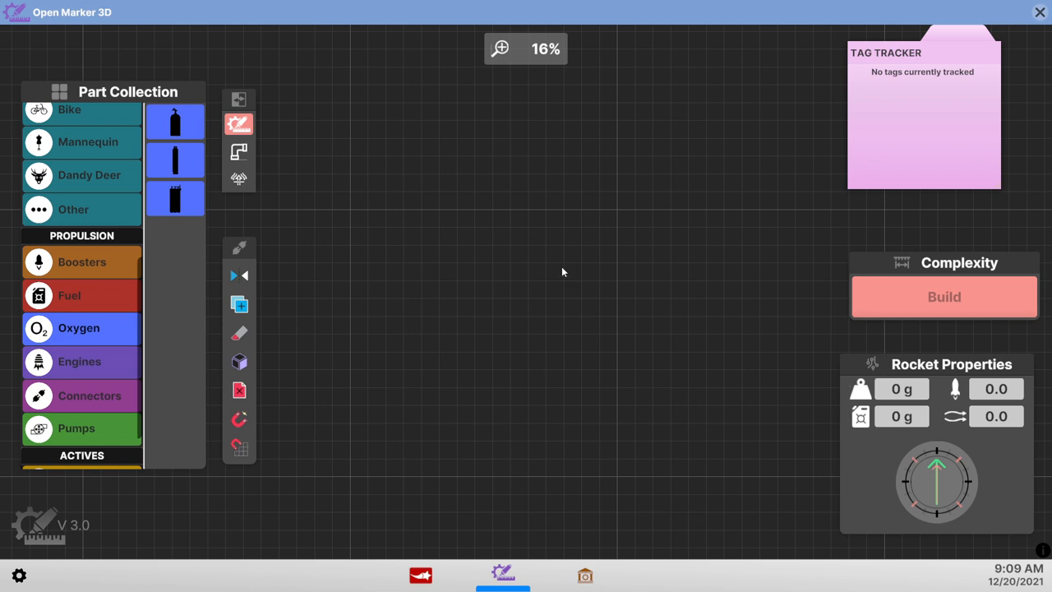
mouse_move(562, 277)
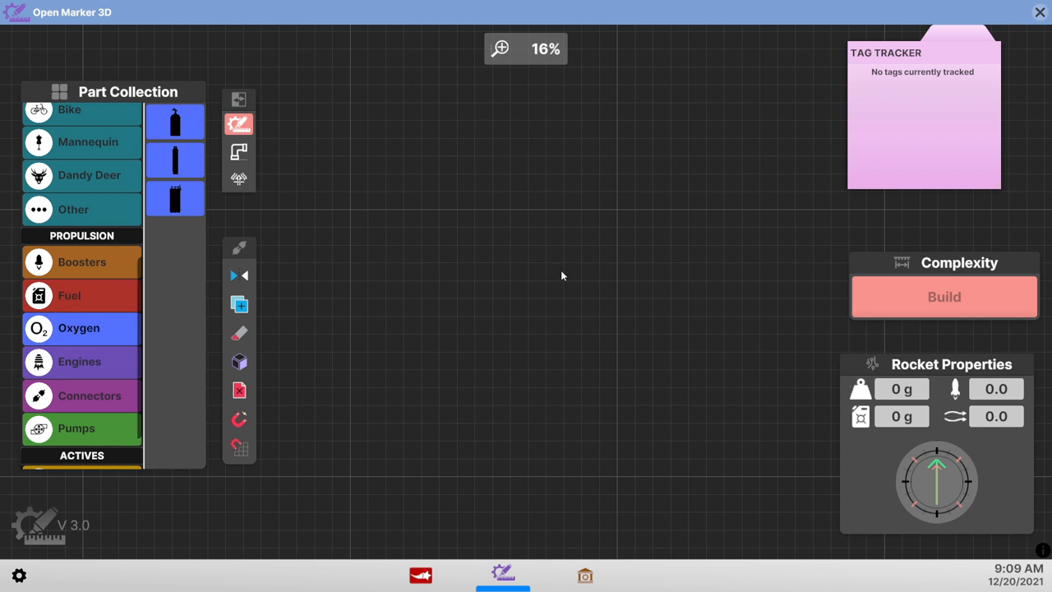
mouse_move(414, 272)
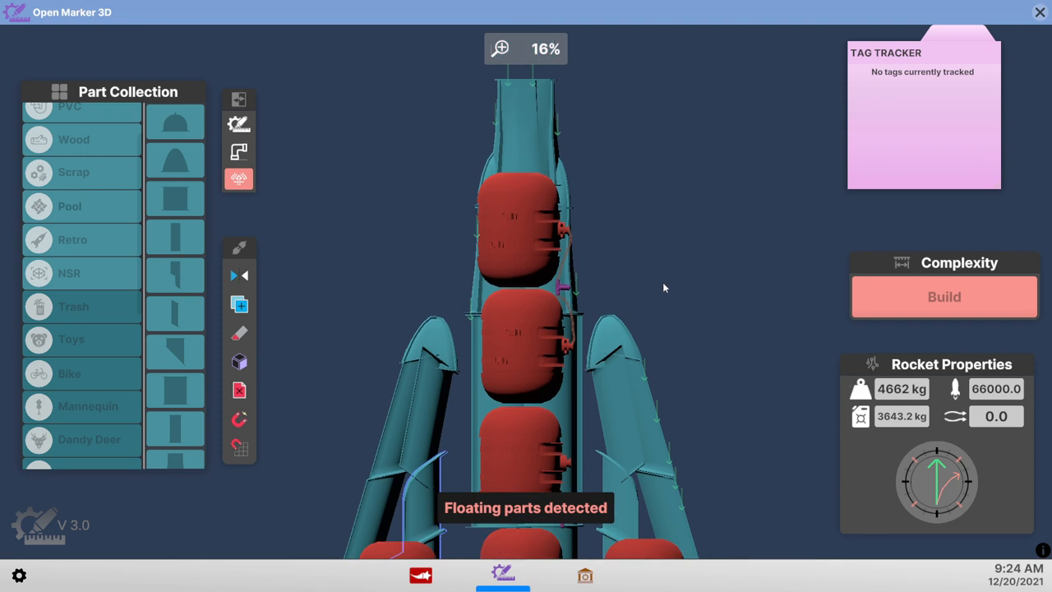
mouse_move(661, 286)
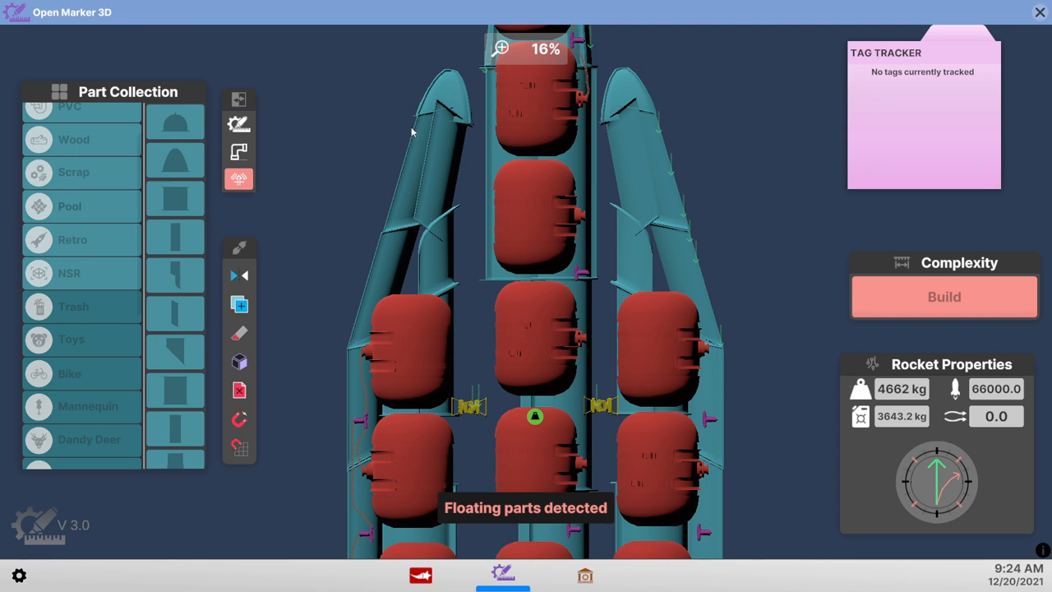
mouse_move(376, 255)
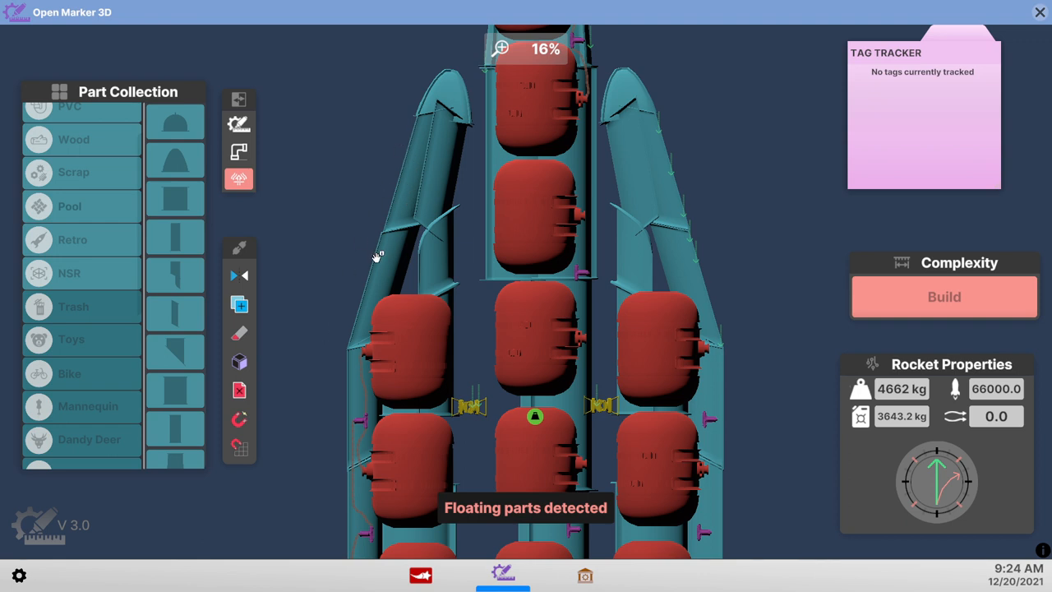
mouse_move(665, 198)
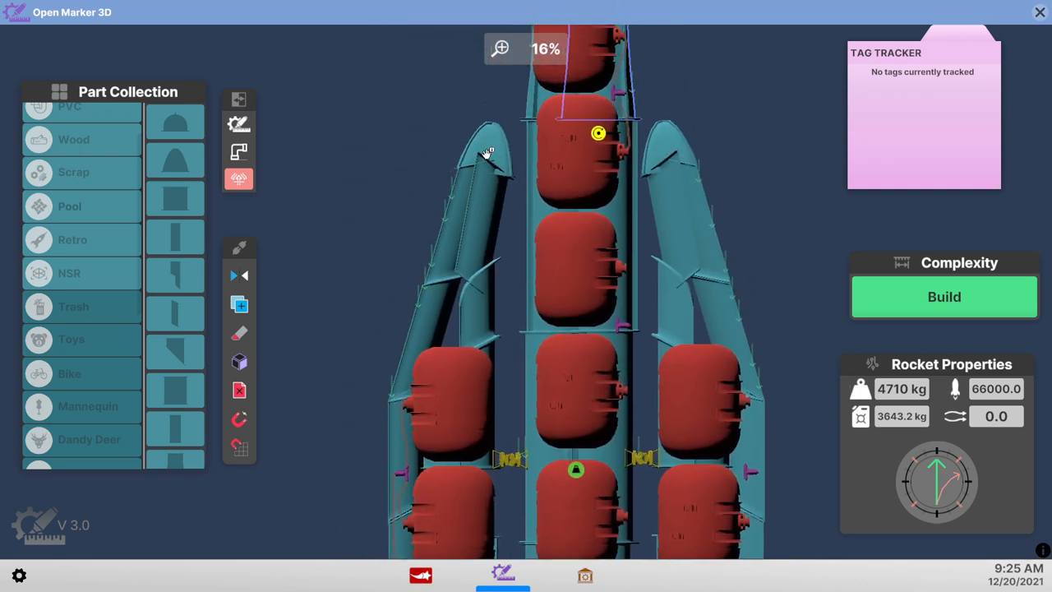
mouse_move(553, 438)
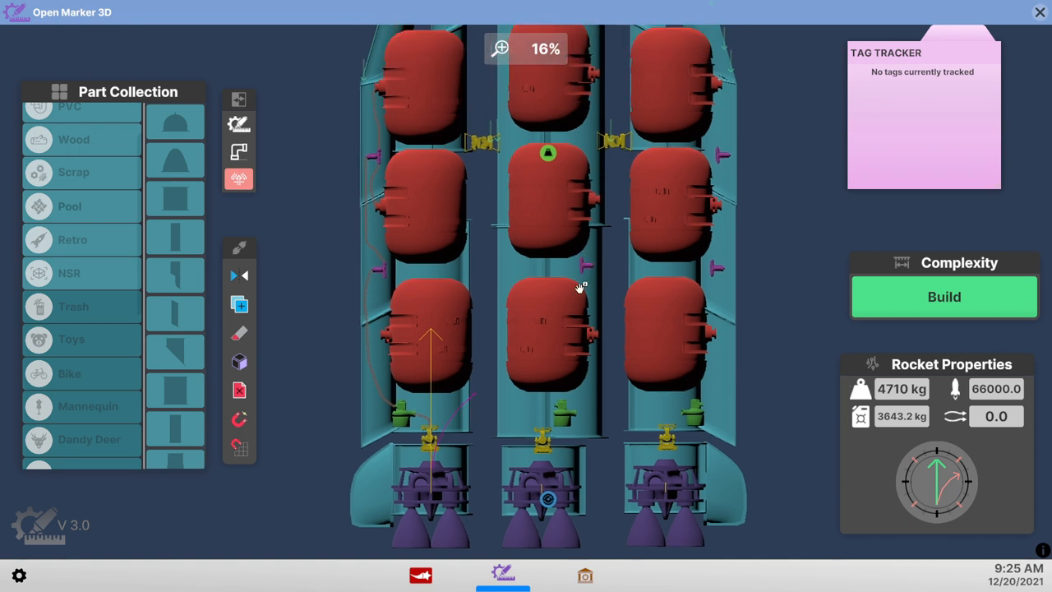
mouse_move(556, 524)
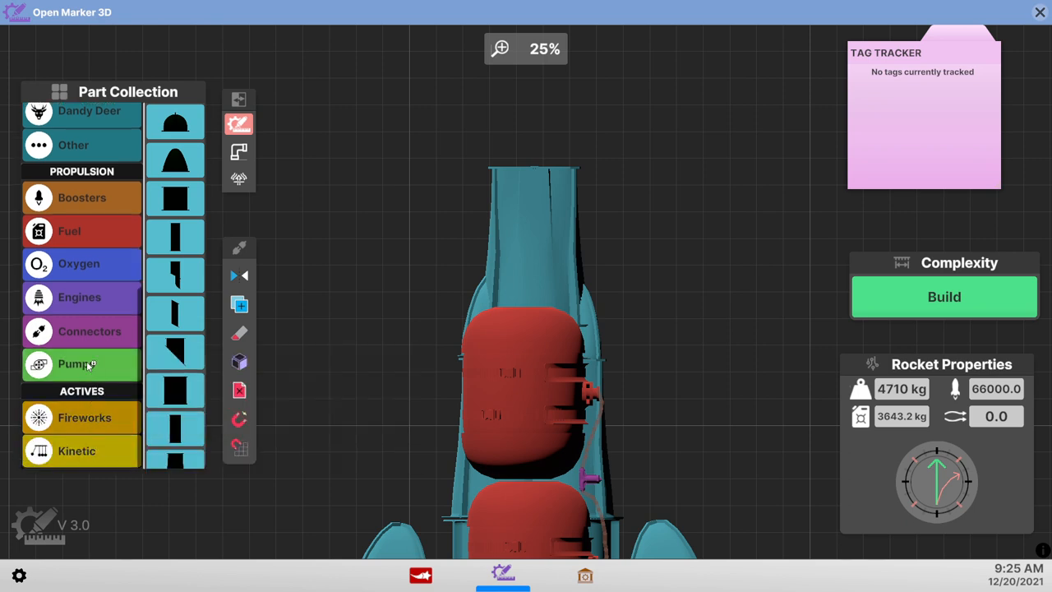
Browse the propulsion categories through Engines to the Fuel tank parts list
left_click(76, 363)
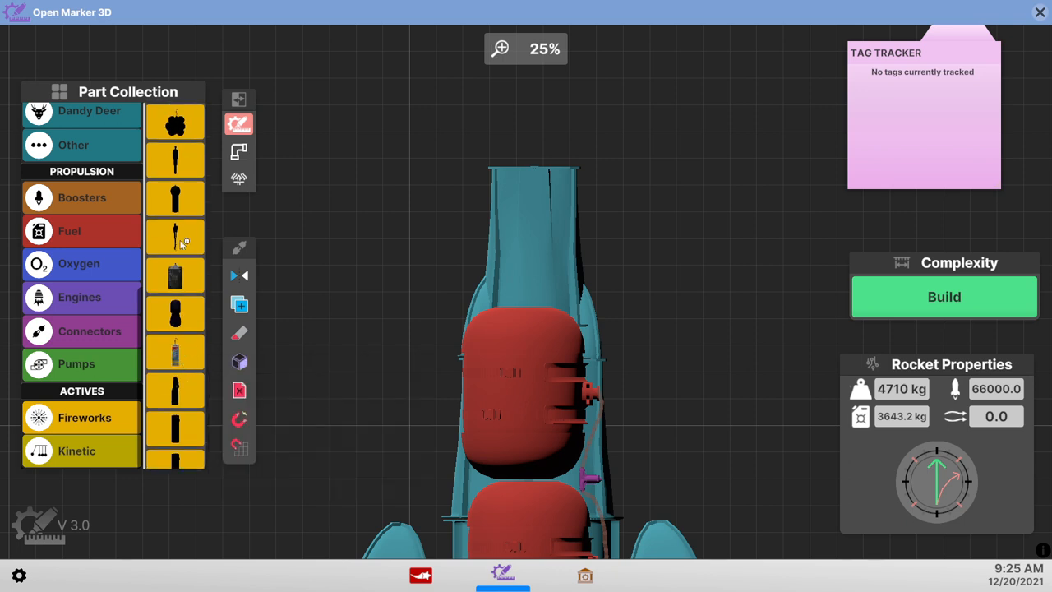
mouse_move(174, 411)
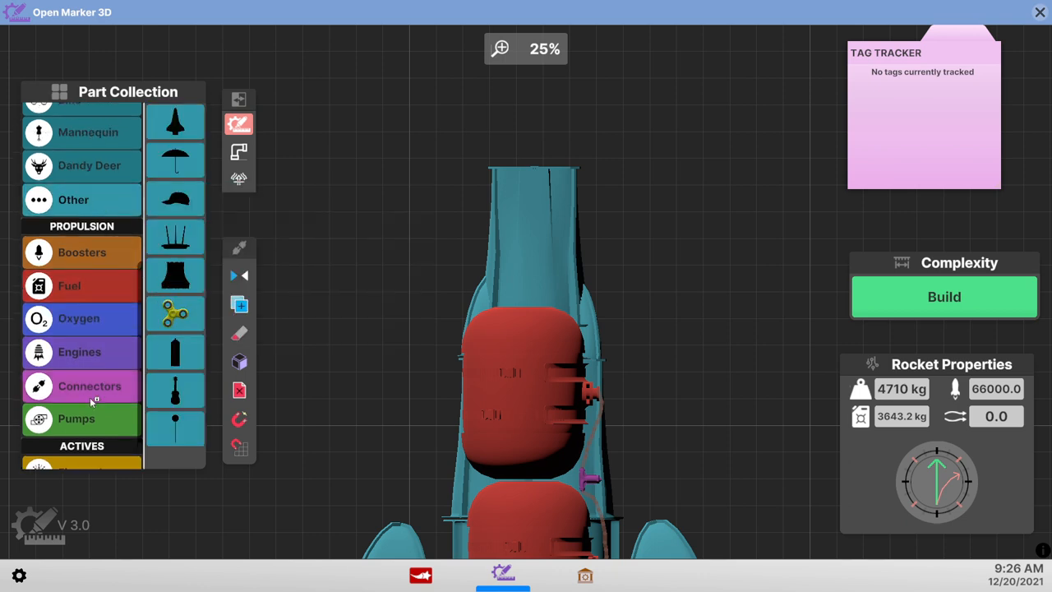
left_click(79, 352)
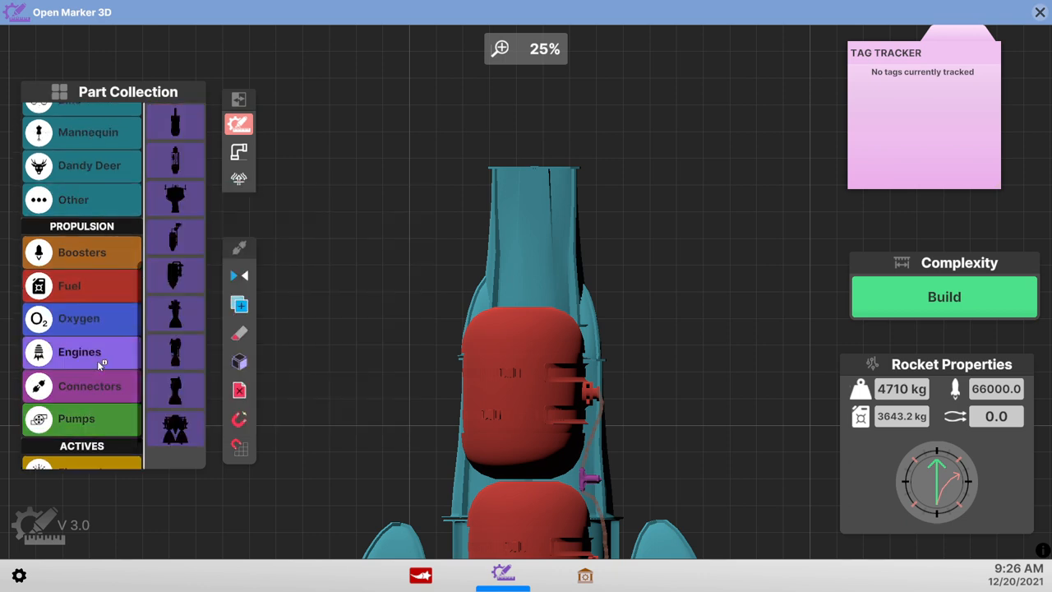
left_click(82, 253)
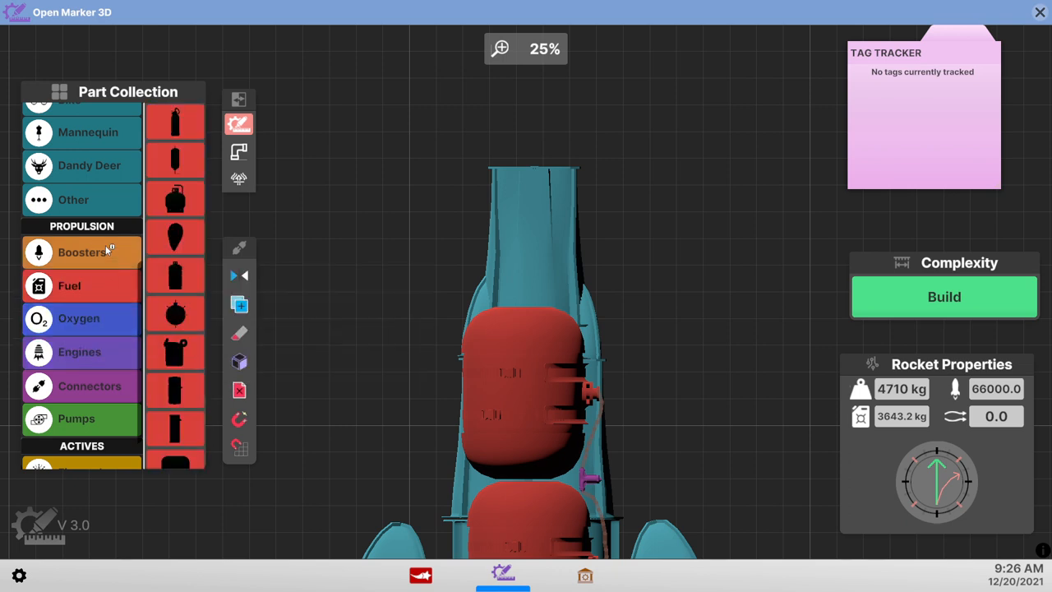
scroll("down", 3)
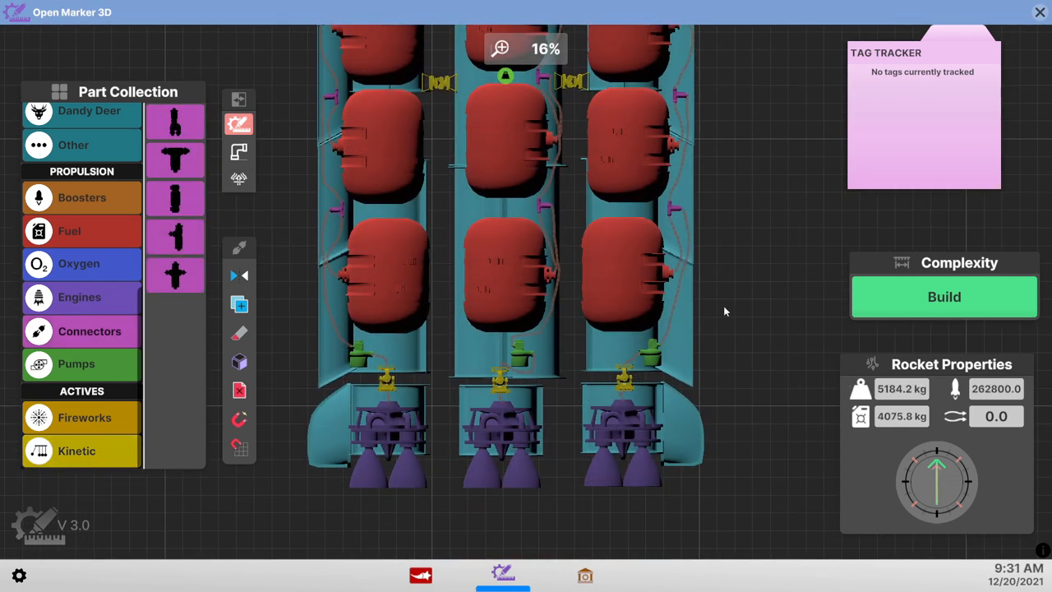
mouse_move(687, 138)
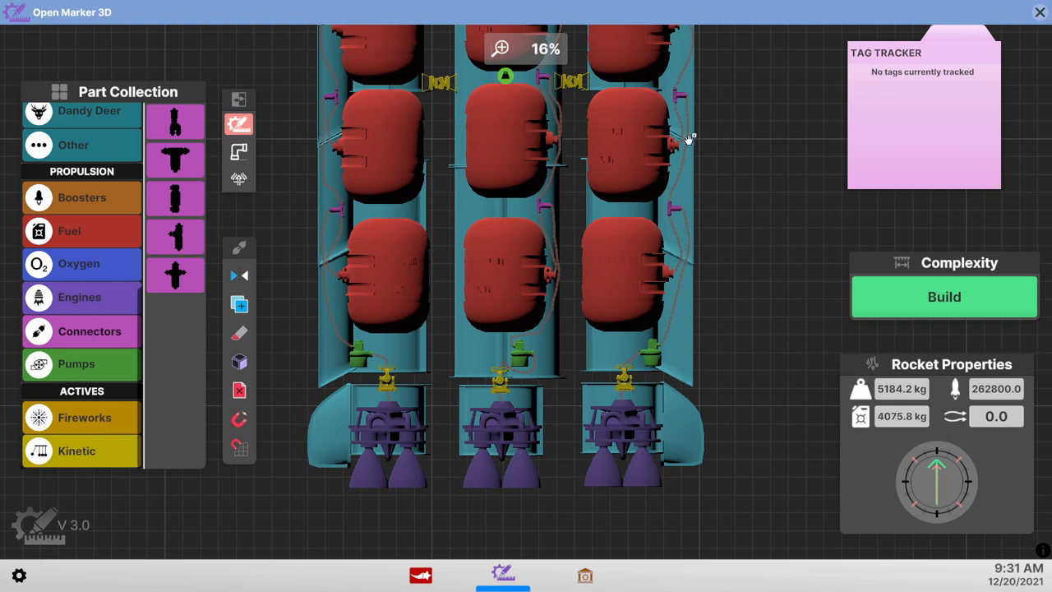
mouse_move(626, 356)
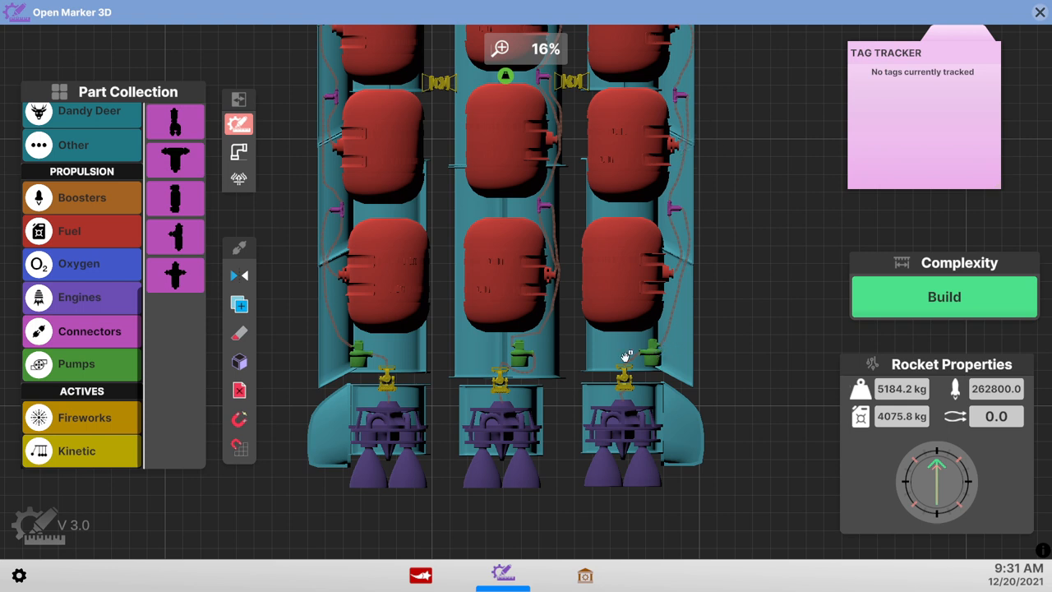
mouse_move(656, 182)
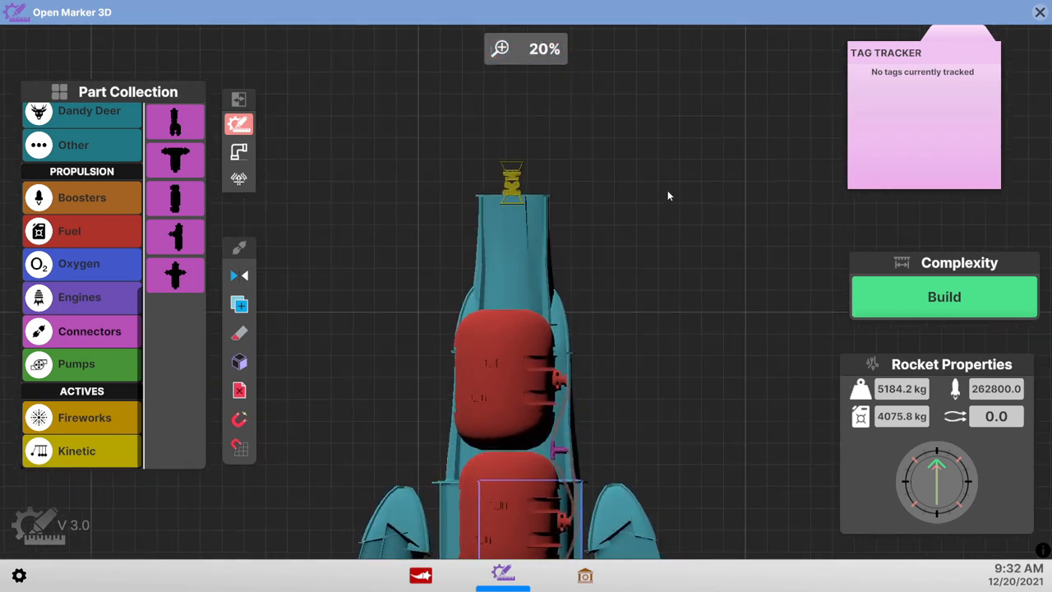
Scroll the part list while fitting pumps and connectors under the three-core tanks
scroll("down", 3)
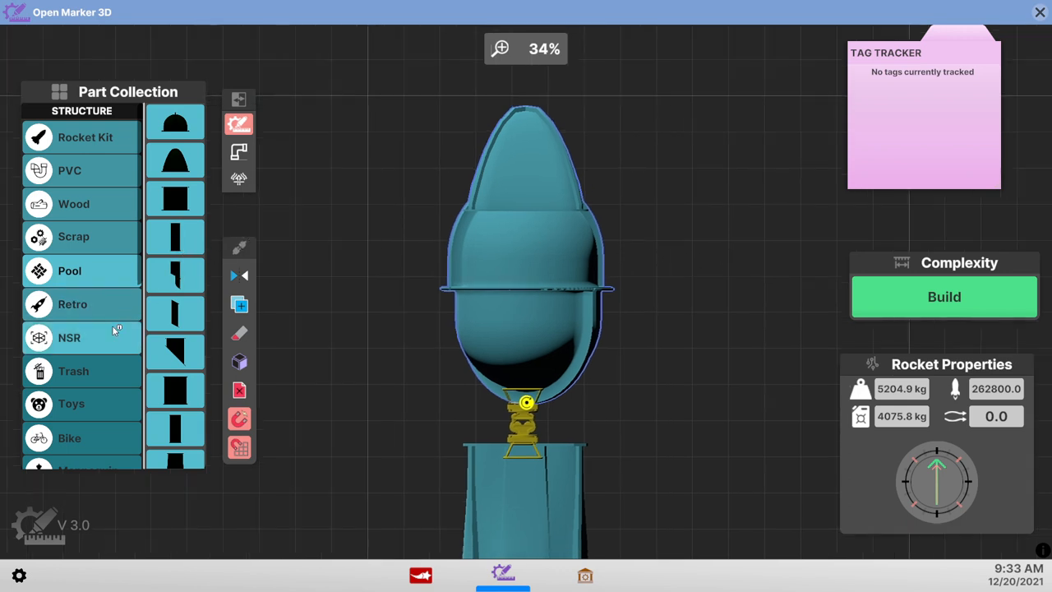
Scroll the Structure parts to reach the nose cone for the top connector
scroll("down", 3)
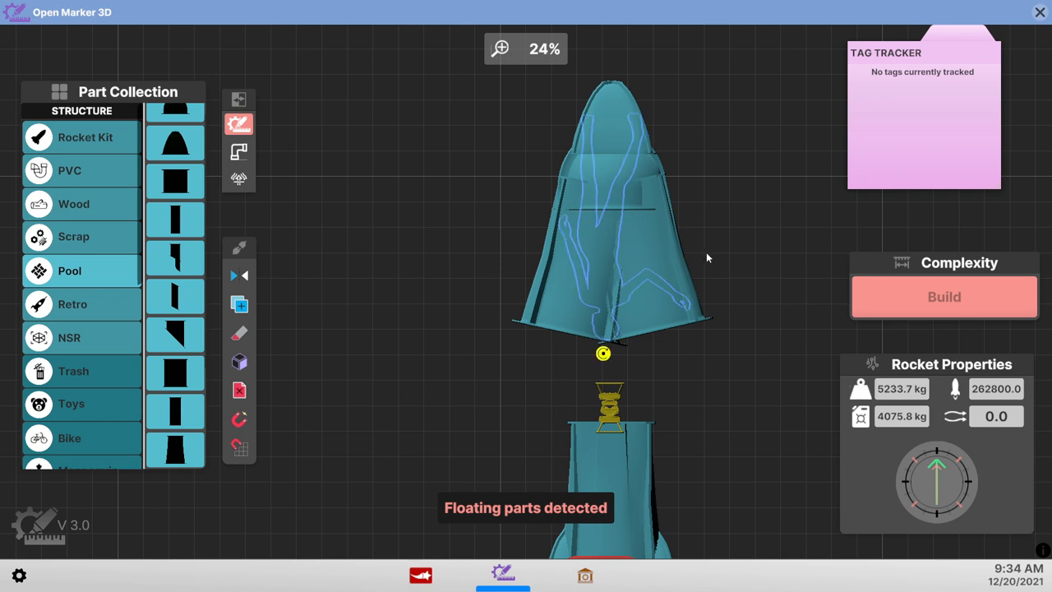
mouse_move(720, 246)
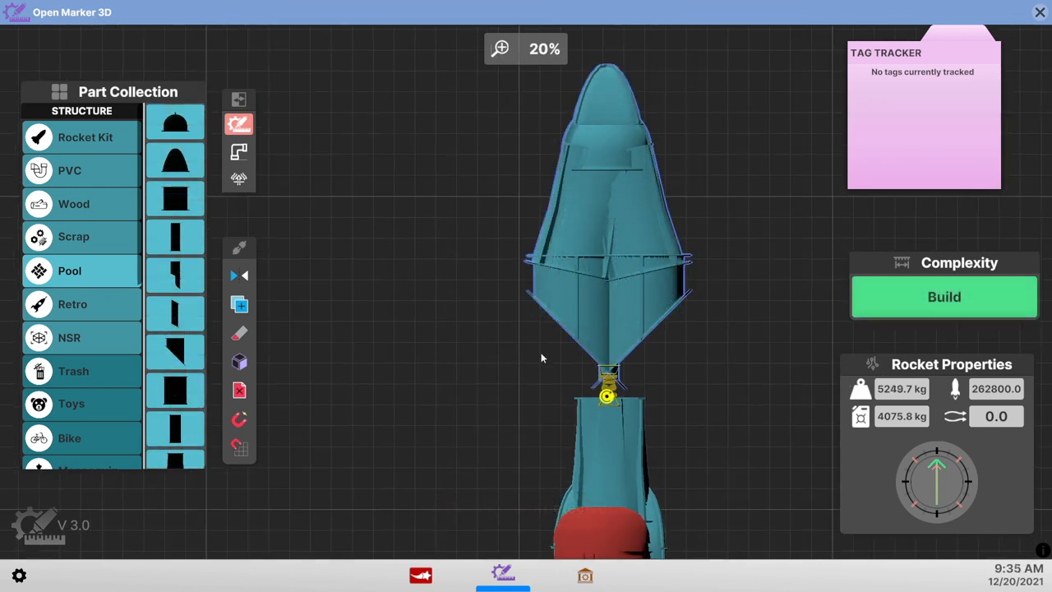
mouse_move(536, 355)
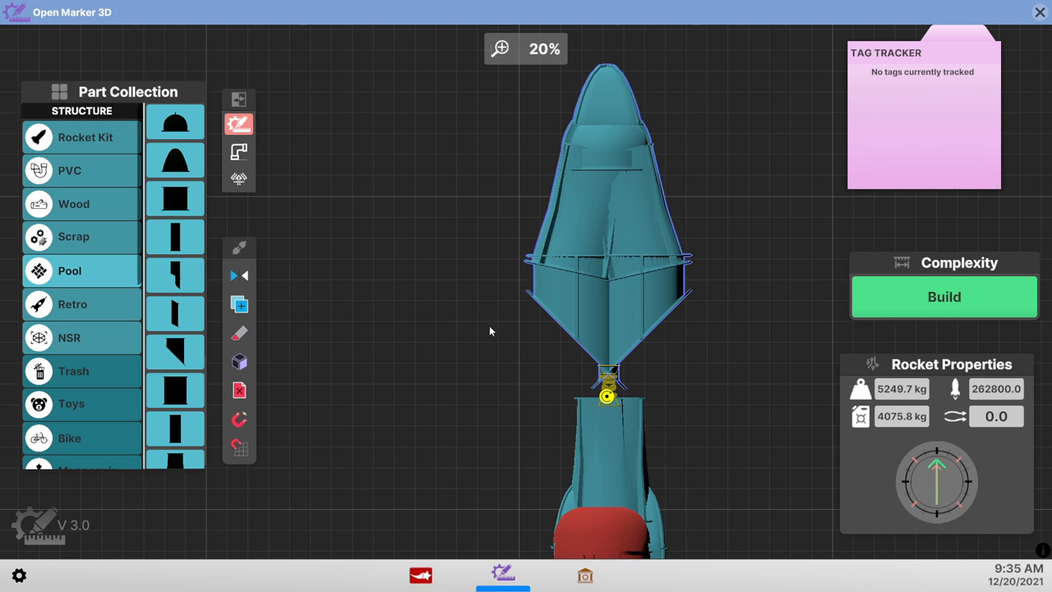
mouse_move(352, 344)
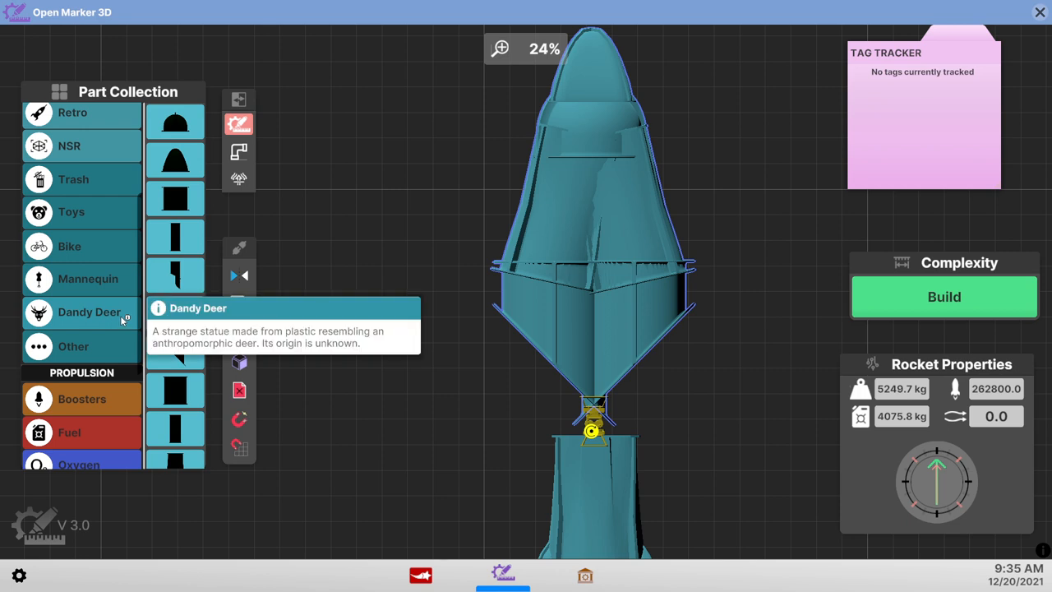
Place an engine from Propulsion > Engines beside the upper-stage nose capsule and adjust it
scroll("down", 3)
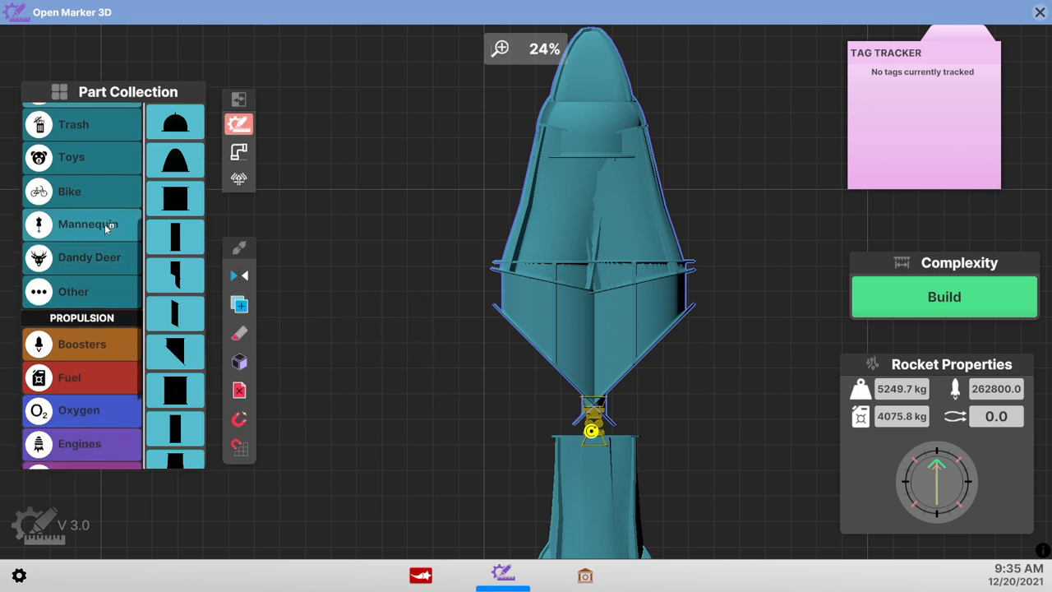
mouse_move(579, 83)
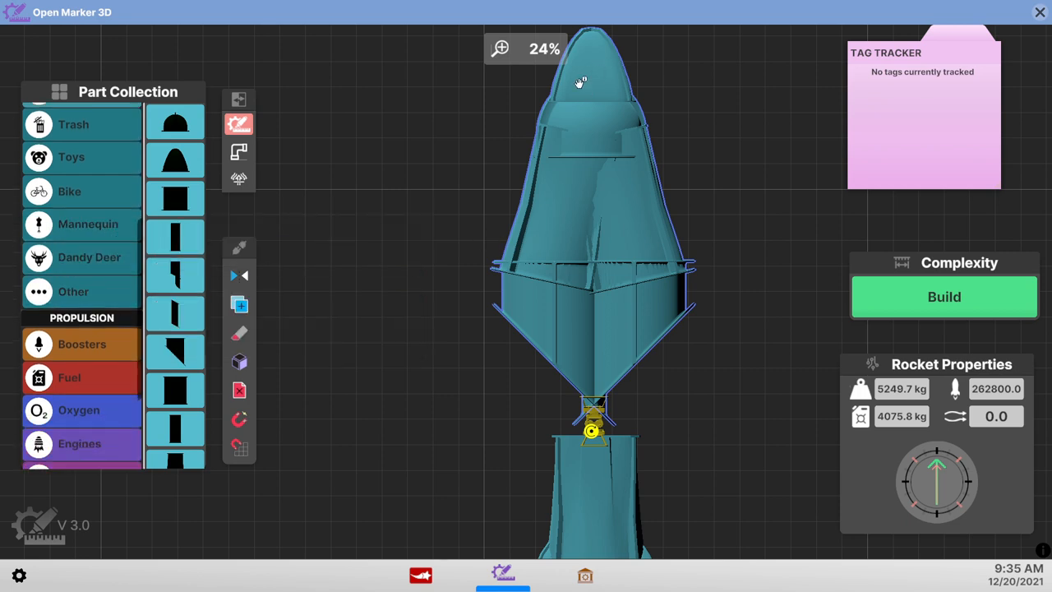
mouse_move(319, 329)
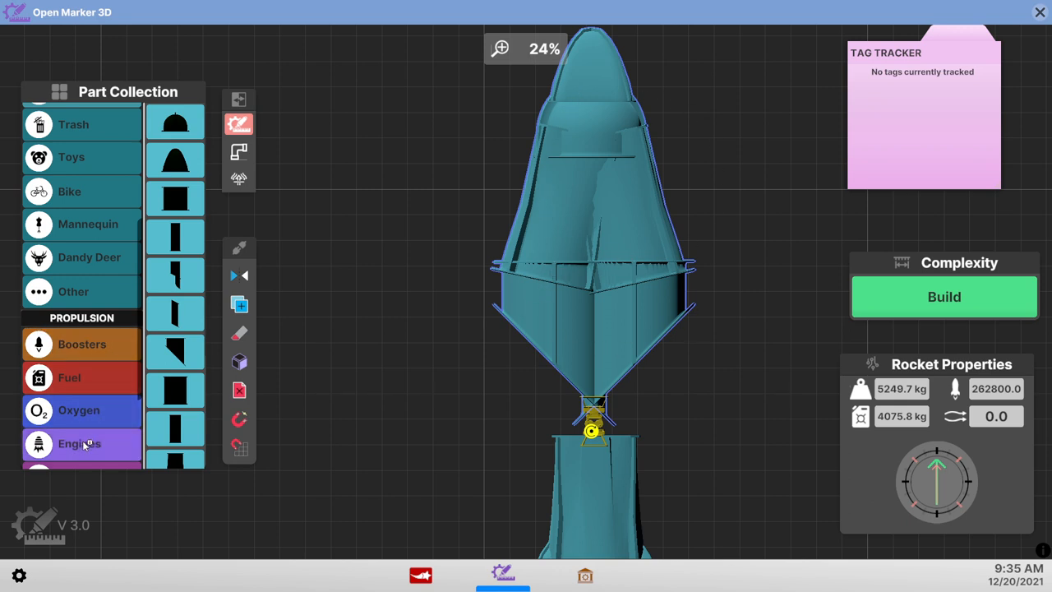
left_click(79, 444)
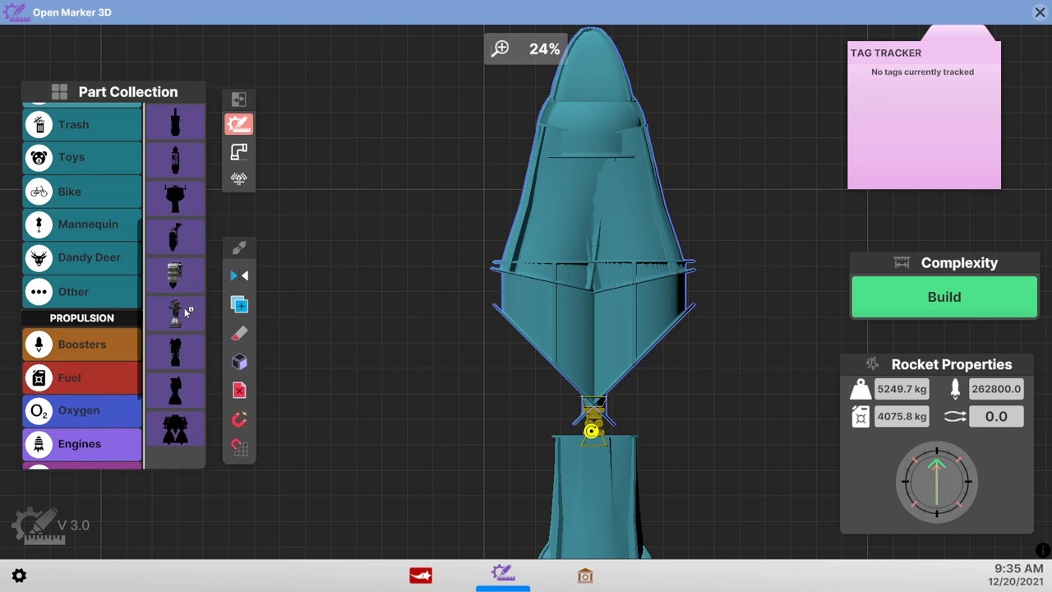
left_click_drag(174, 313, 403, 346)
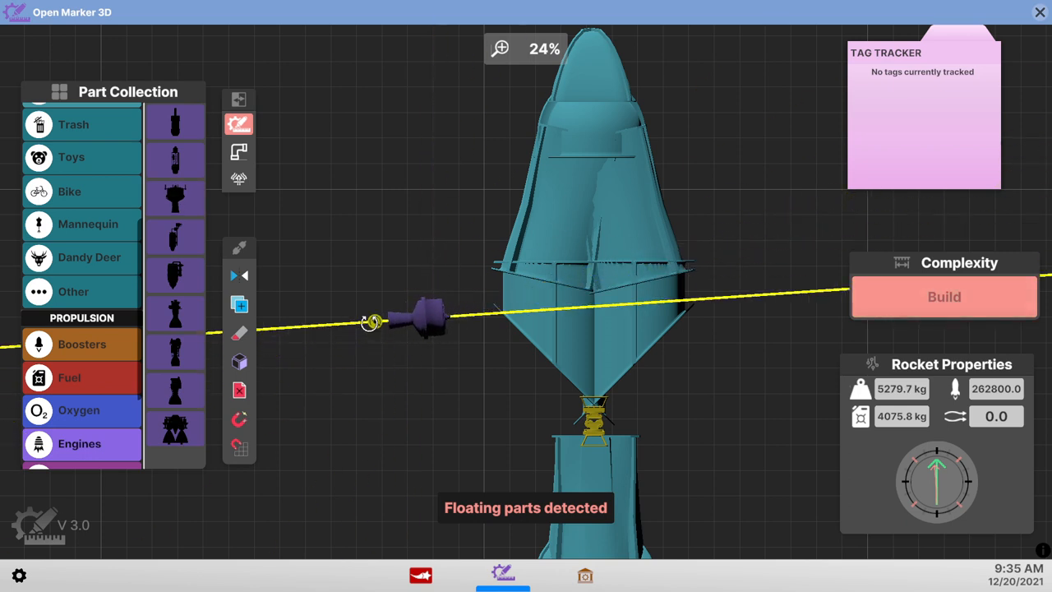
left_click_drag(419, 321, 526, 332)
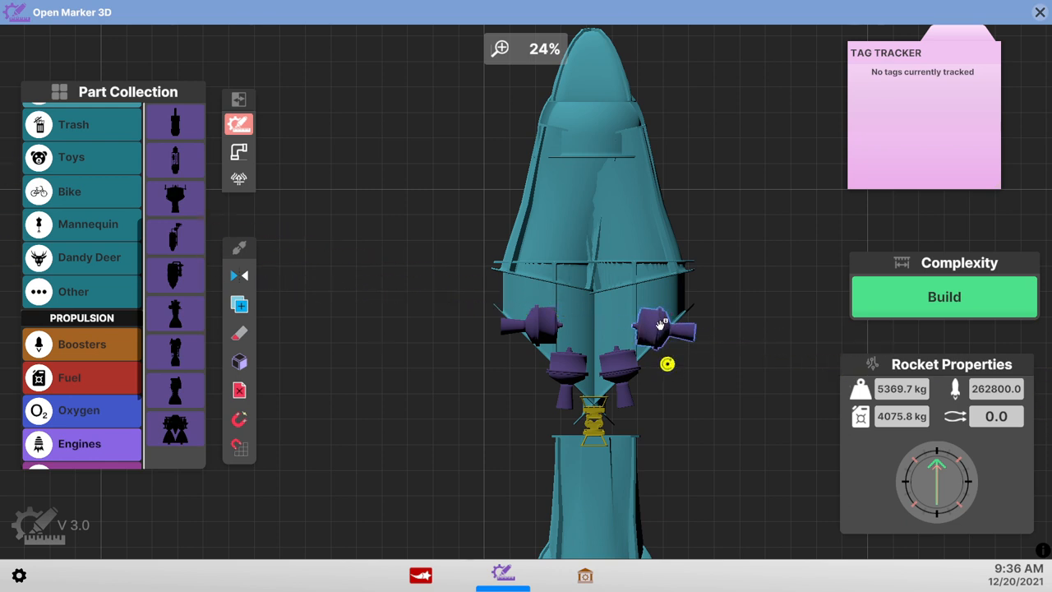
mouse_move(174, 233)
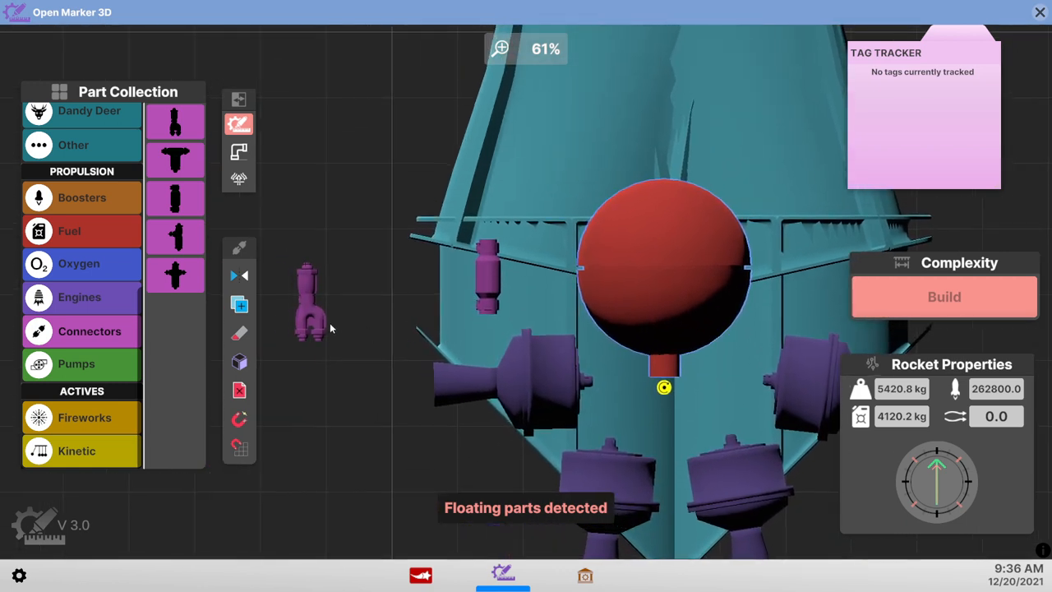
Attach the loose connector to the upper stage and check Gate 1's trigger timing
left_click_drag(309, 304, 633, 403)
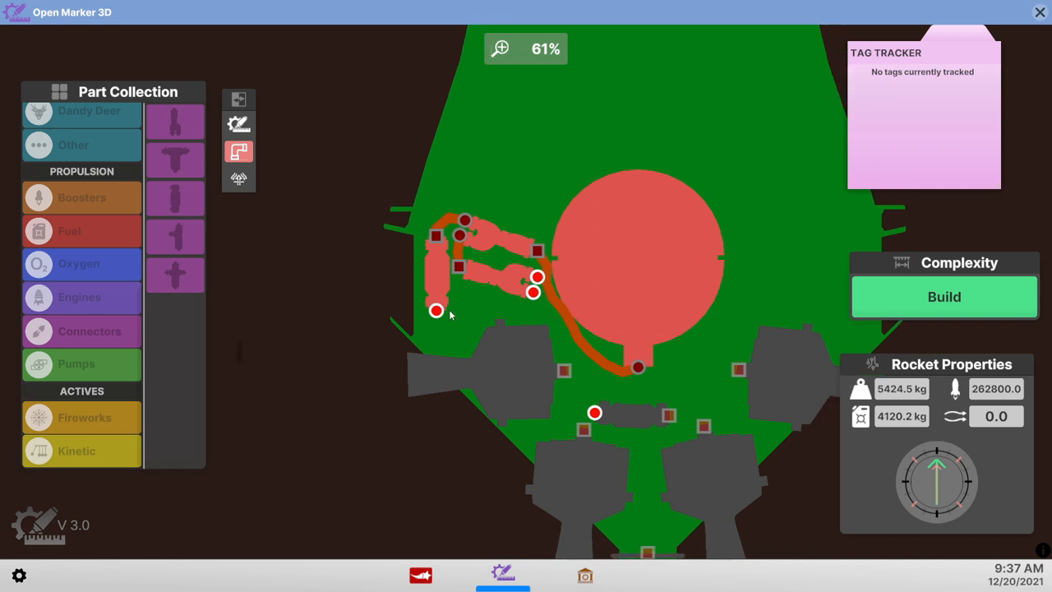
mouse_move(460, 329)
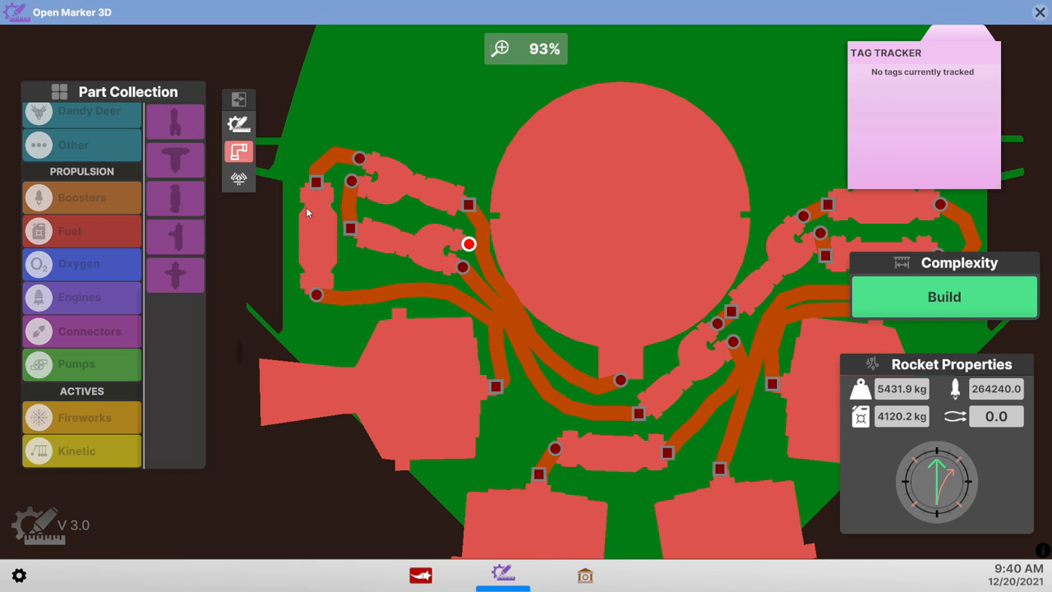
mouse_move(464, 263)
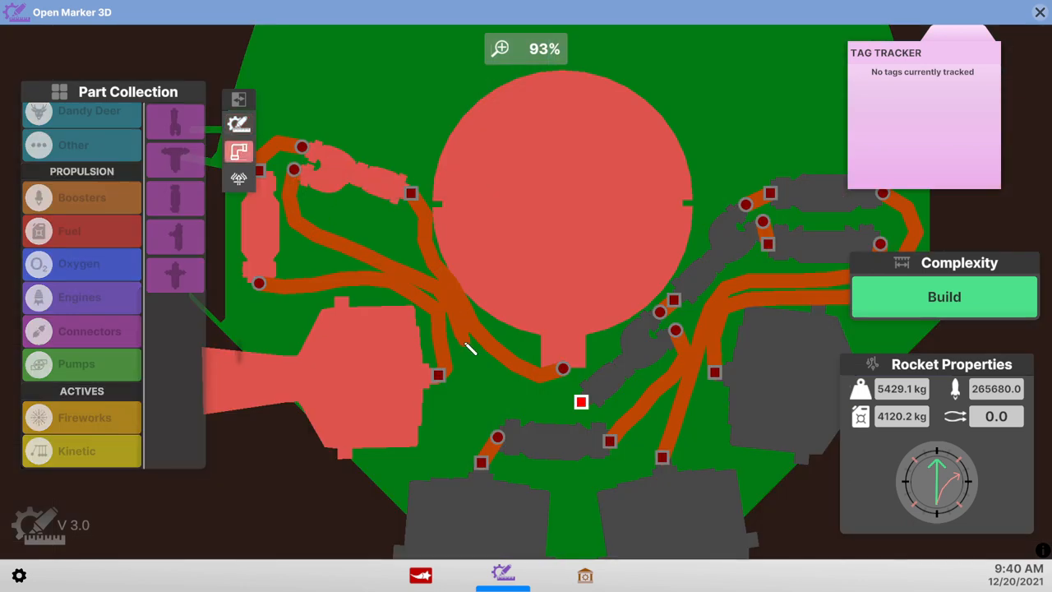
scroll("down", 3)
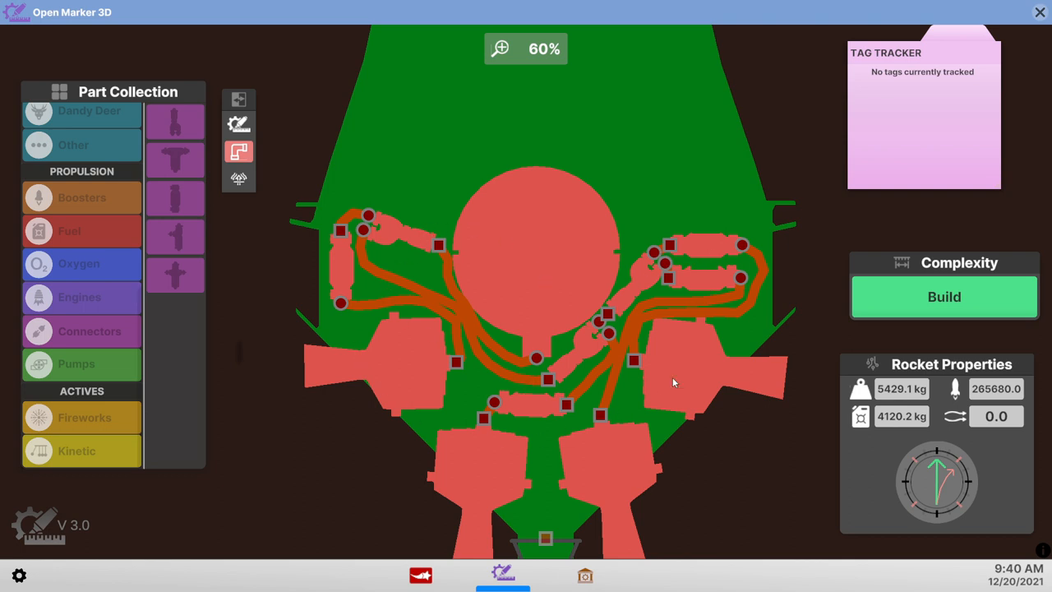
left_click(238, 123)
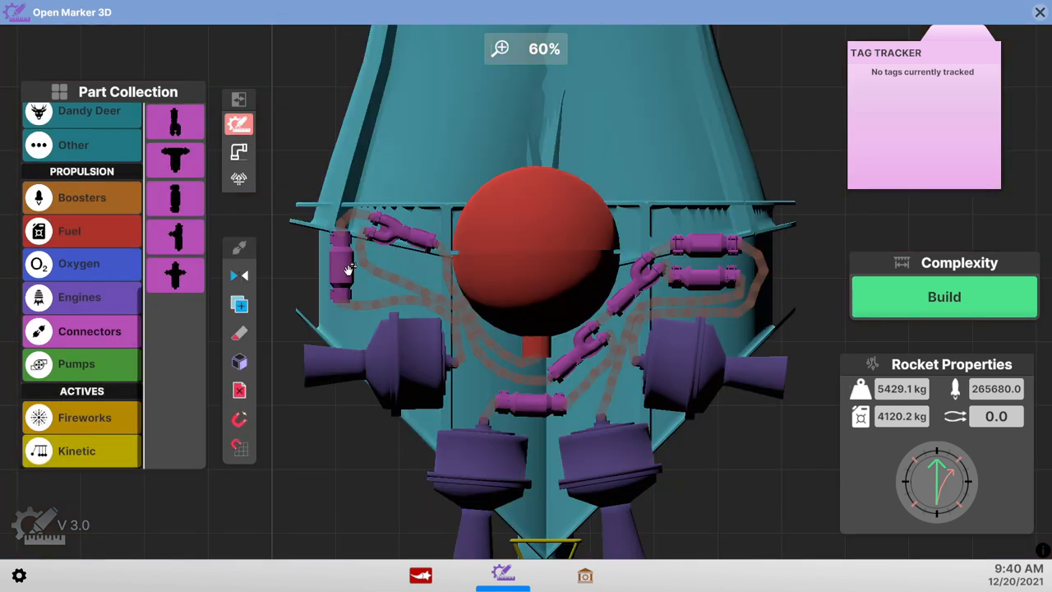
left_click(346, 271)
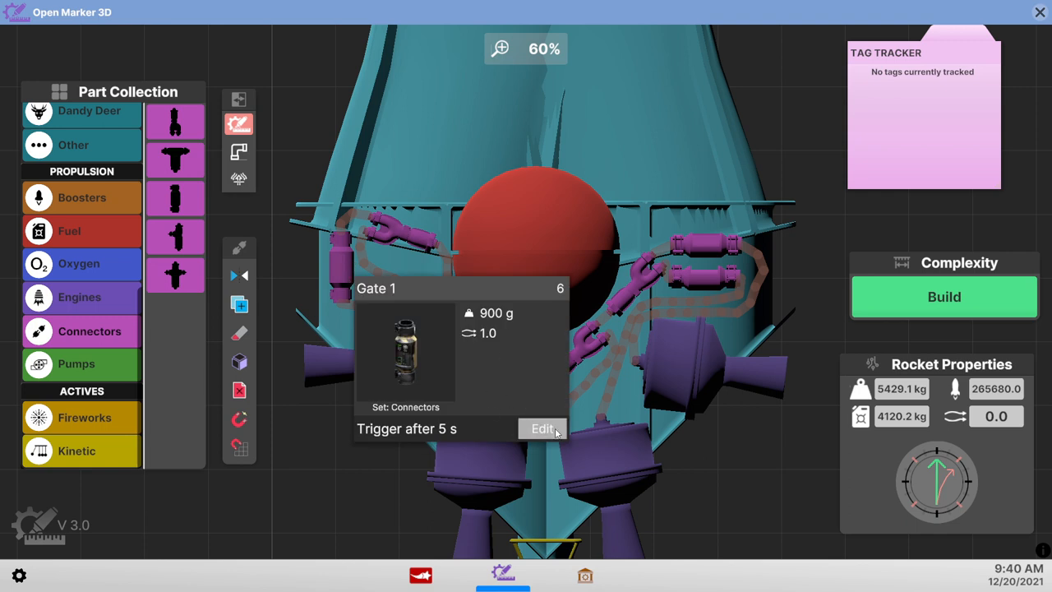
mouse_move(576, 428)
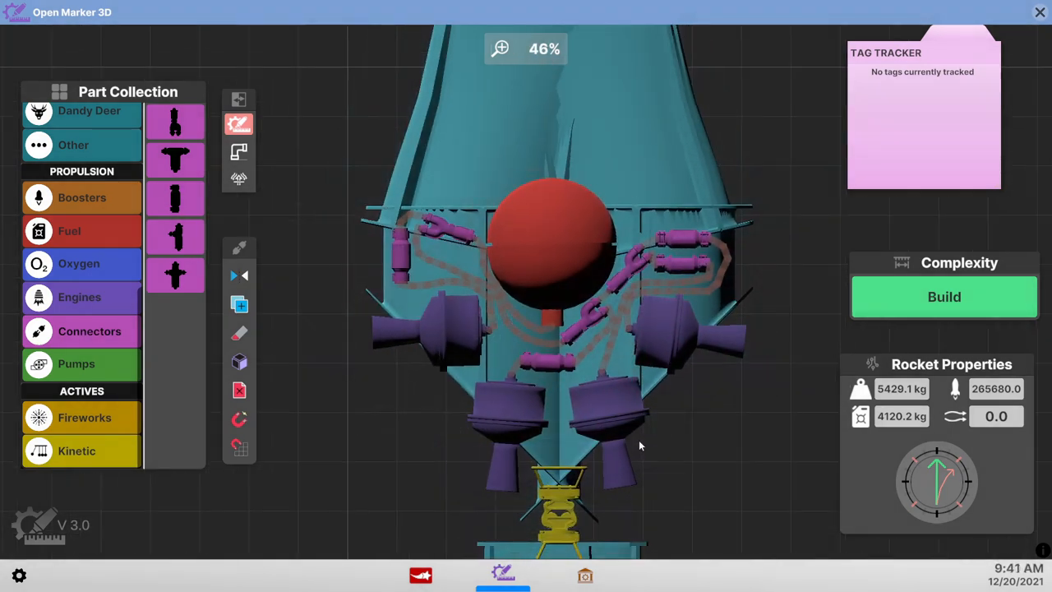
Show the engines' thrust directions and review the stages below
scroll("down", 3)
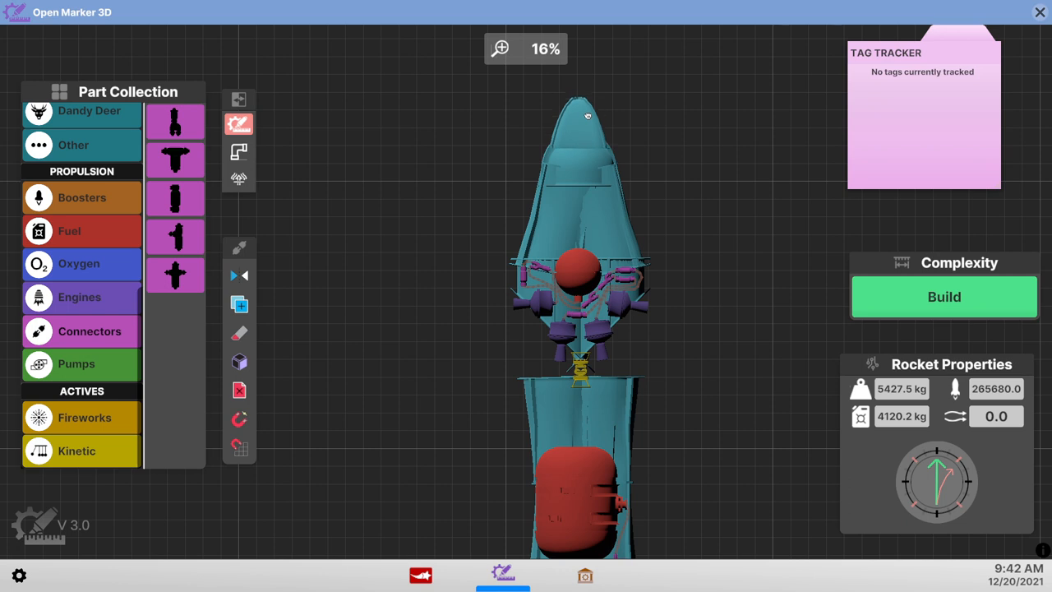
left_click(238, 179)
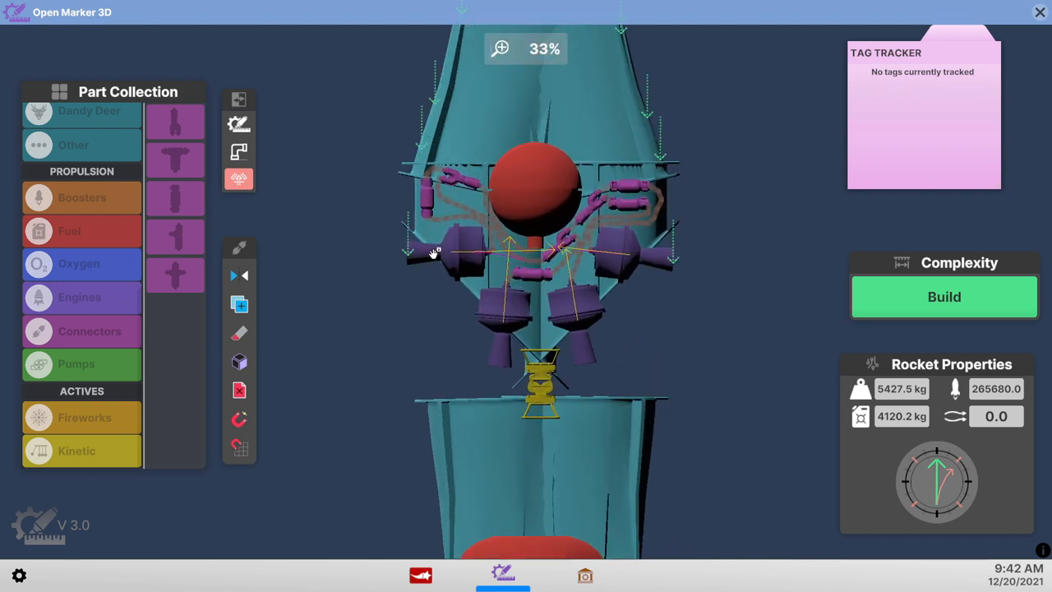
mouse_move(605, 332)
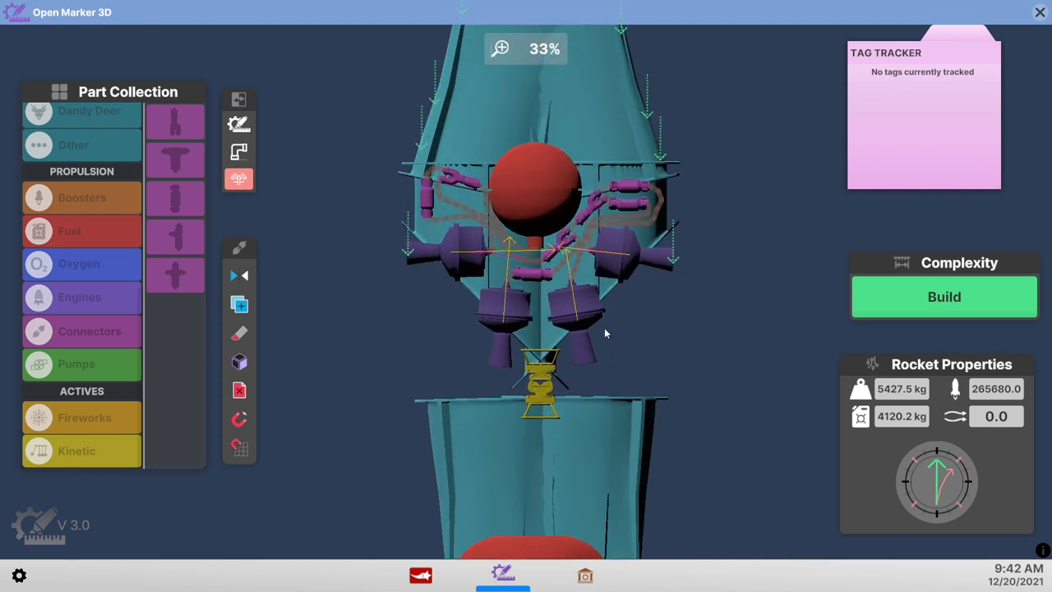
mouse_move(551, 293)
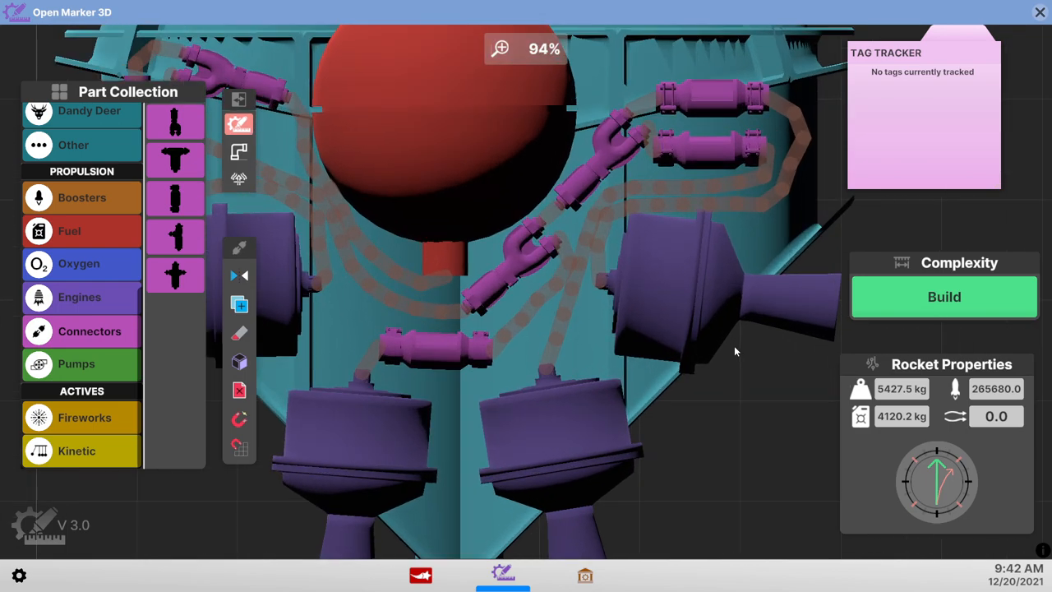
scroll("down", 3)
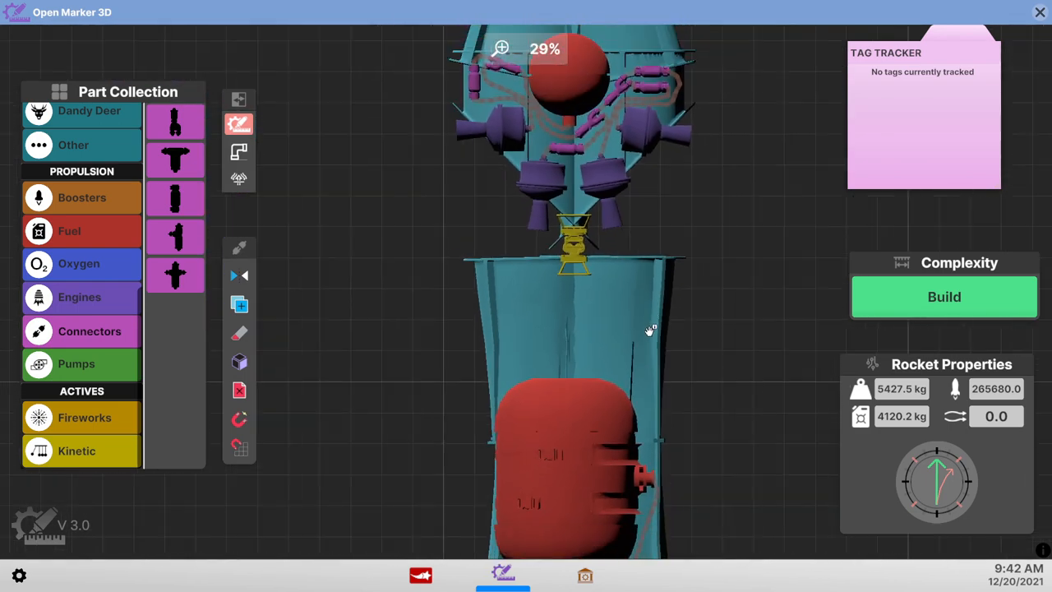
scroll("down", 3)
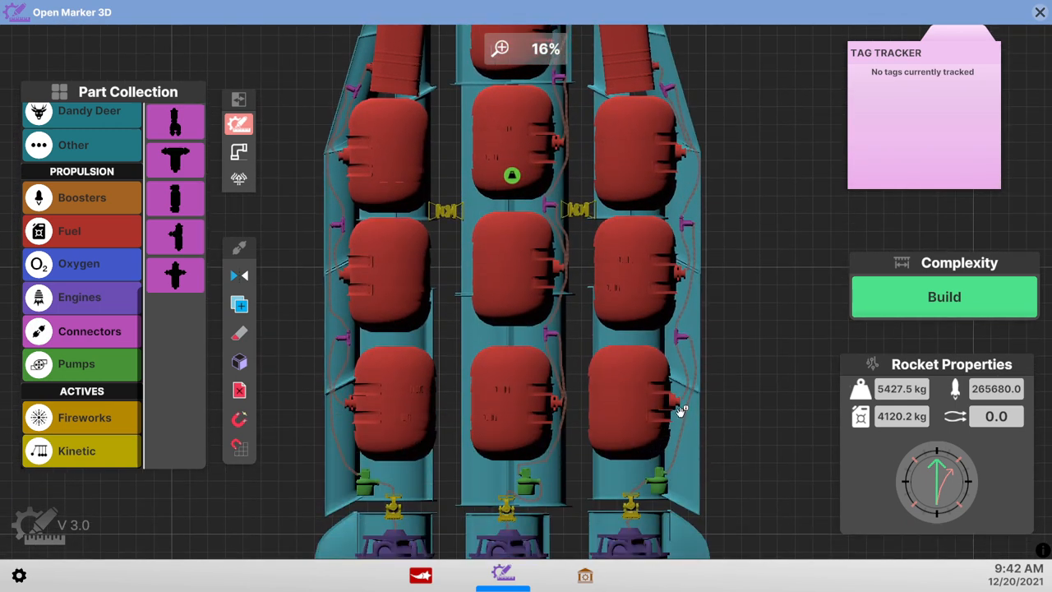
Scroll down to the lower stage boosters and Decoupler 1
scroll("down", 3)
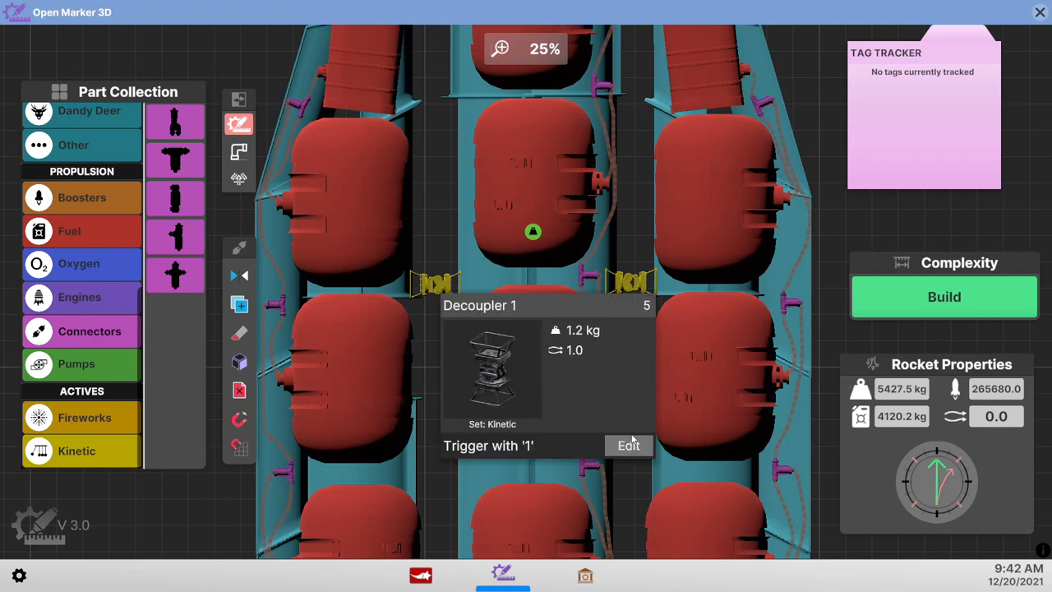
mouse_move(642, 192)
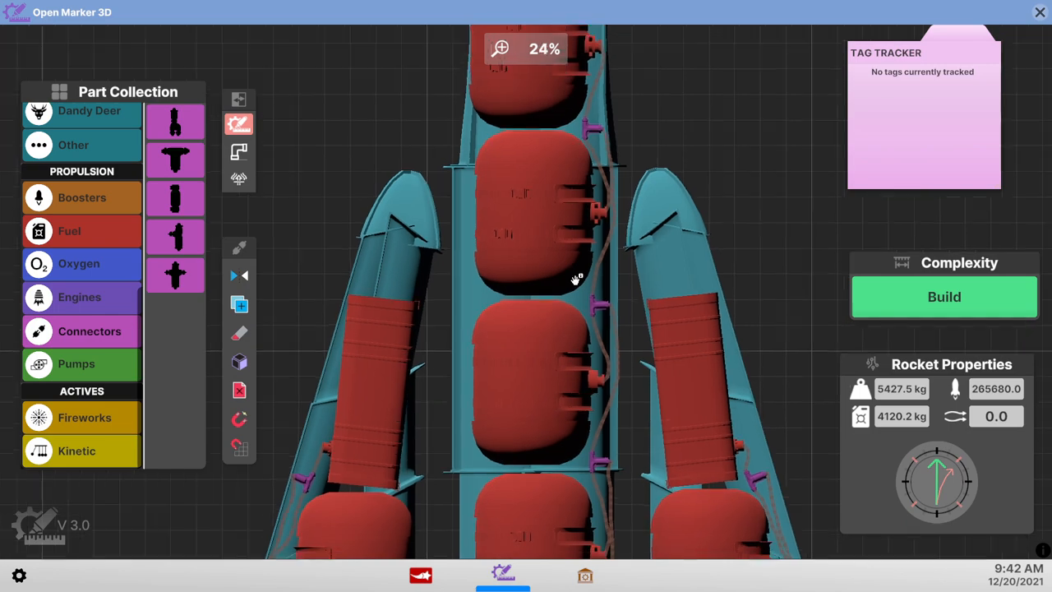
scroll("down", 3)
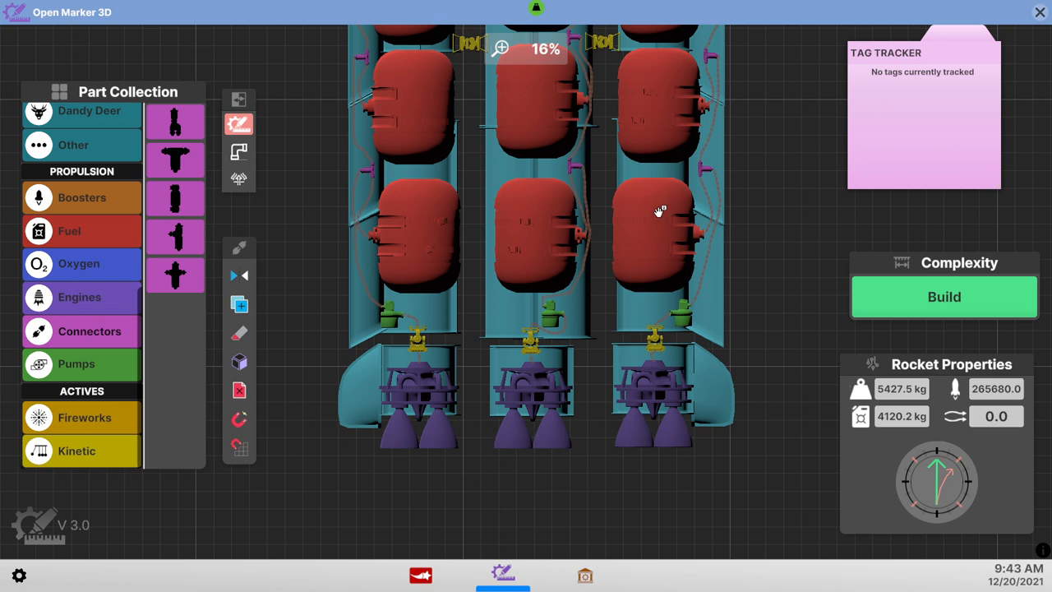
mouse_move(342, 382)
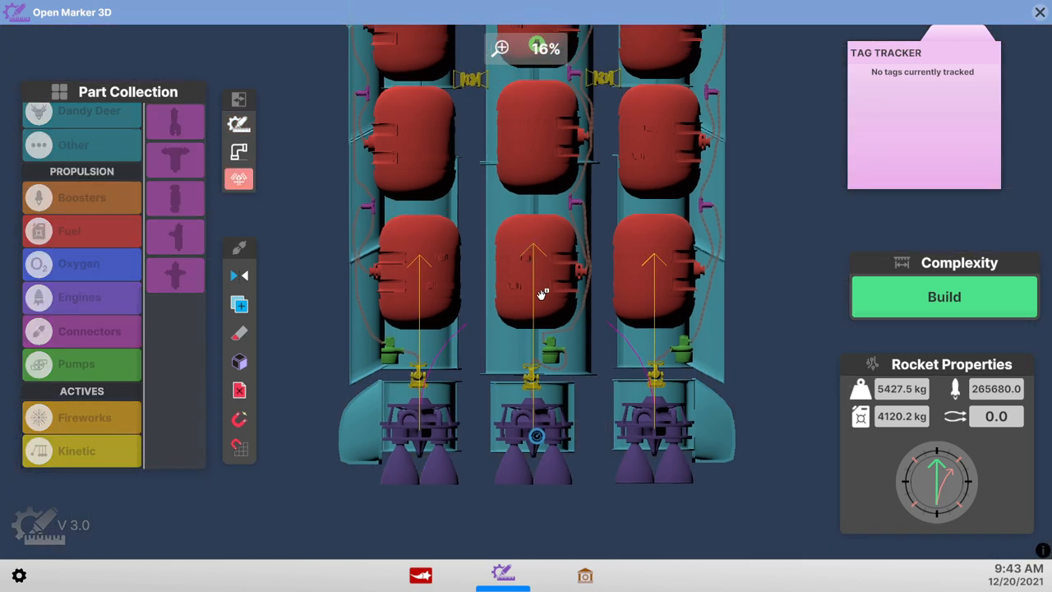
mouse_move(289, 267)
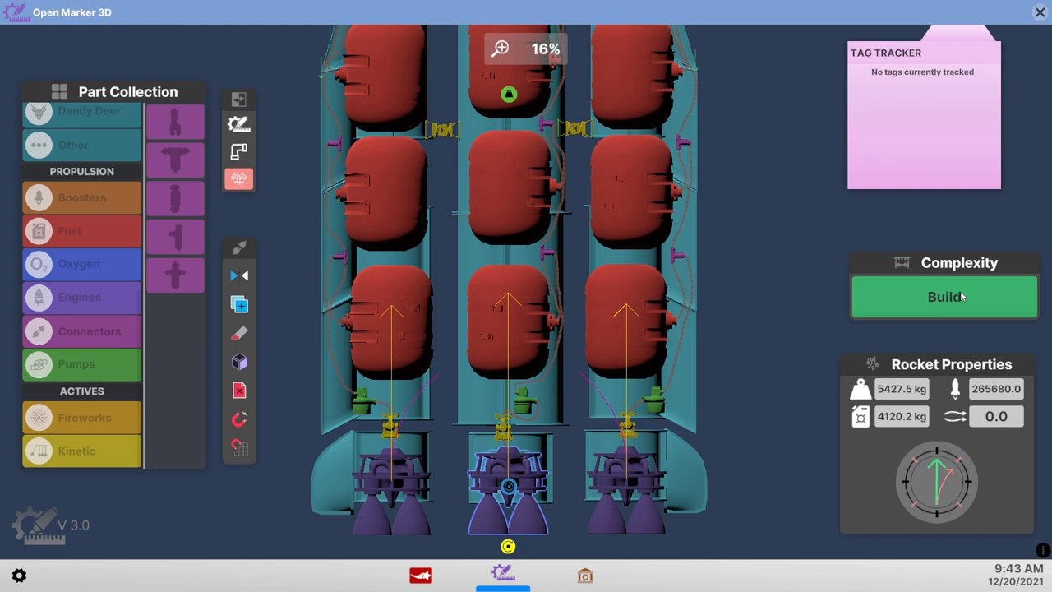
Build the rocket, show the flight gauges, launch past 1.14 km and end the flight
left_click(944, 296)
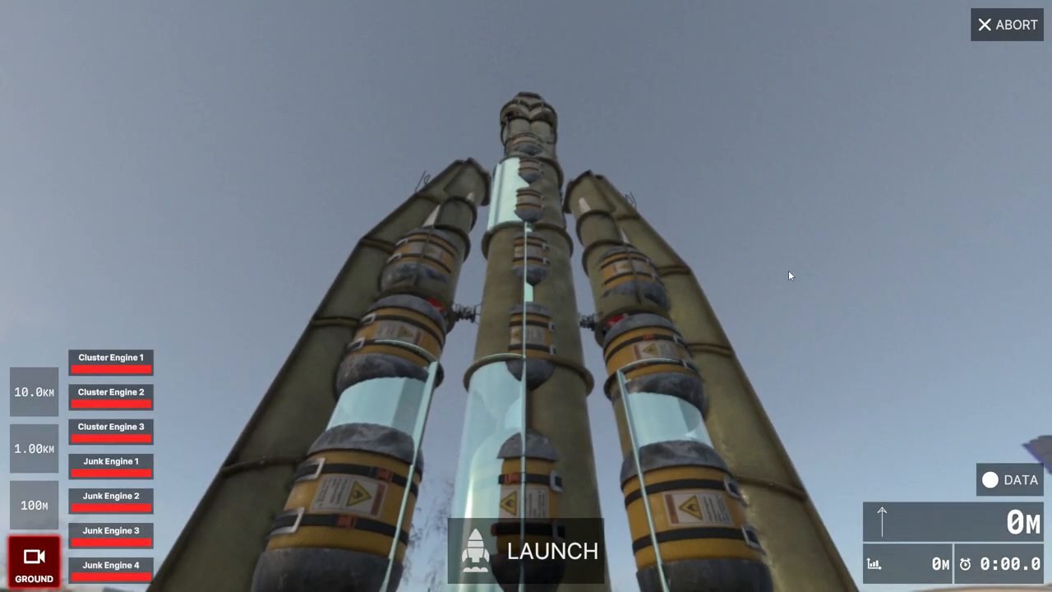
left_click(1021, 480)
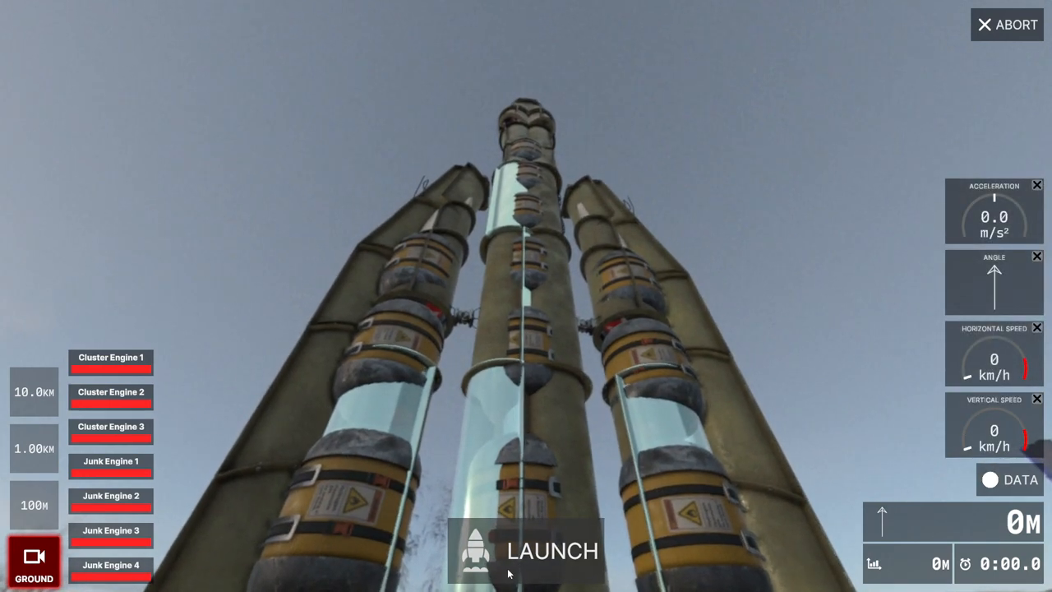
left_click(553, 551)
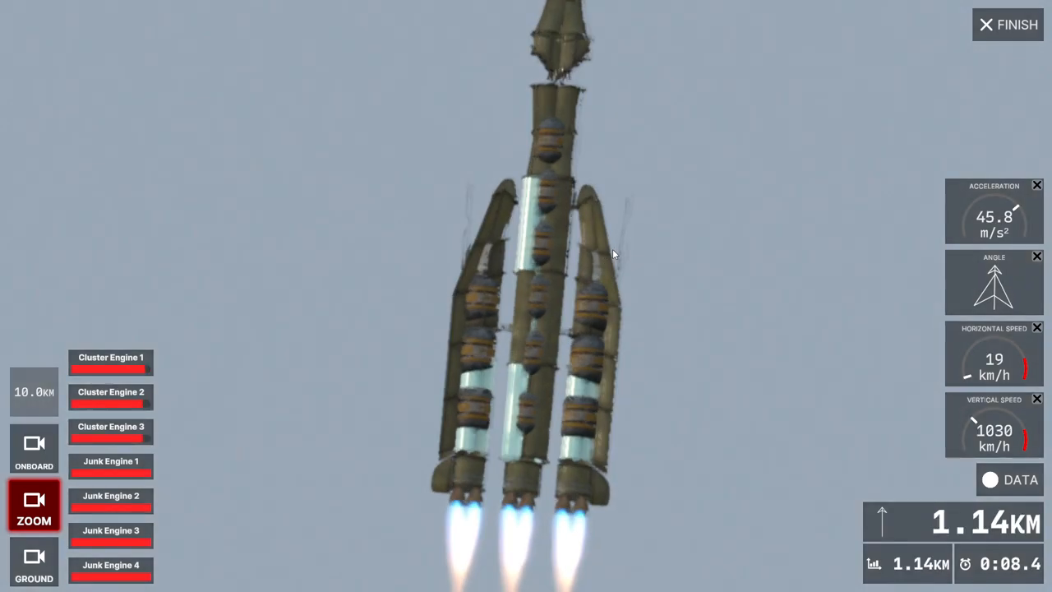
key("Escape")
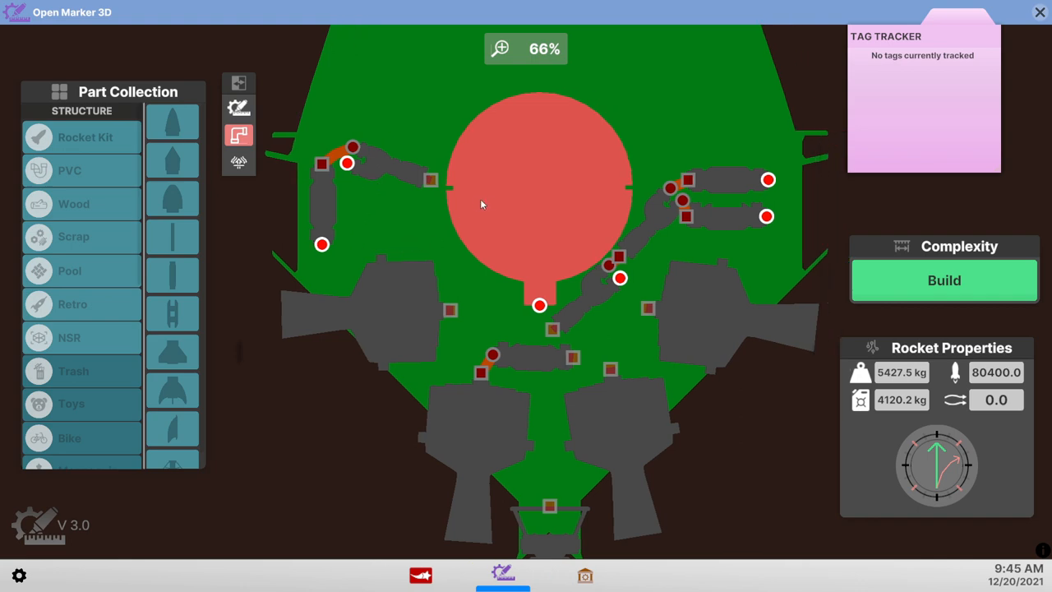
Review the rebuilt rocket and build it for another launch at 265680 thrust
scroll("down", 3)
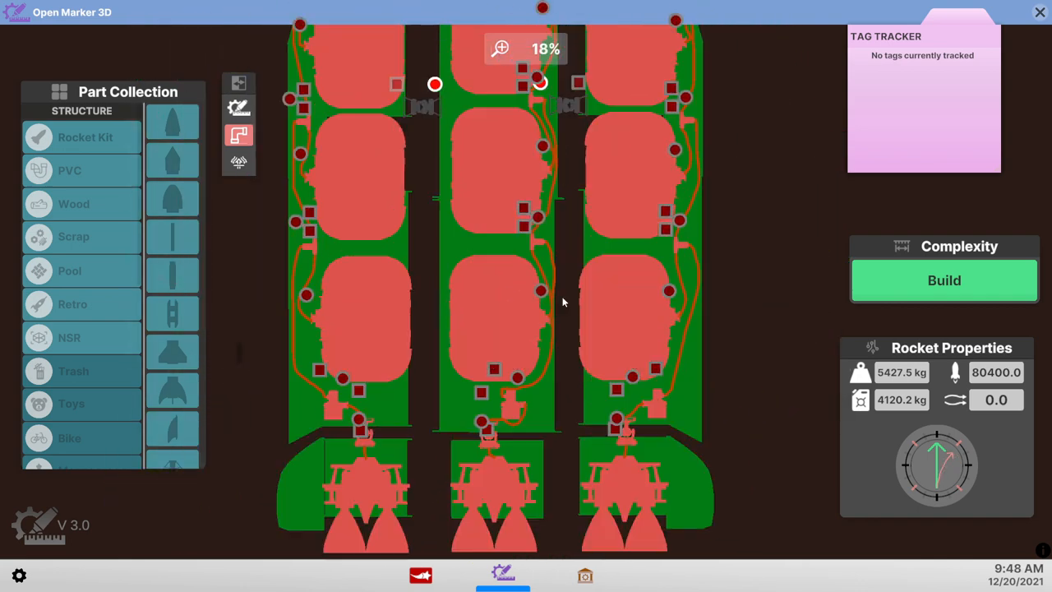
scroll("down", 3)
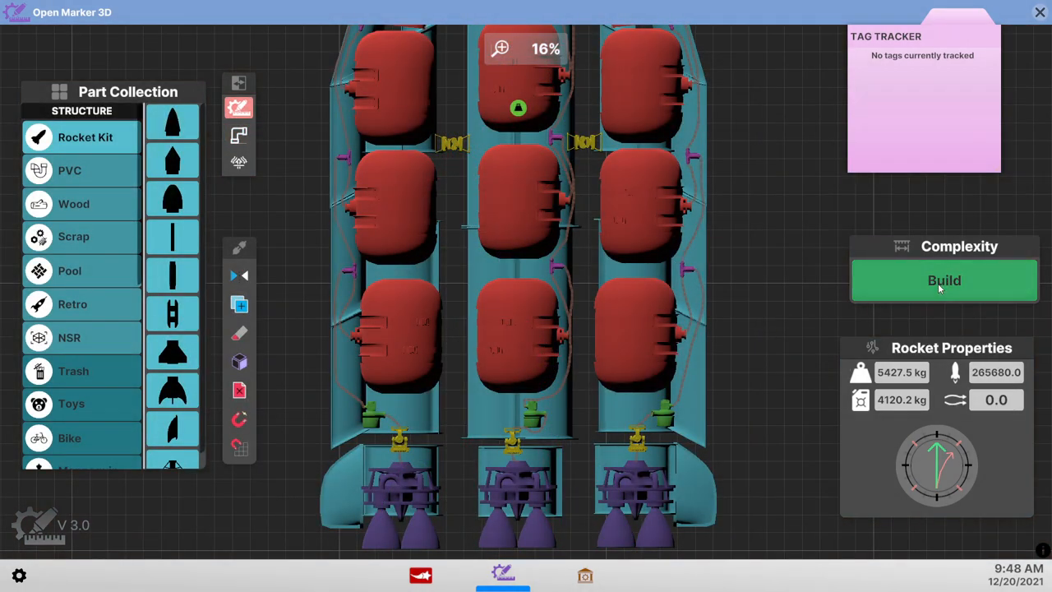
left_click(944, 279)
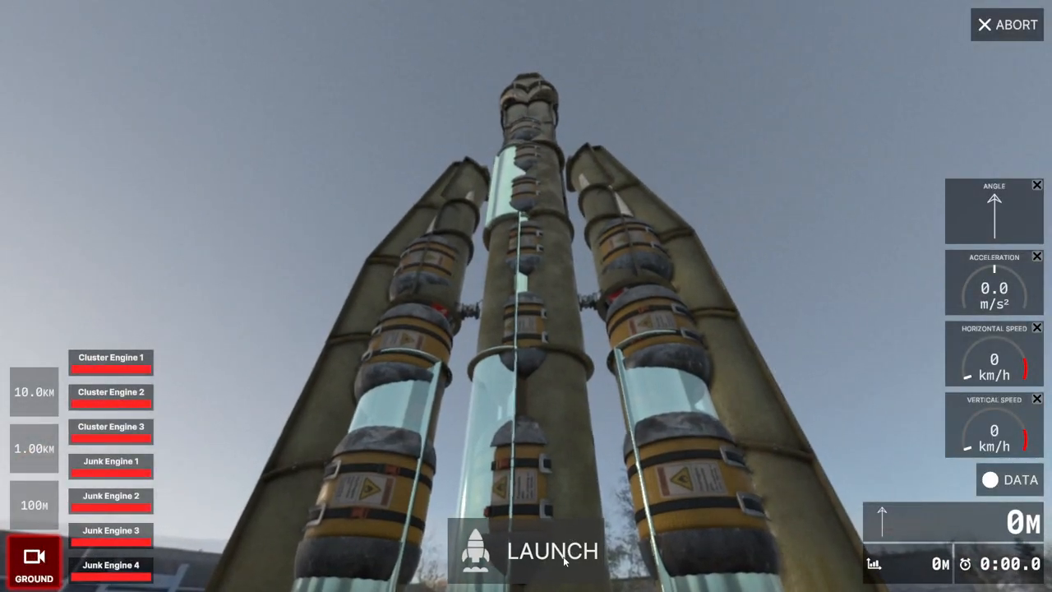
Launch the heavy rocket and follow it with the closer camera to 249 km altitude
left_click(551, 551)
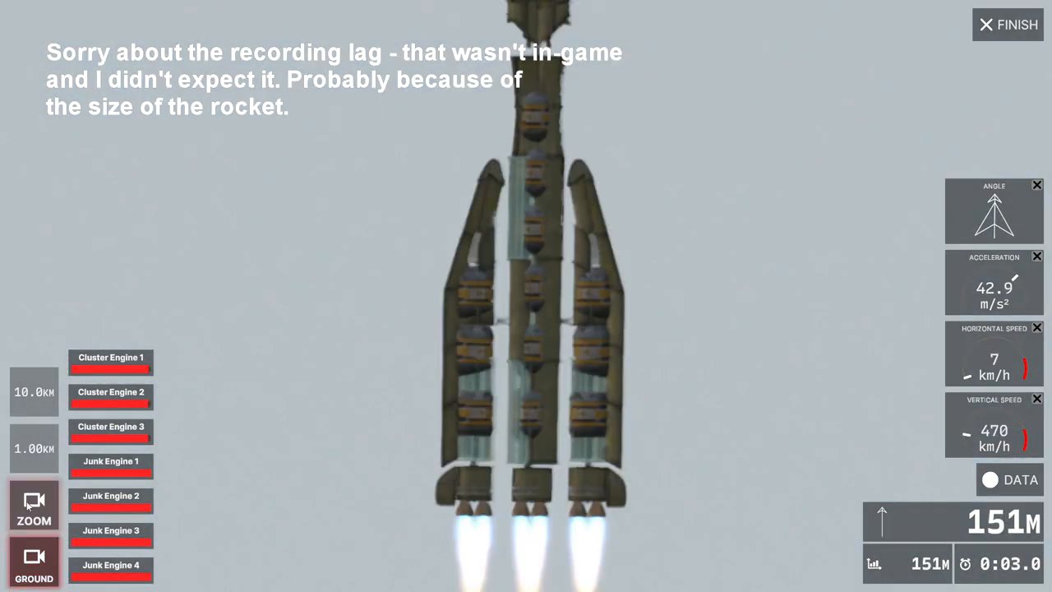
left_click(33, 506)
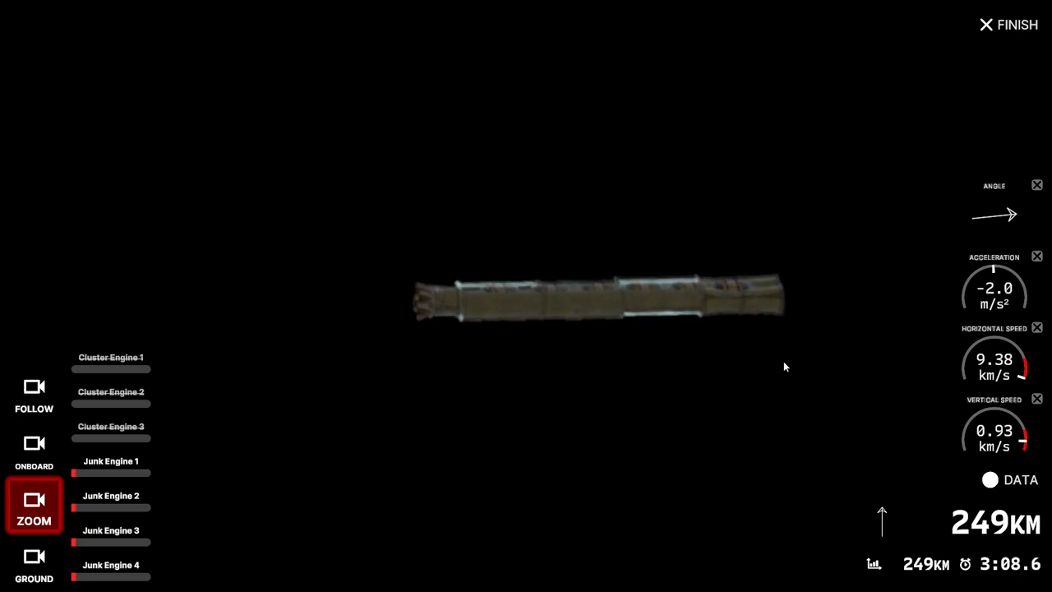
Finish the flight and upload the launch video with five tags including Button Masher, Giant and Trident
left_click(1016, 25)
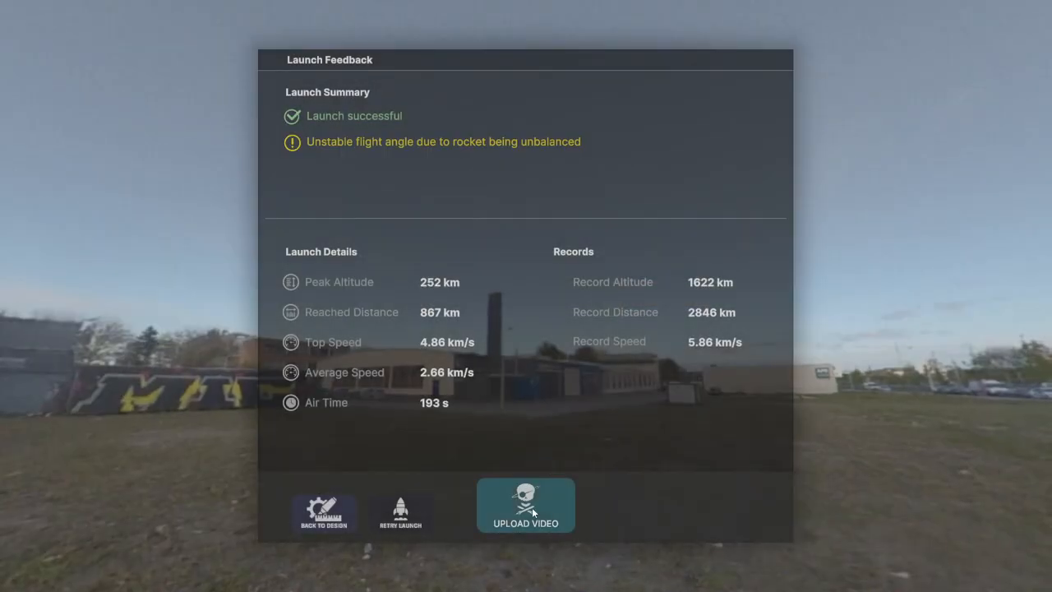
left_click(527, 505)
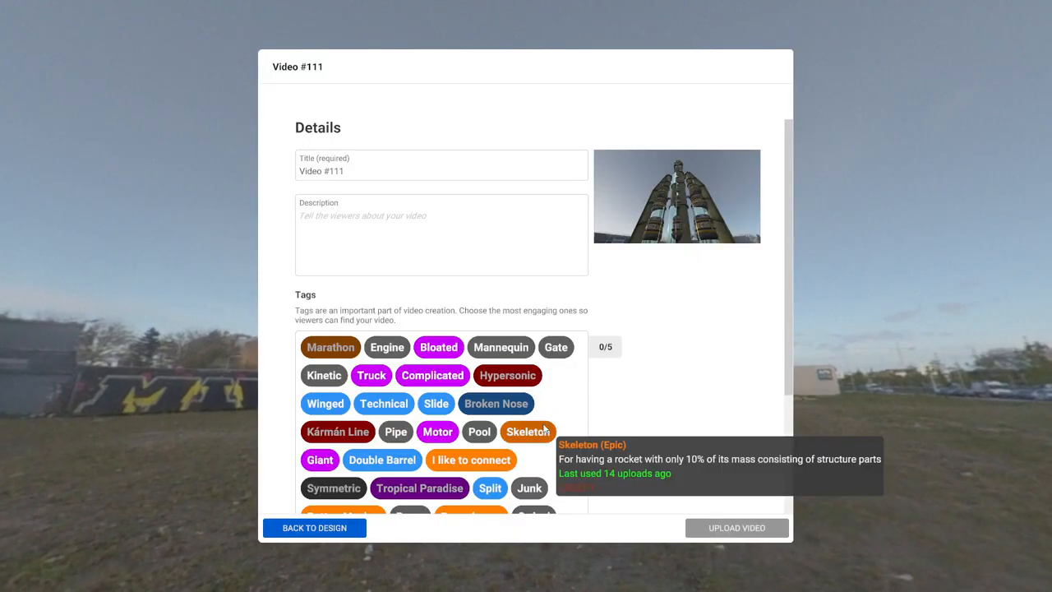
scroll("down", 3)
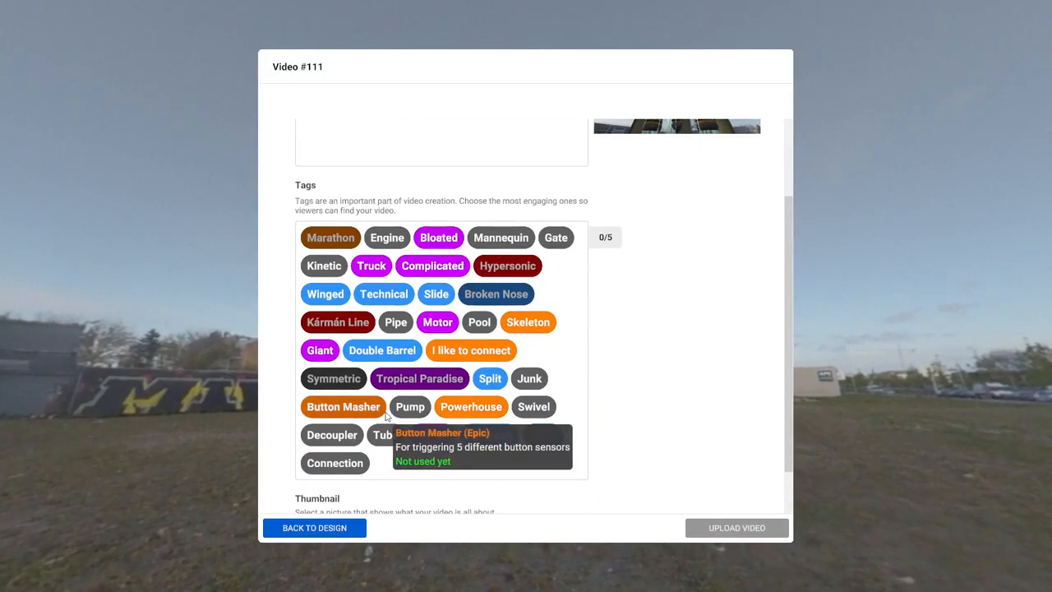
left_click(471, 406)
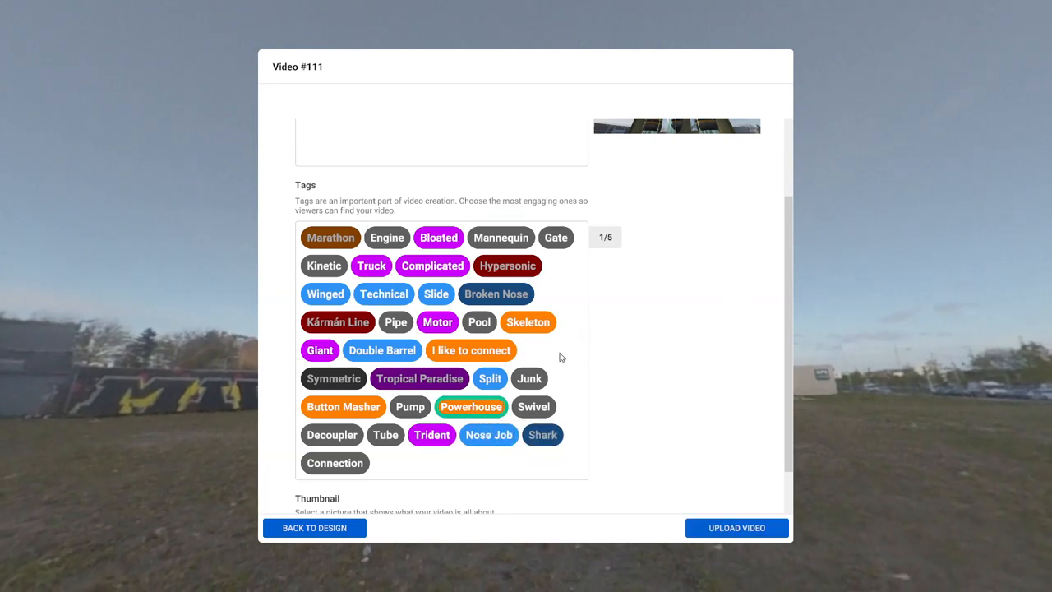
mouse_move(342, 406)
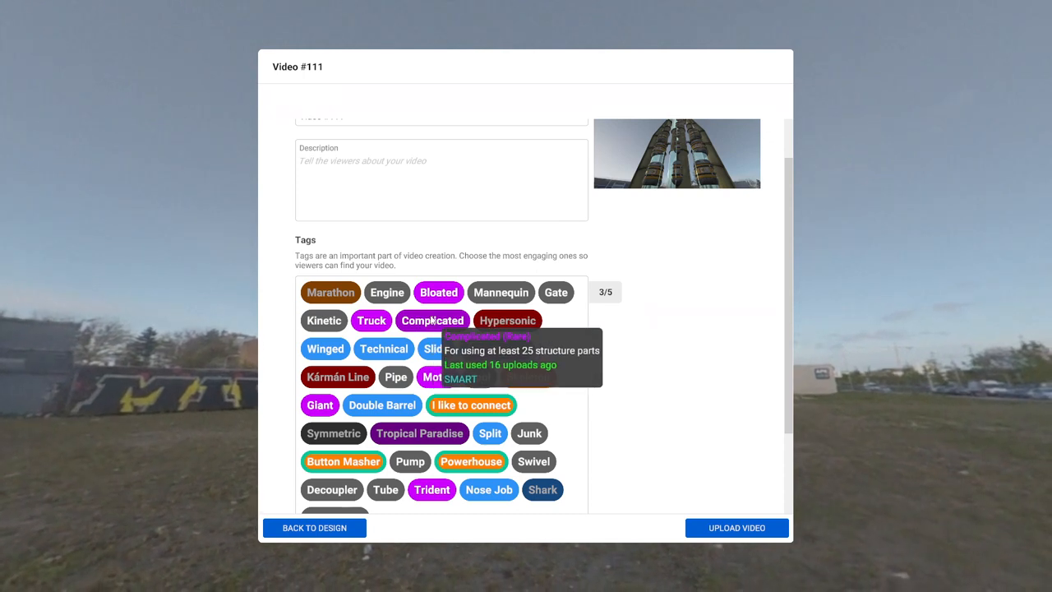
left_click(431, 490)
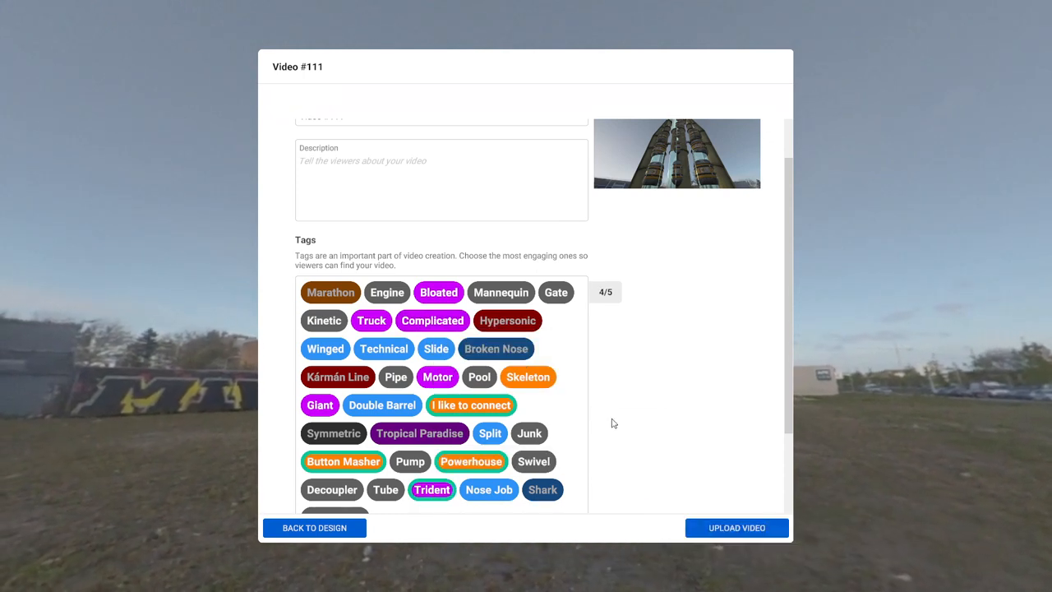
left_click(319, 405)
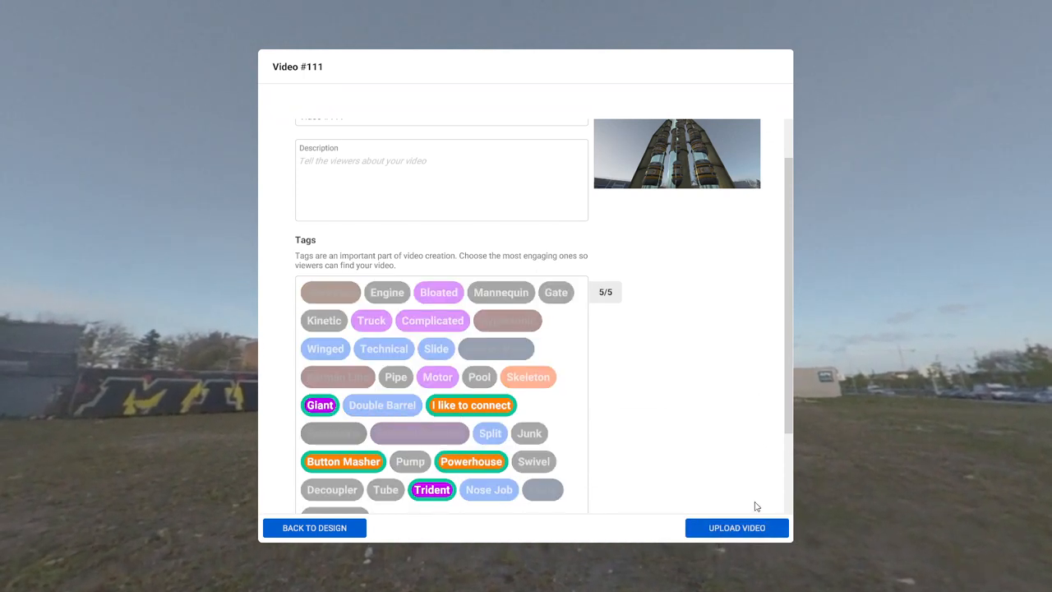
mouse_move(319, 404)
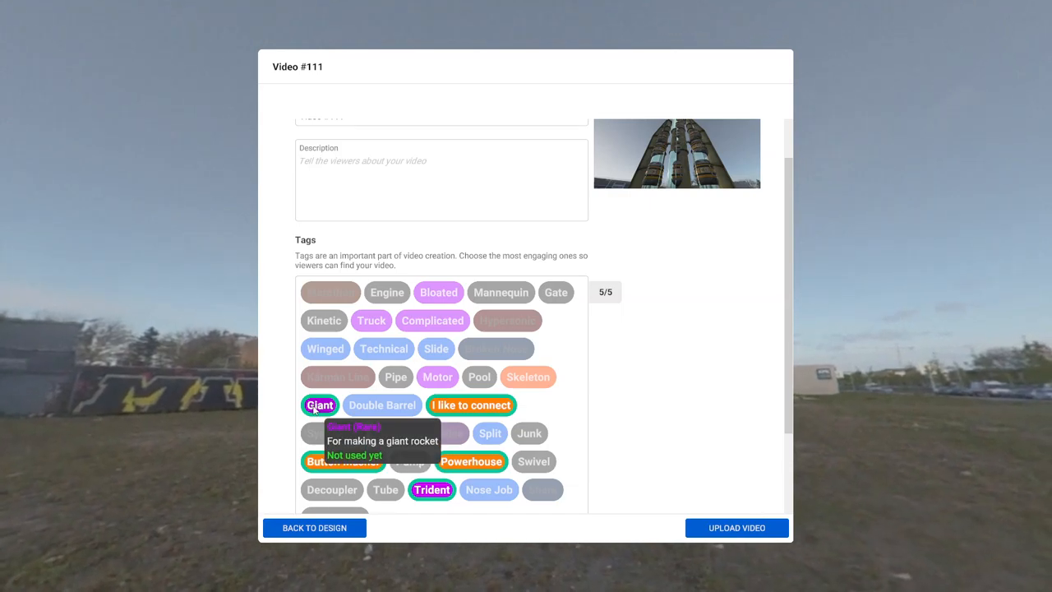
left_click(314, 528)
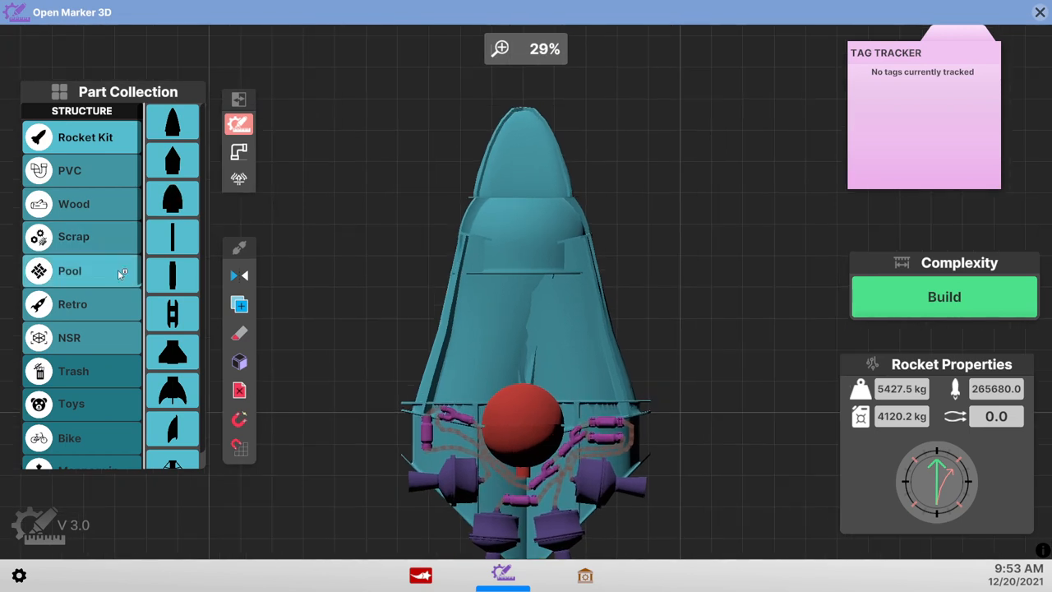
Add a jerry can and a motorcycle tank from the Fuel parts into the capsule between the cylinders
scroll("down", 3)
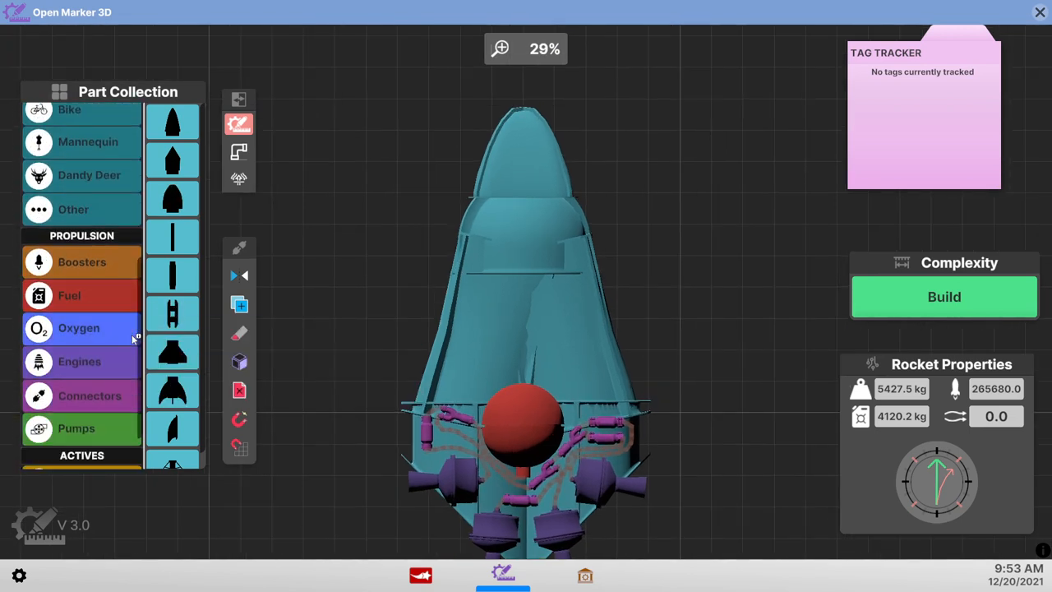
left_click(69, 296)
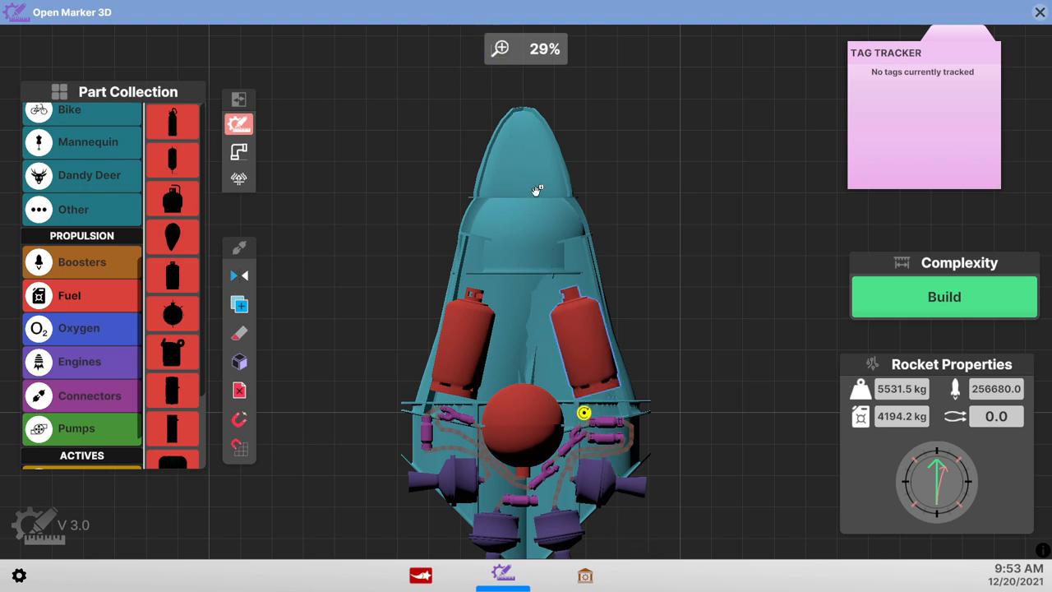
mouse_move(279, 308)
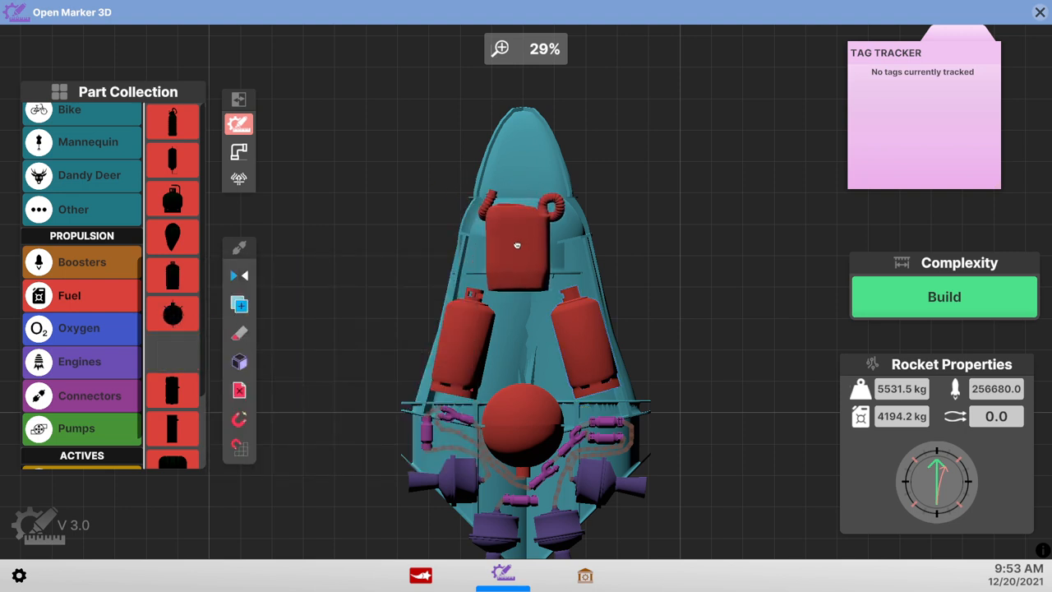
left_click_drag(517, 245, 519, 227)
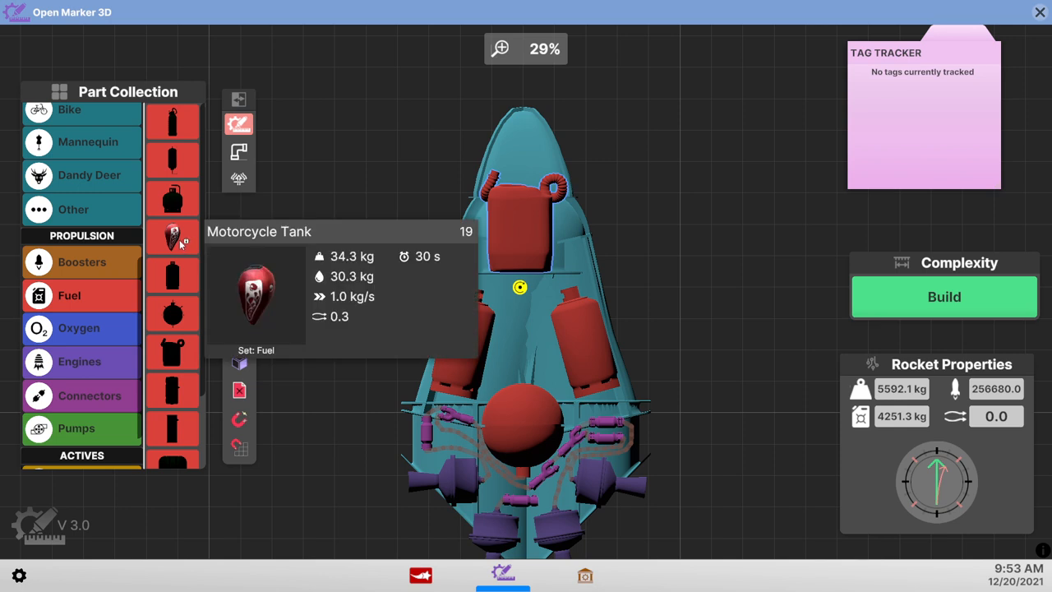
left_click_drag(173, 236, 658, 271)
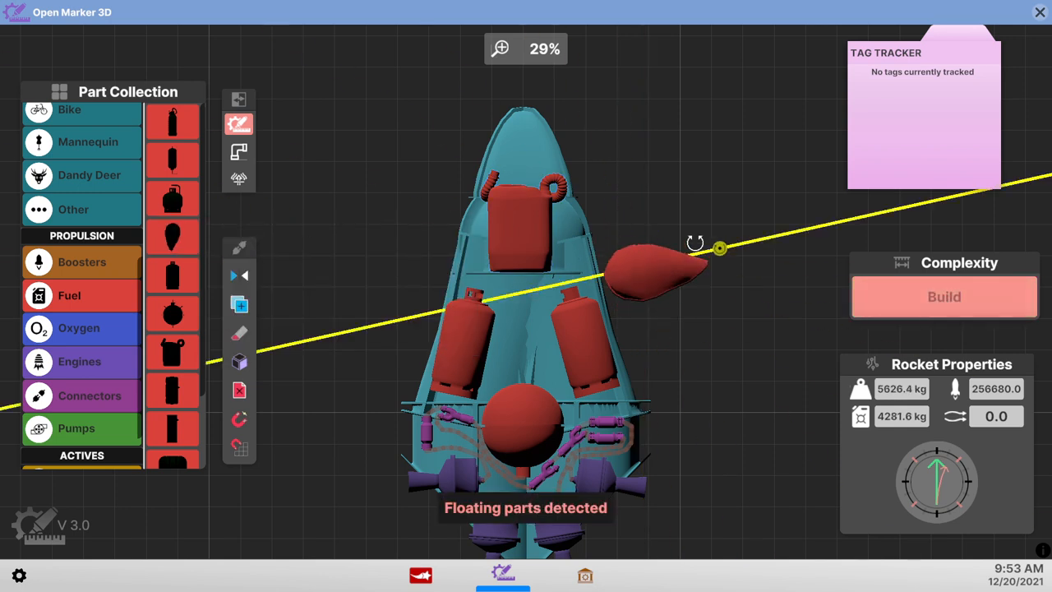
left_click_drag(657, 272, 539, 320)
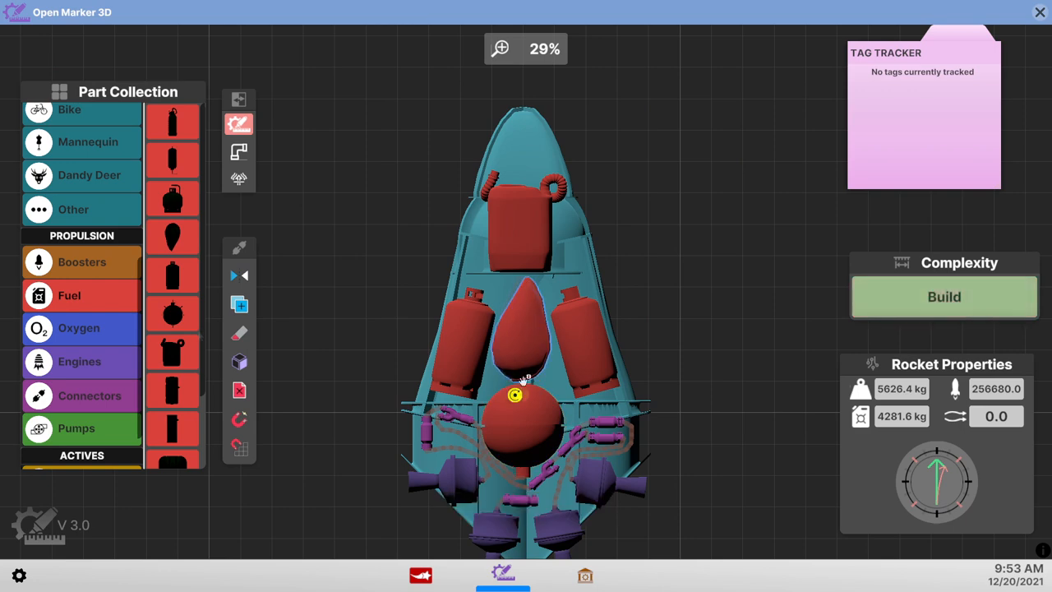
scroll("down", 3)
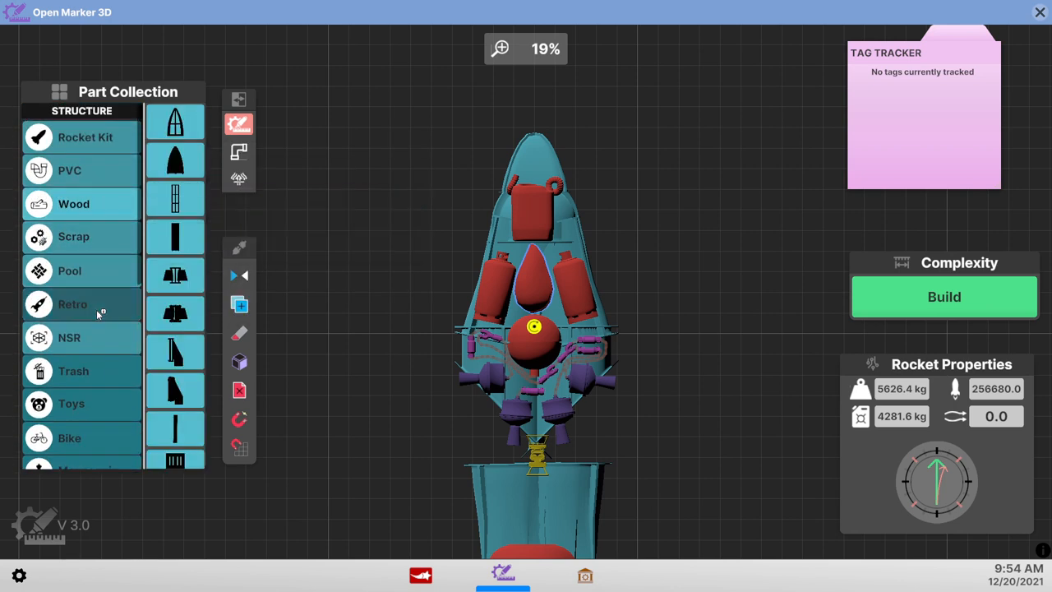
Return to Structure parts and build the 5685.4 kg rocket onto the launch pad
left_click(72, 304)
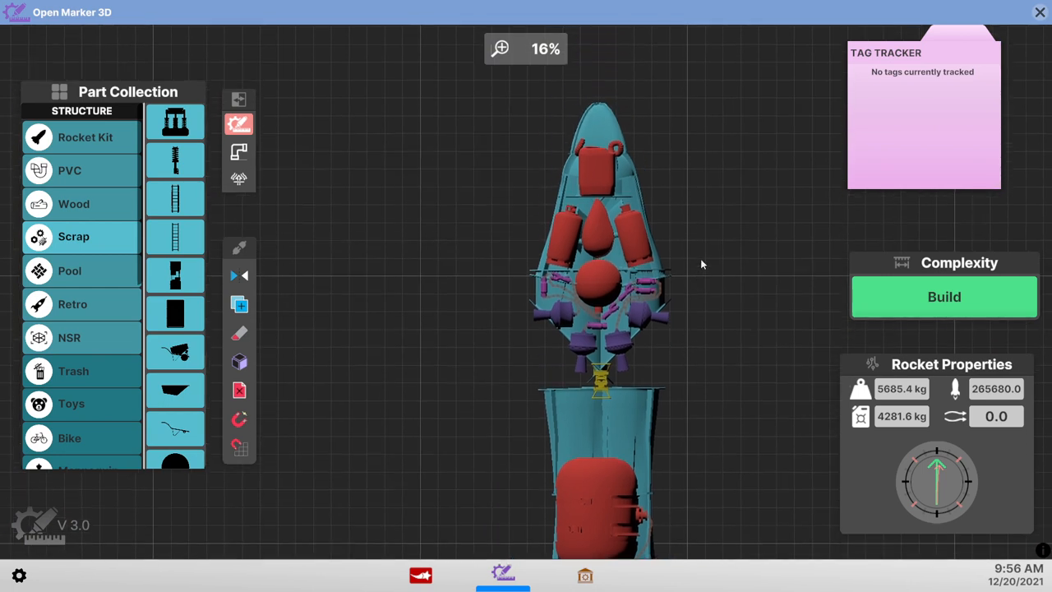
mouse_move(919, 296)
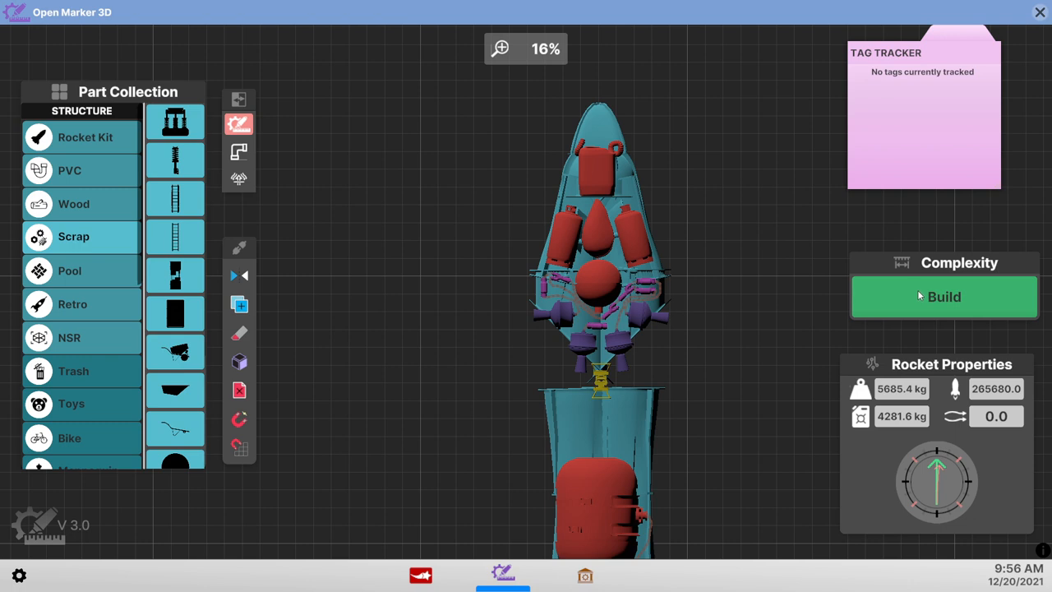
mouse_move(921, 293)
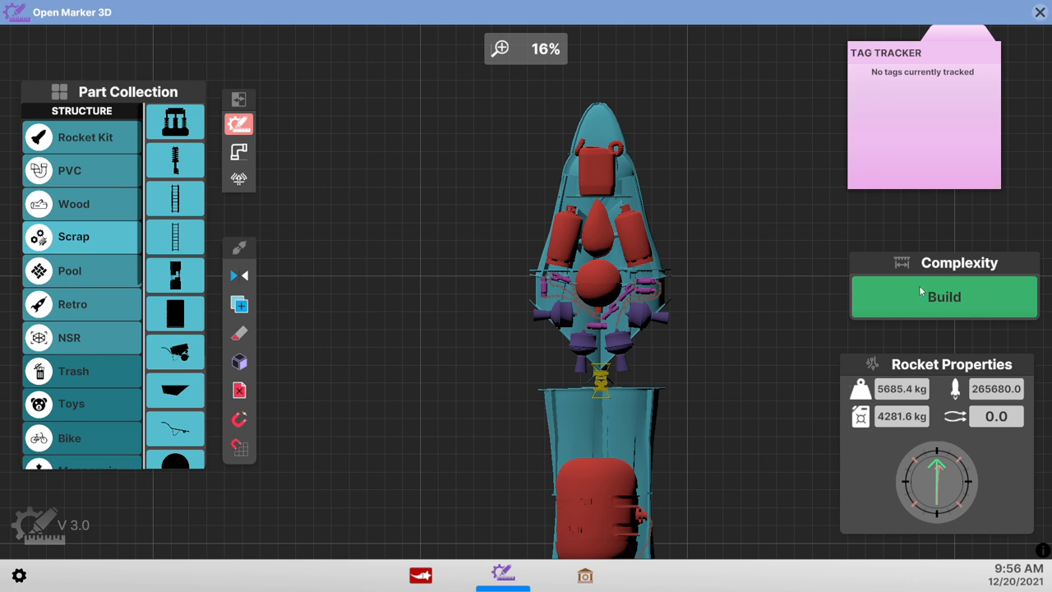
left_click(944, 296)
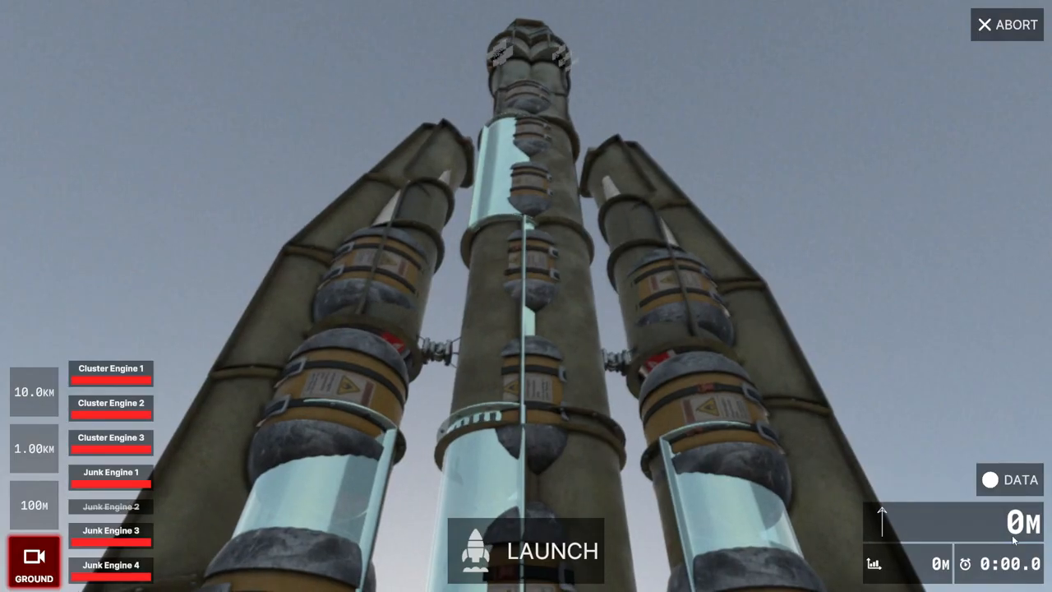
Add two flight data gauges and launch the rocket on a short 113 m hop
left_click(1010, 480)
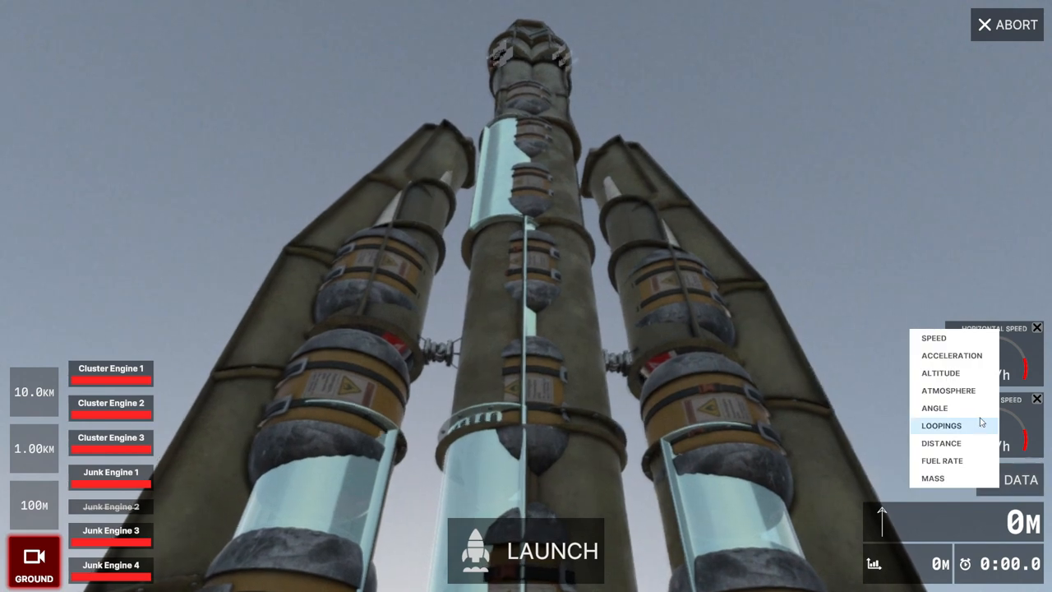
left_click(934, 408)
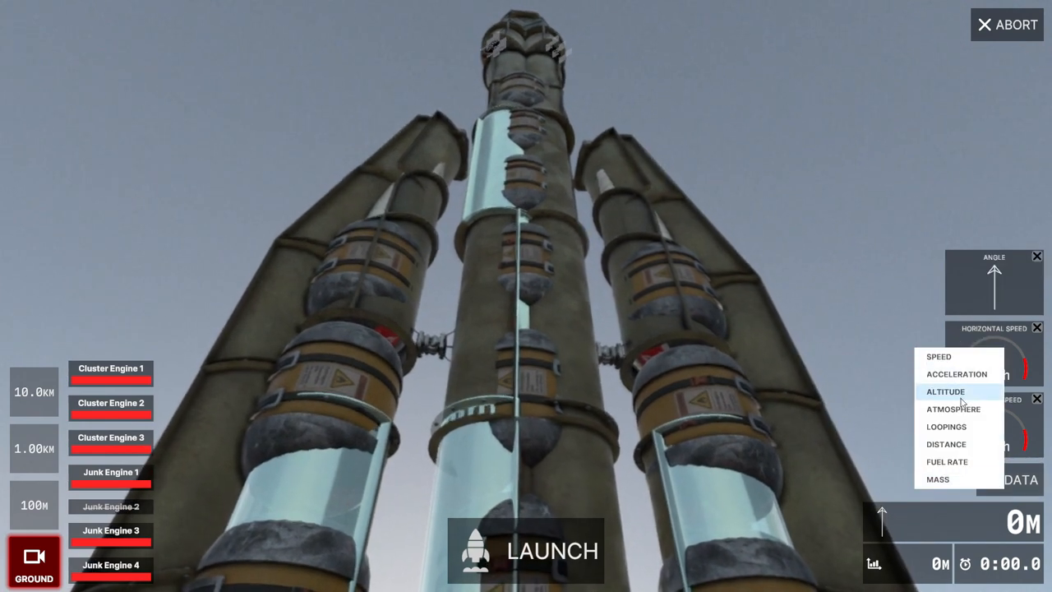
left_click(957, 375)
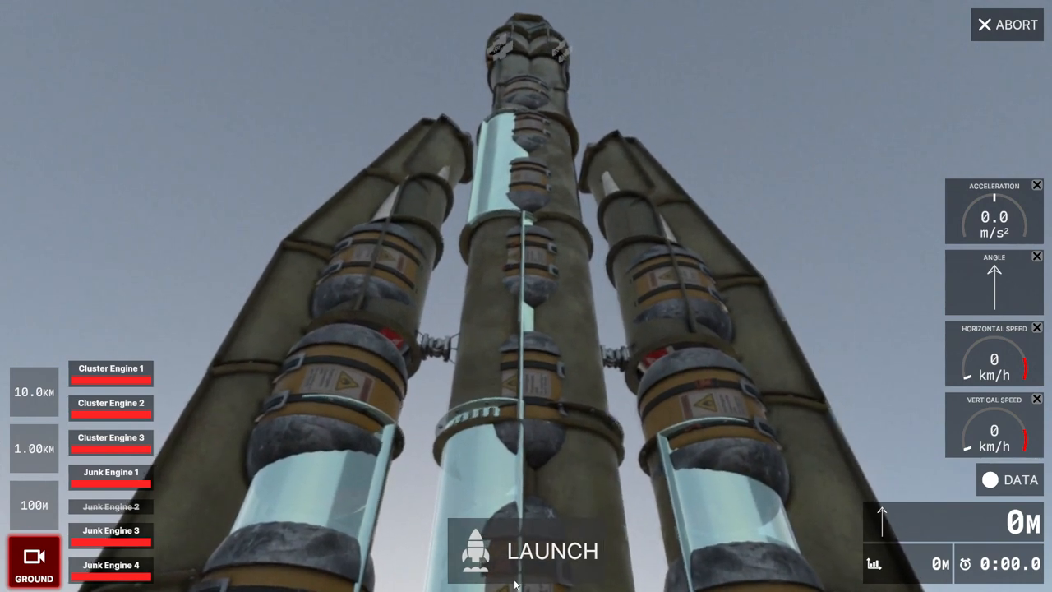
left_click(529, 551)
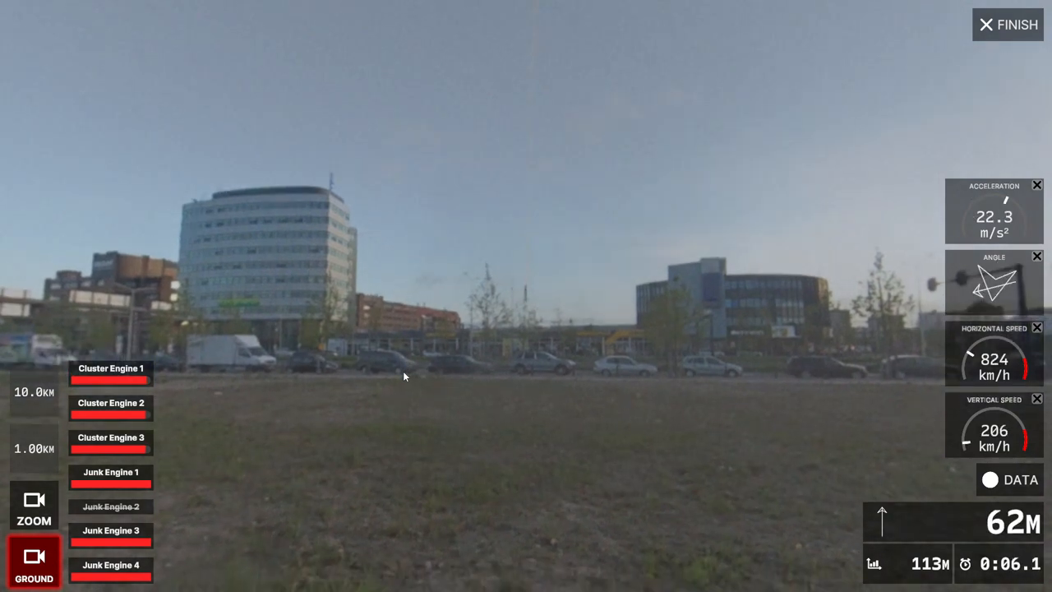
Pause and end the flight, view launch feedback and go back to the rocket designer
key("Escape")
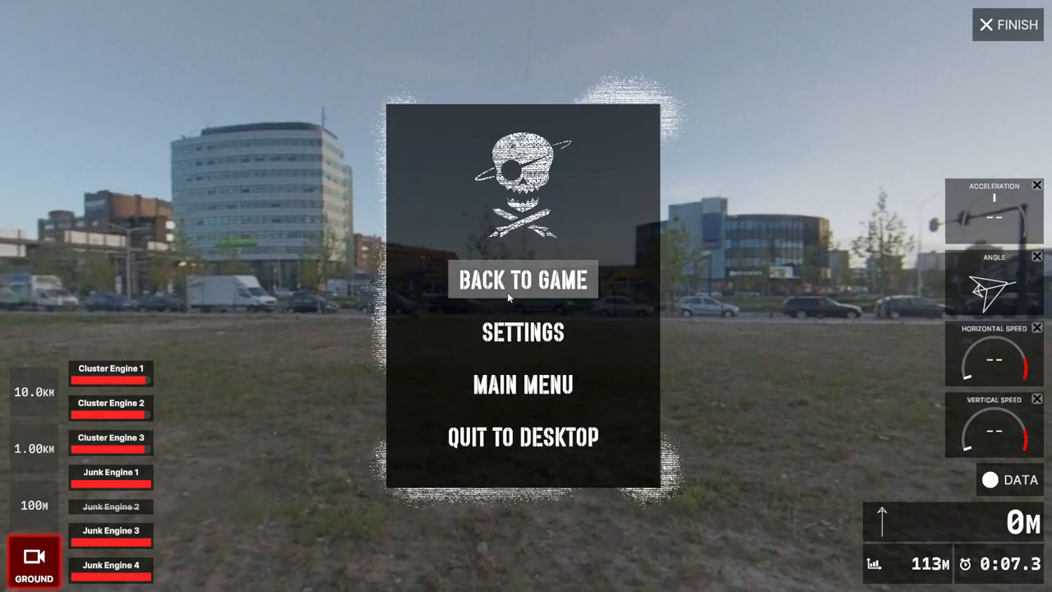
left_click(523, 280)
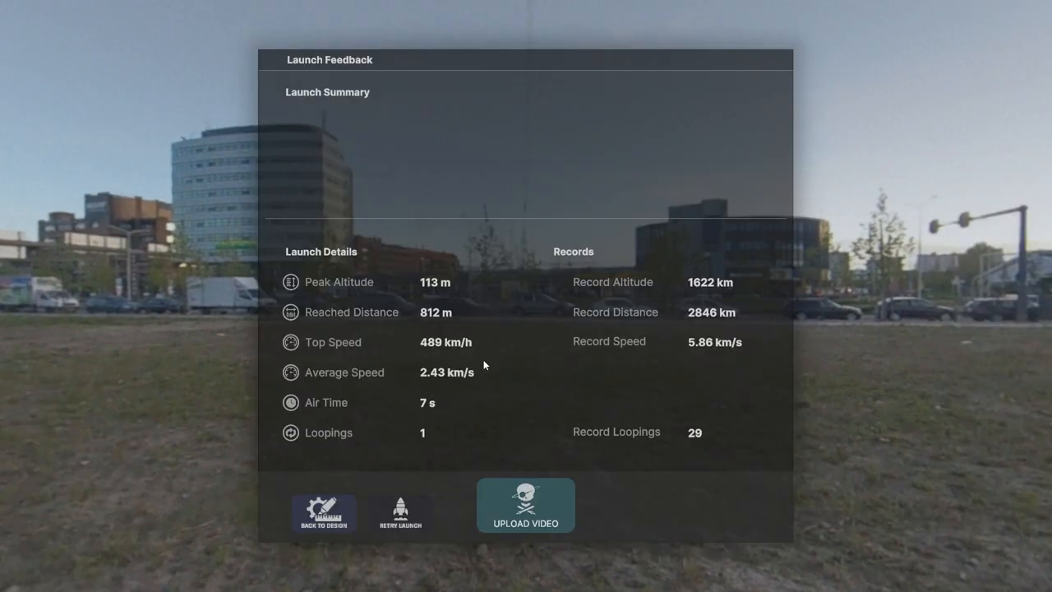
left_click(323, 513)
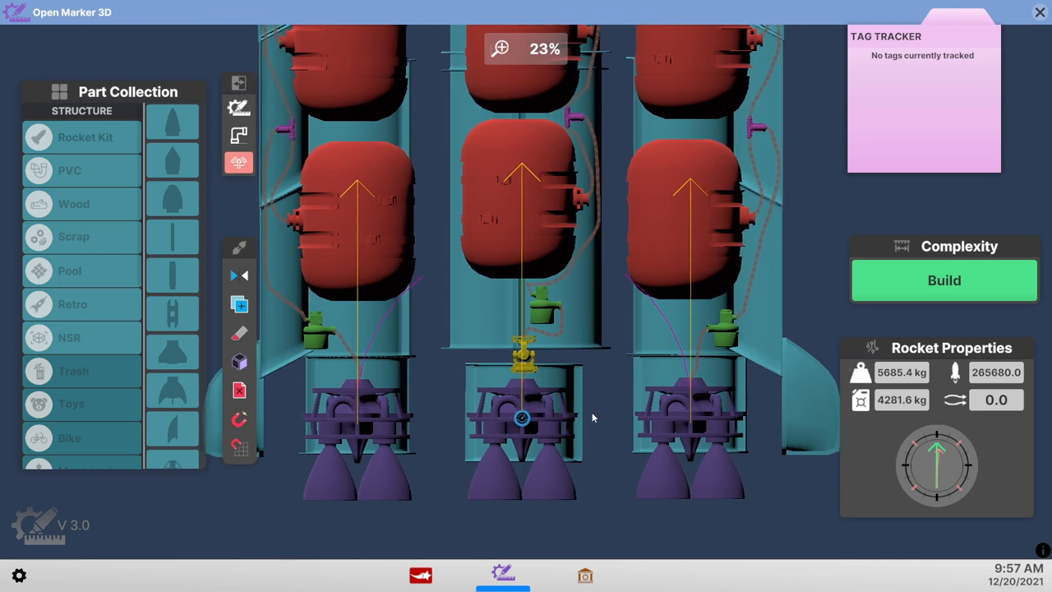
mouse_move(434, 285)
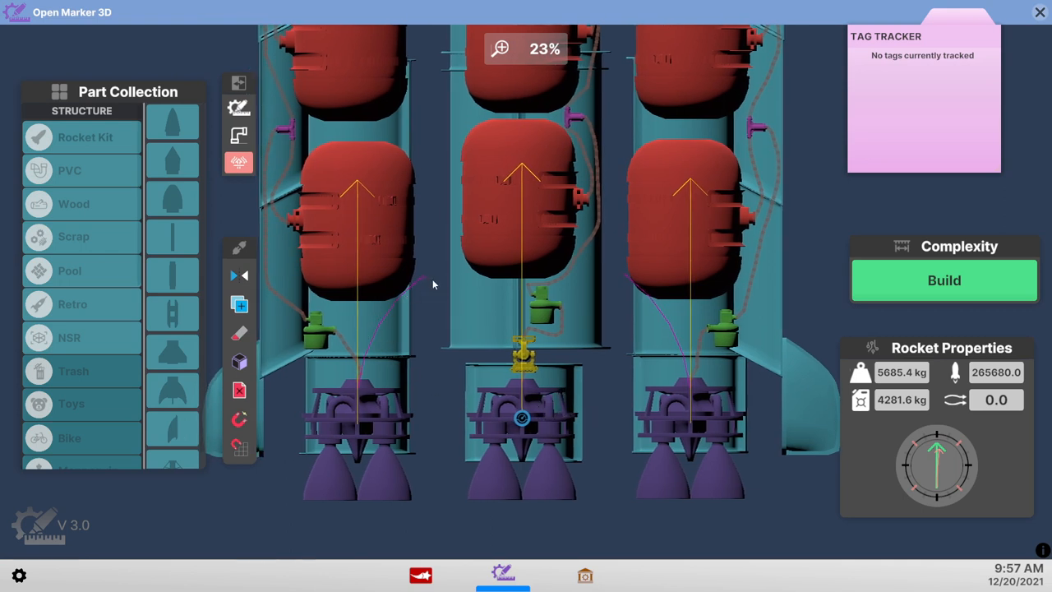
mouse_move(674, 344)
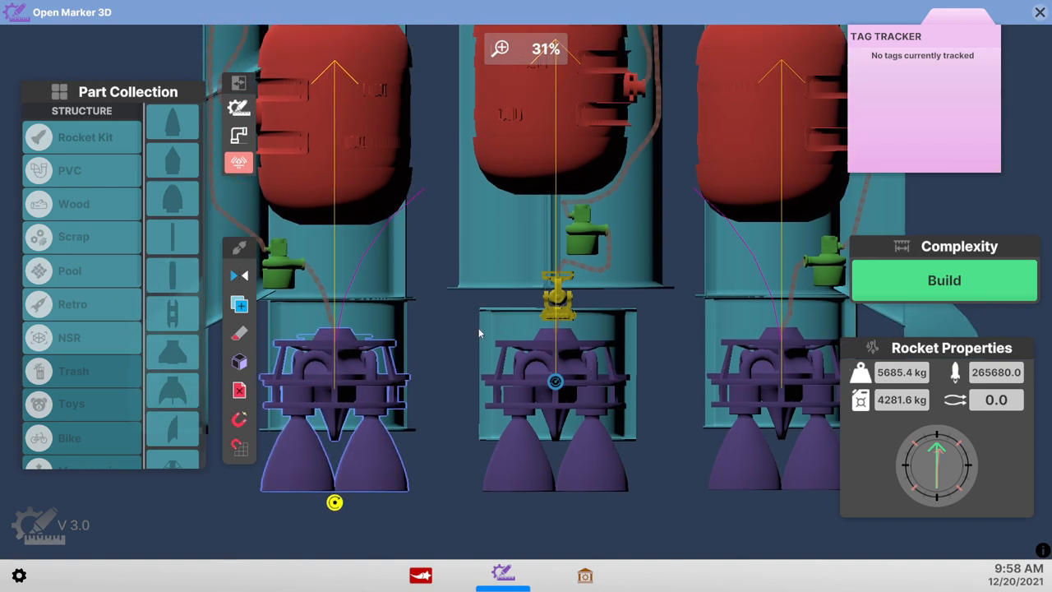
scroll("down", 3)
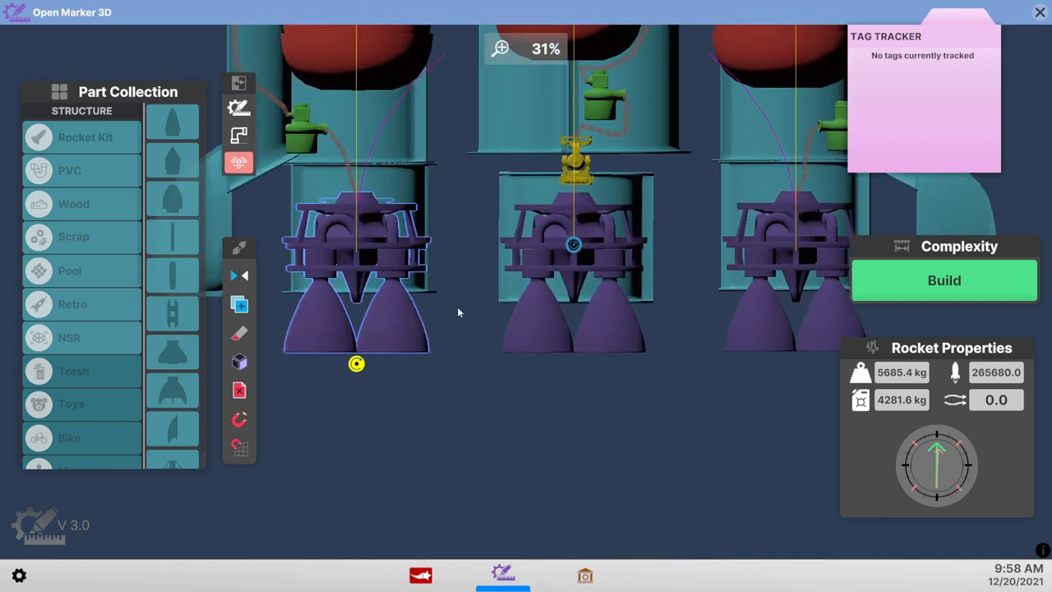
scroll("down", 3)
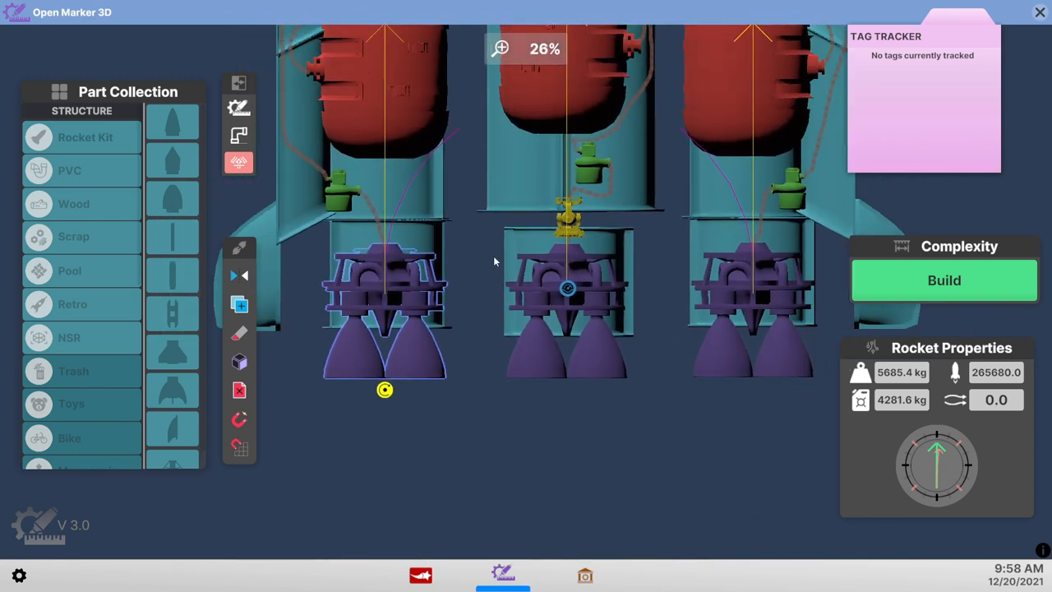
scroll("down", 3)
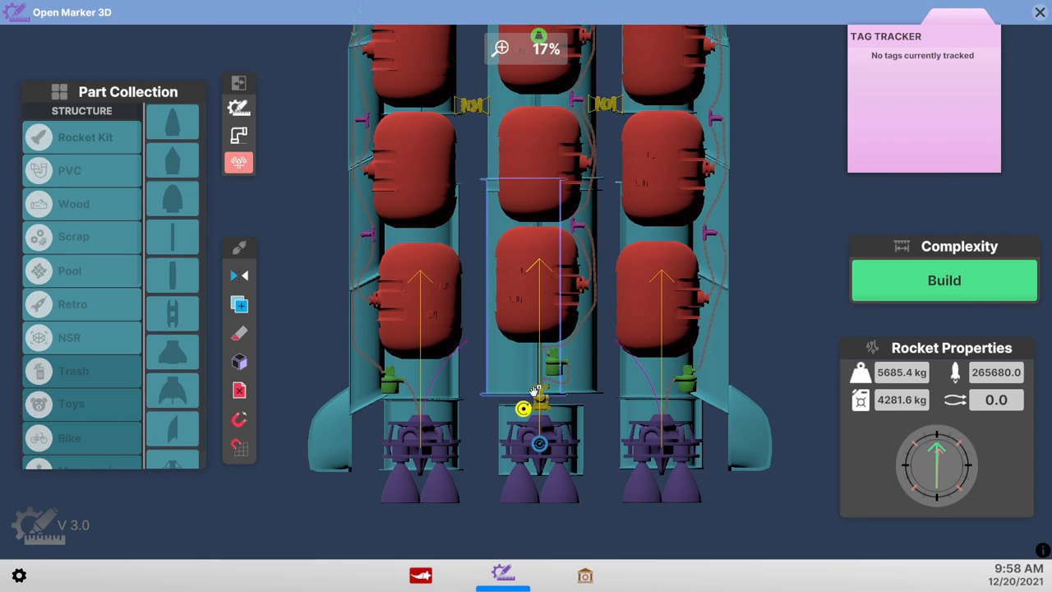
Set swivel steering on the central engine, leaving the rocket at 5673.4 kg
left_click(539, 391)
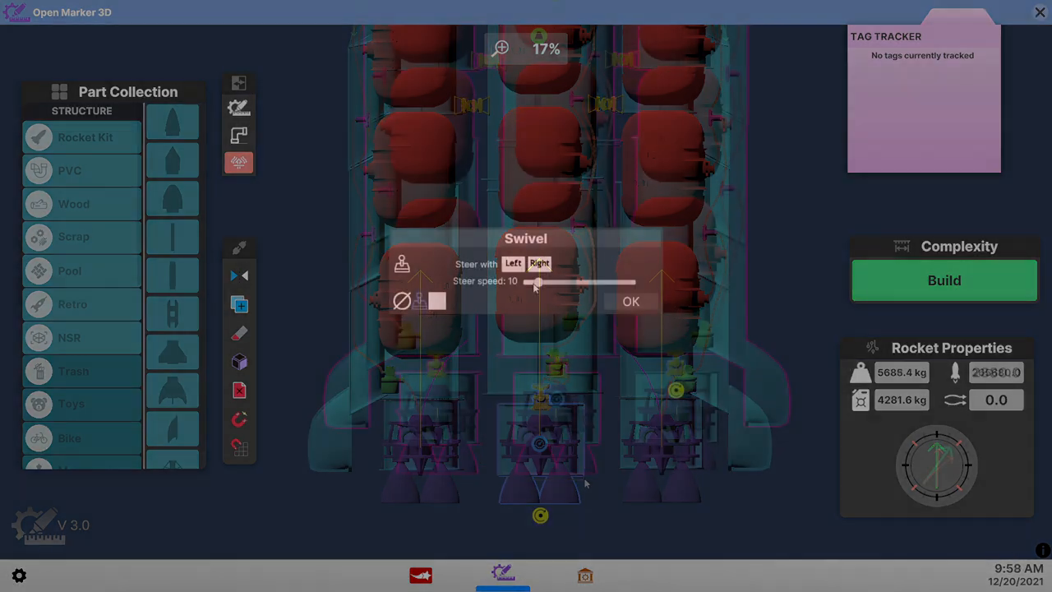
left_click(631, 301)
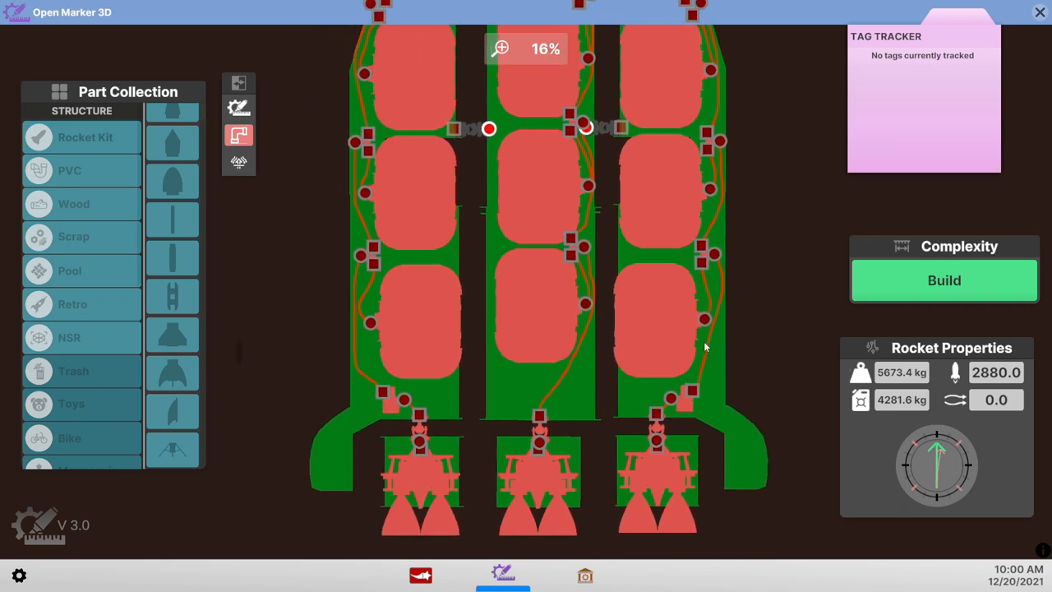
mouse_move(575, 253)
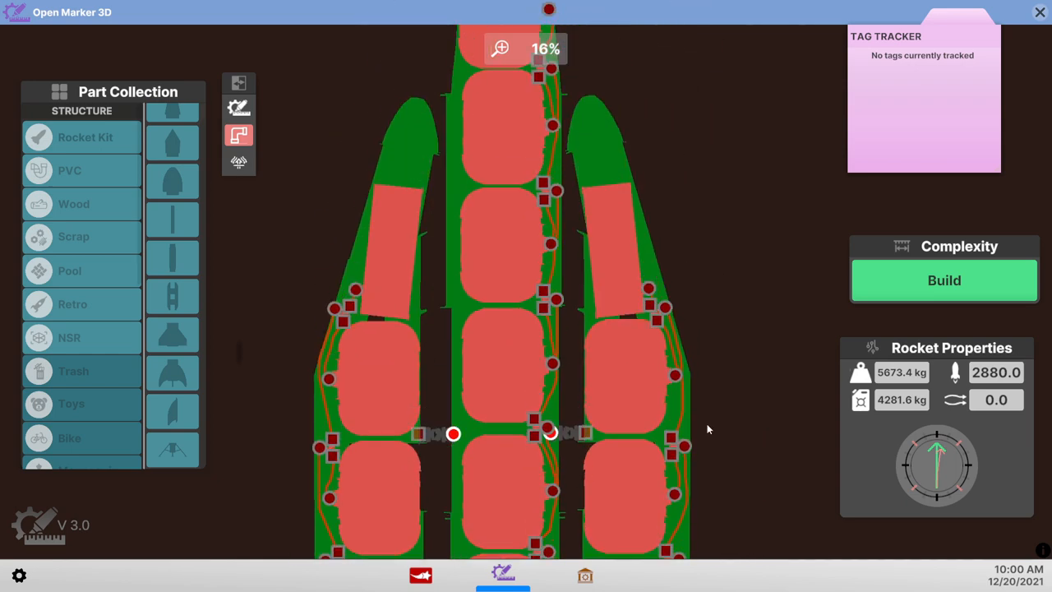
Return to the normal build view and build the 271680-thrust rocket onto the launch pad
left_click(238, 107)
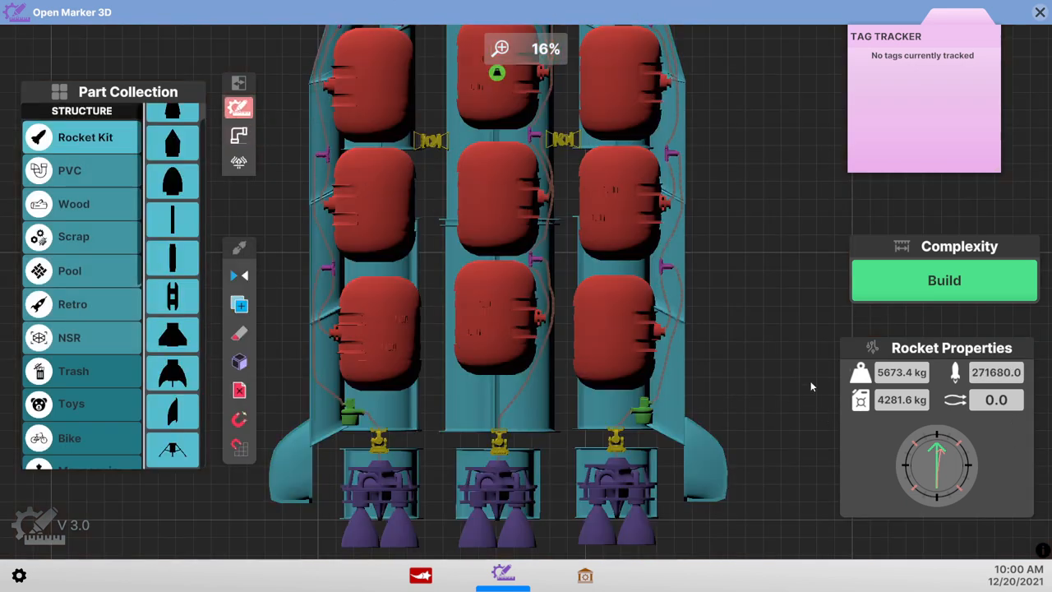
mouse_move(984, 378)
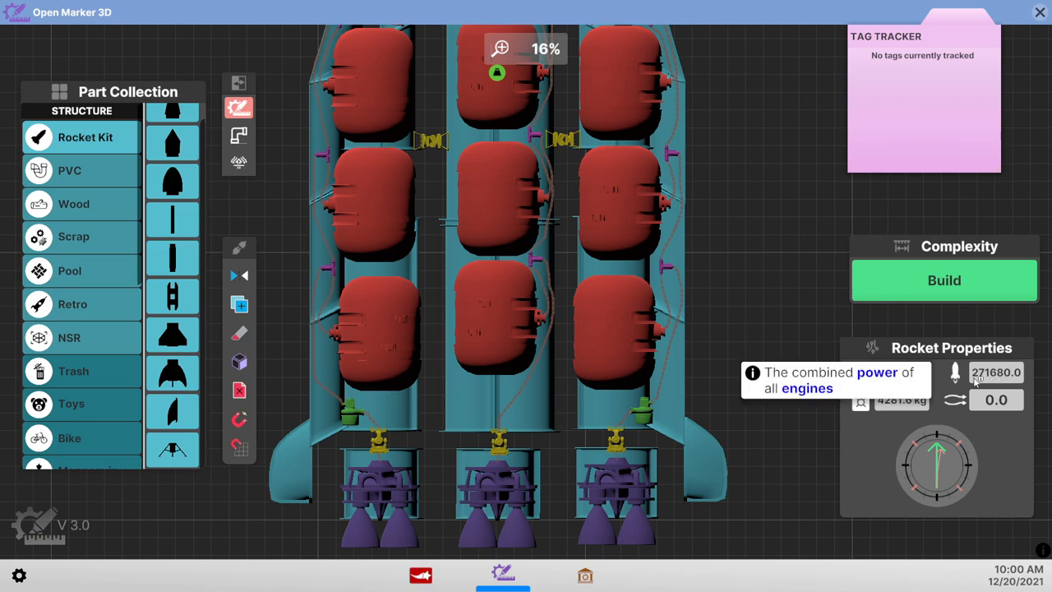
left_click(944, 279)
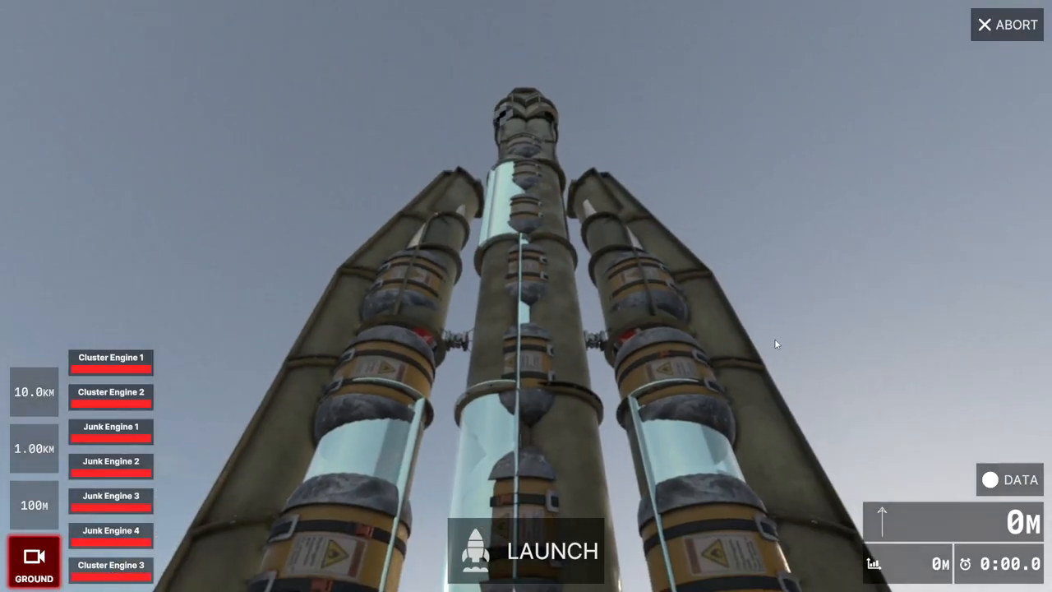
Show the flight data gauges and launch the rocket toward 250 km altitude
left_click(1017, 480)
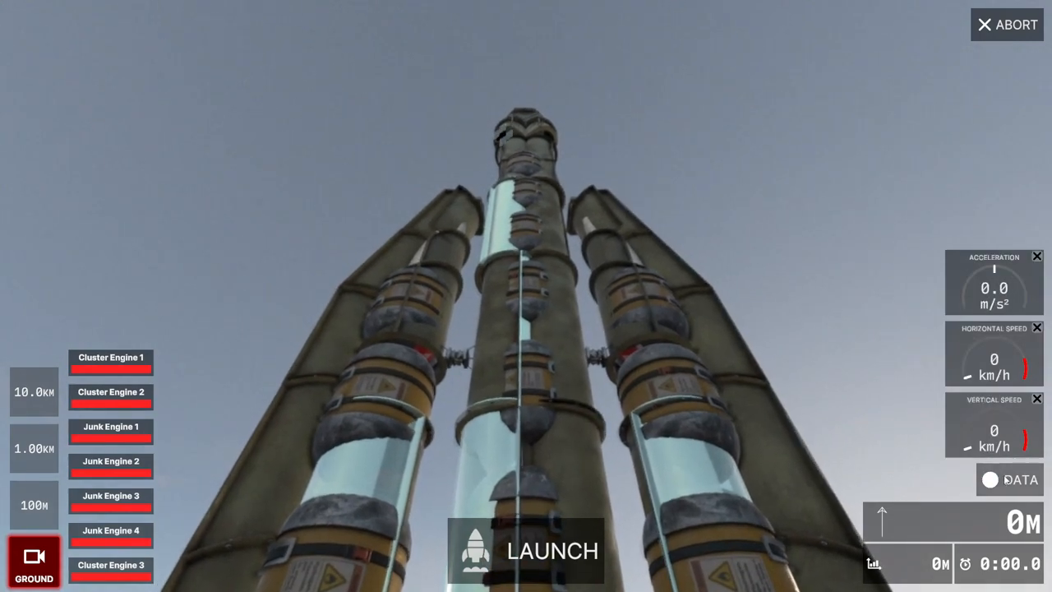
left_click(526, 550)
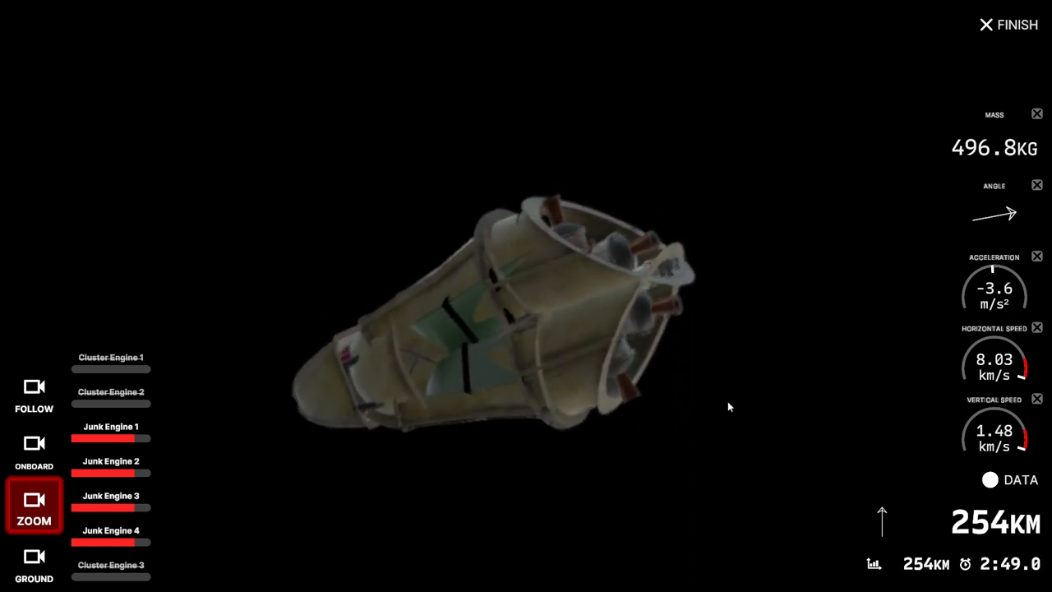
mouse_move(589, 490)
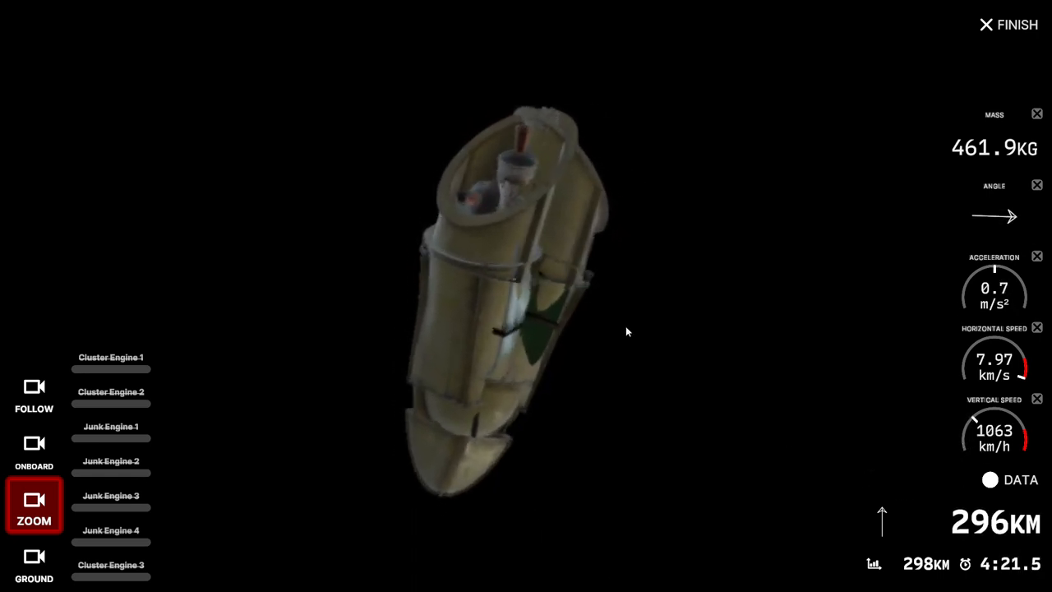
Switch to the FOLLOW camera to track the upper stage near its 298 km peak
left_click(32, 395)
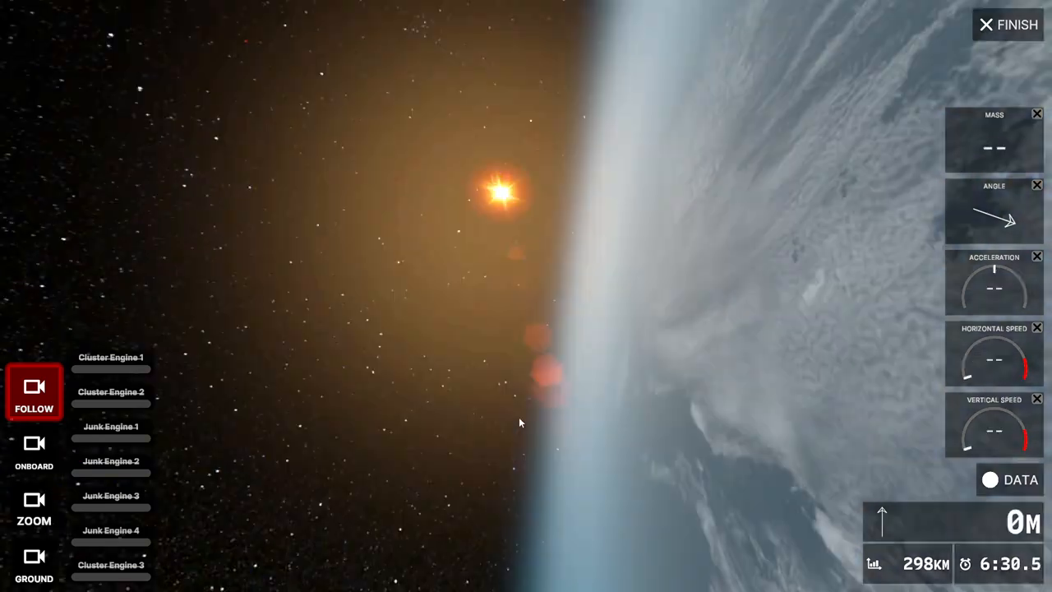
mouse_move(572, 444)
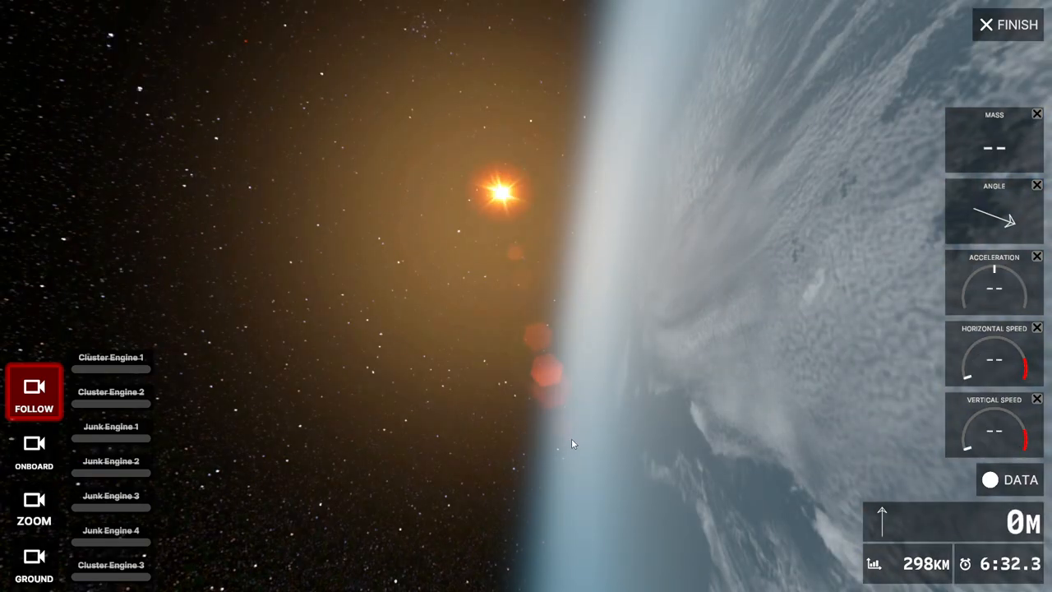
mouse_move(649, 276)
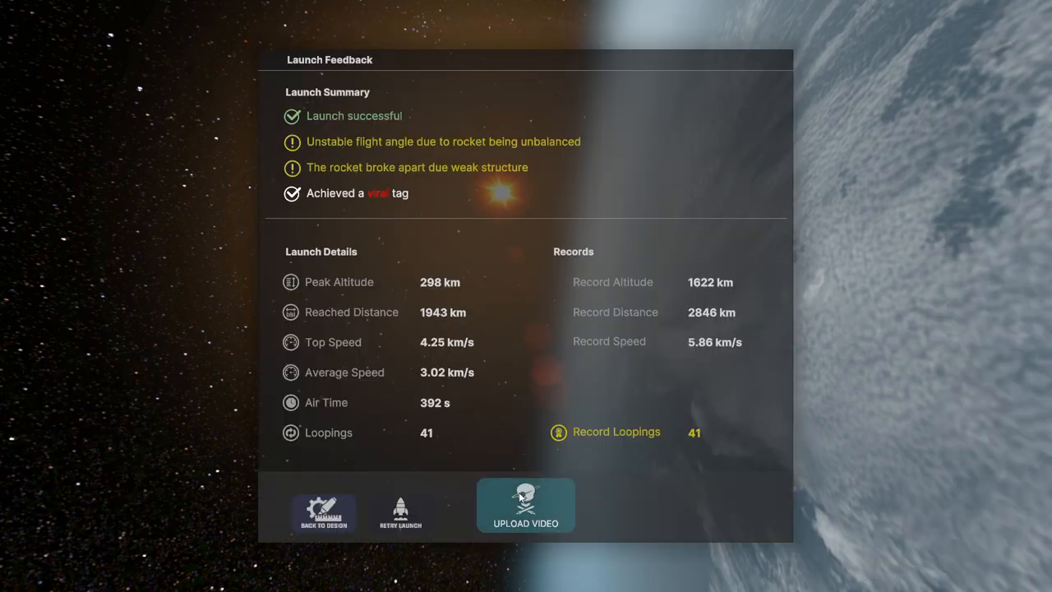
Start the video upload and tag it Dress-up, Giant, Powerhouse and two more tags
left_click(526, 505)
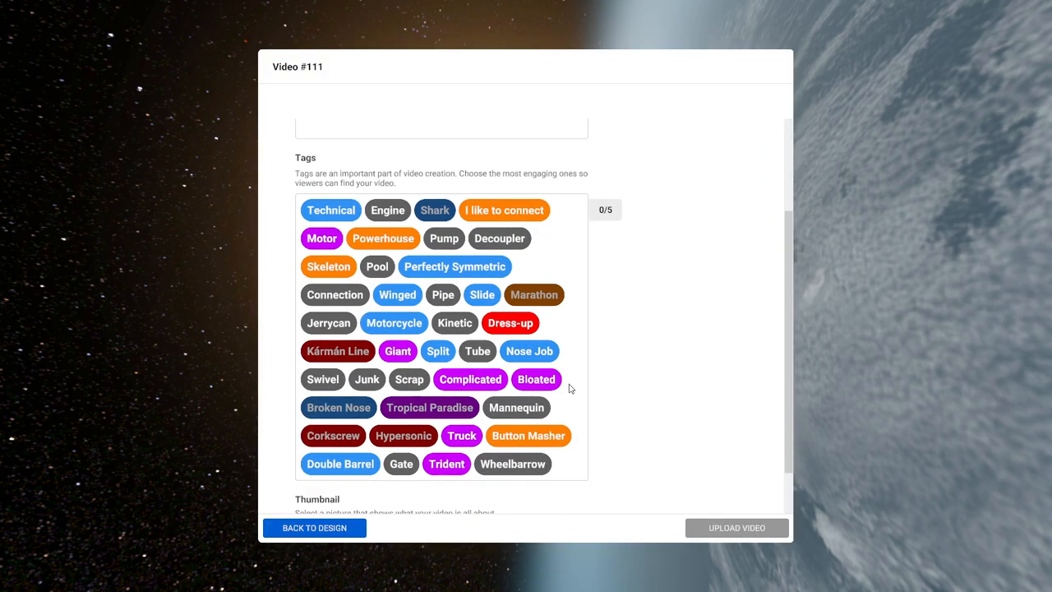
left_click(510, 323)
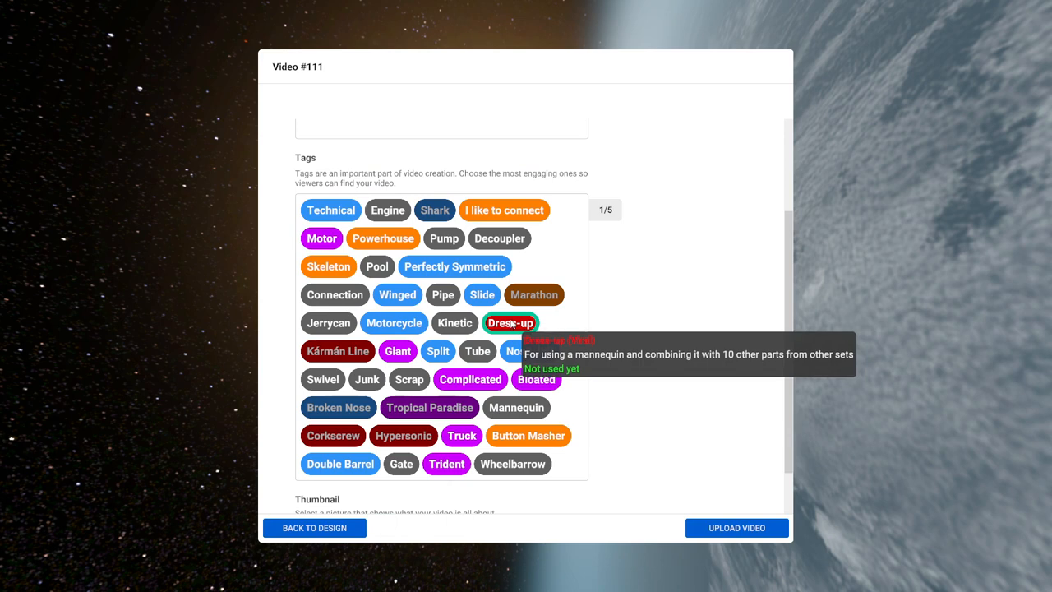
mouse_move(533, 294)
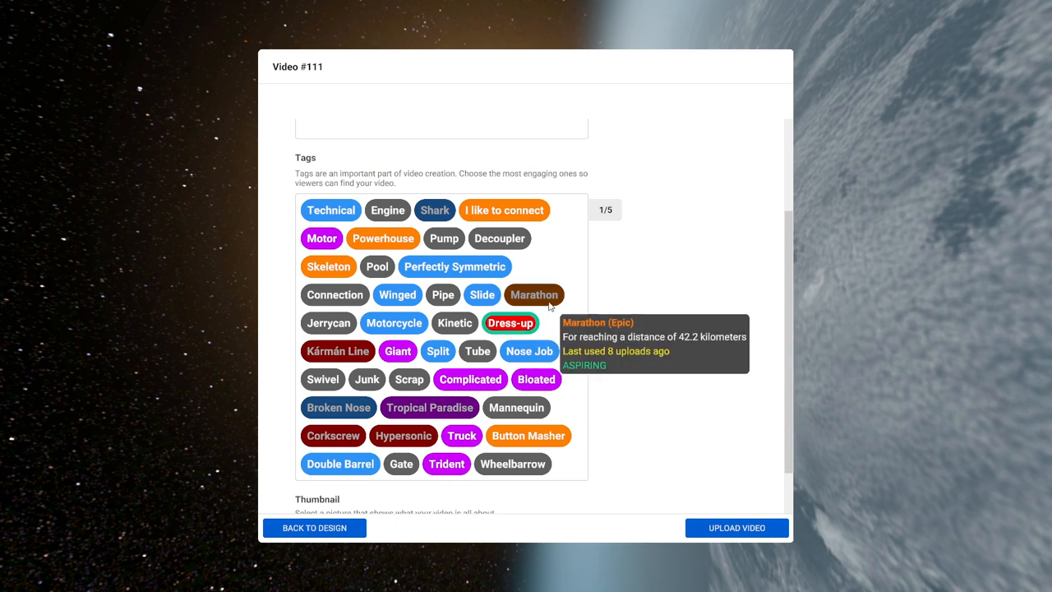
mouse_move(536, 378)
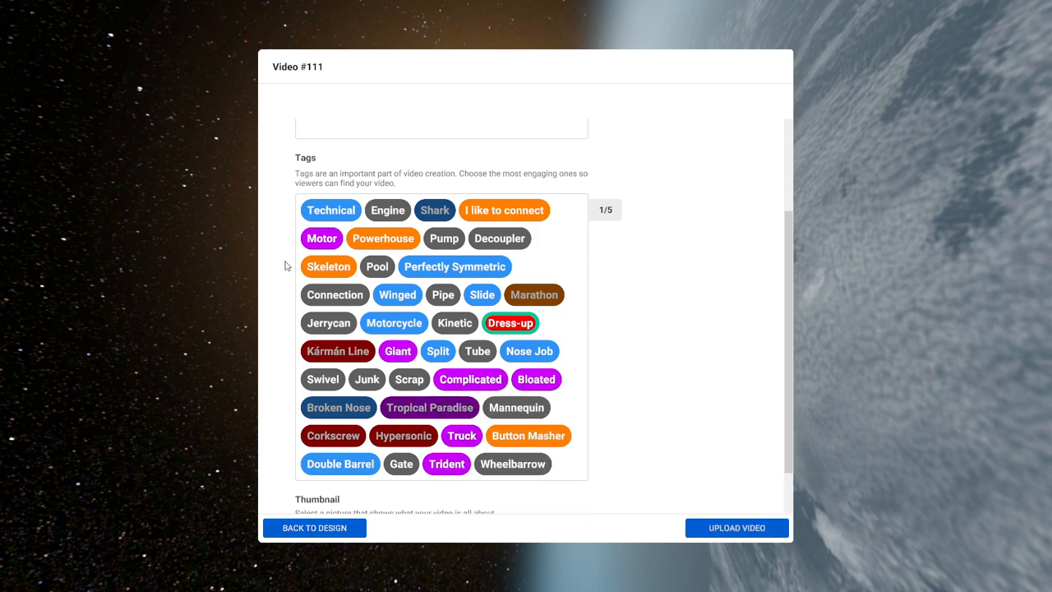
left_click(398, 352)
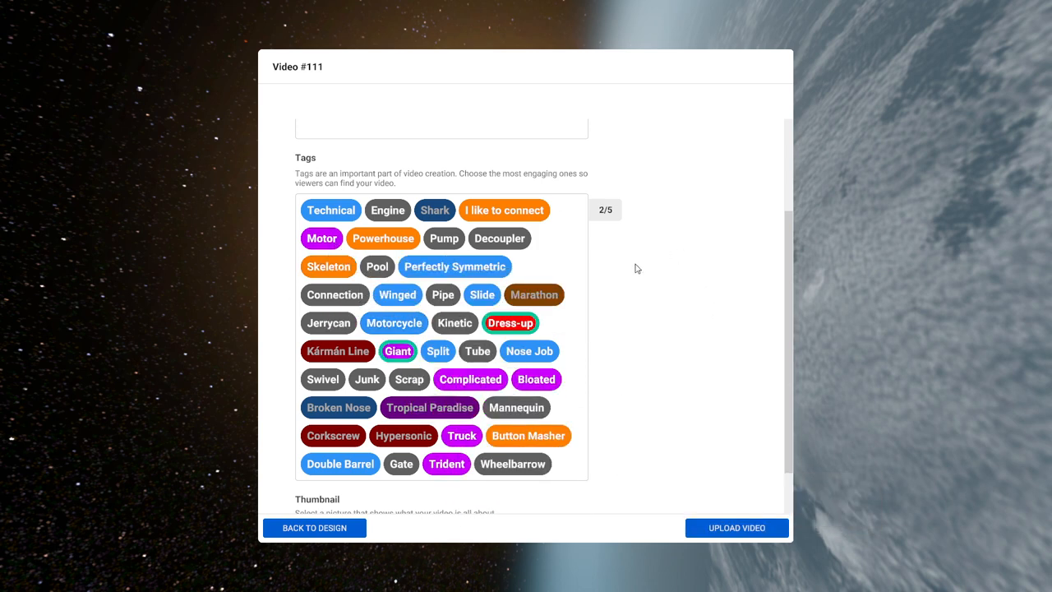
left_click(470, 379)
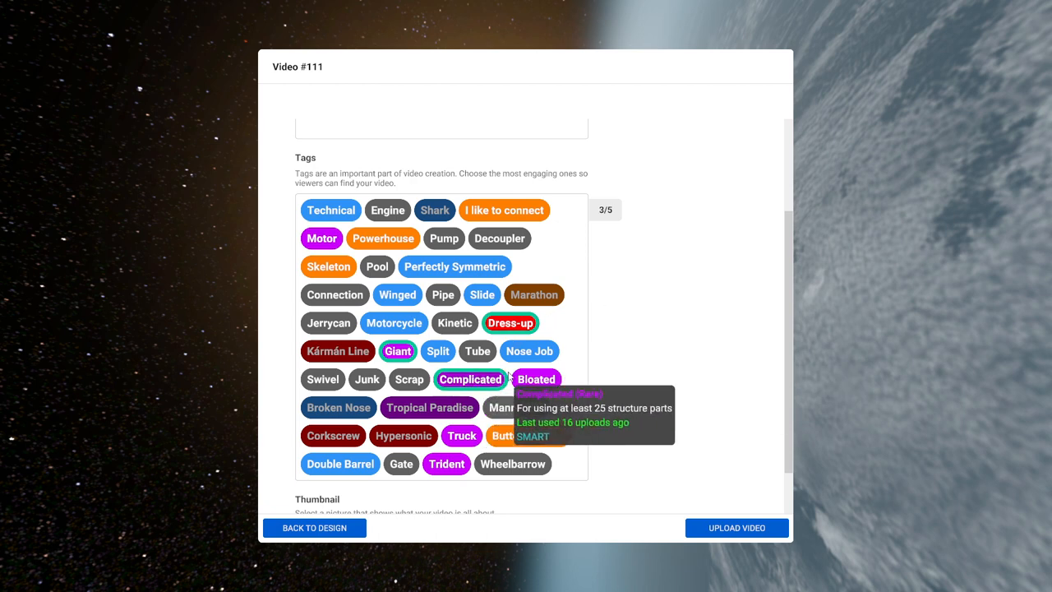
scroll("down", 3)
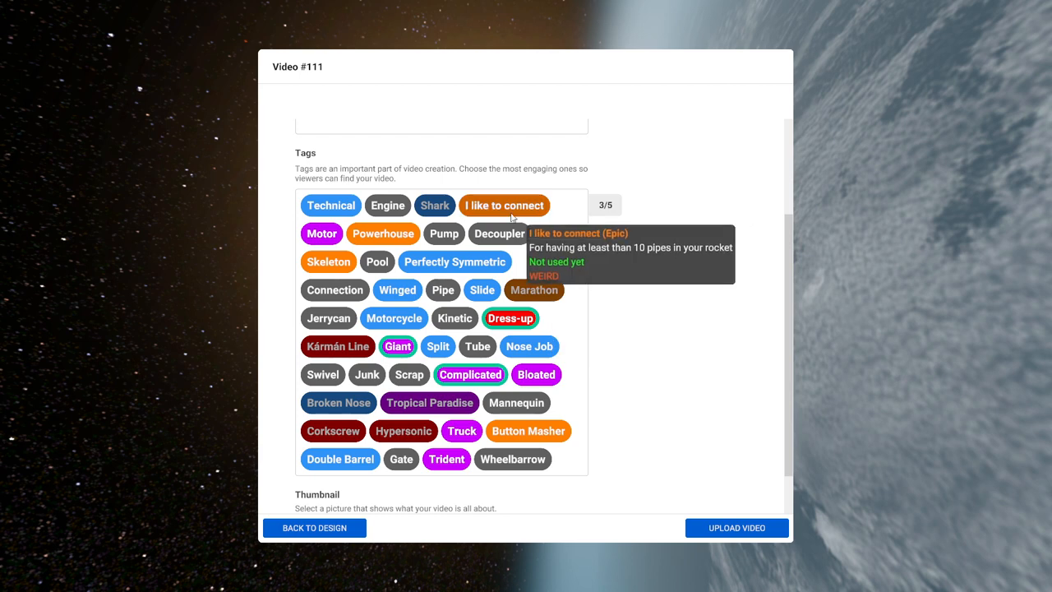
left_click(381, 233)
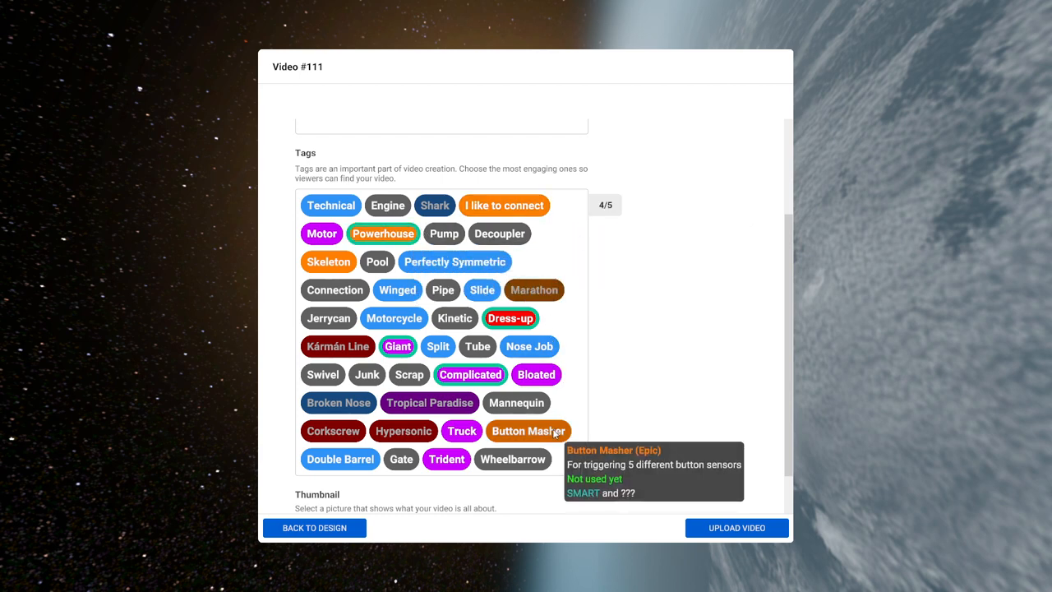
mouse_move(328, 261)
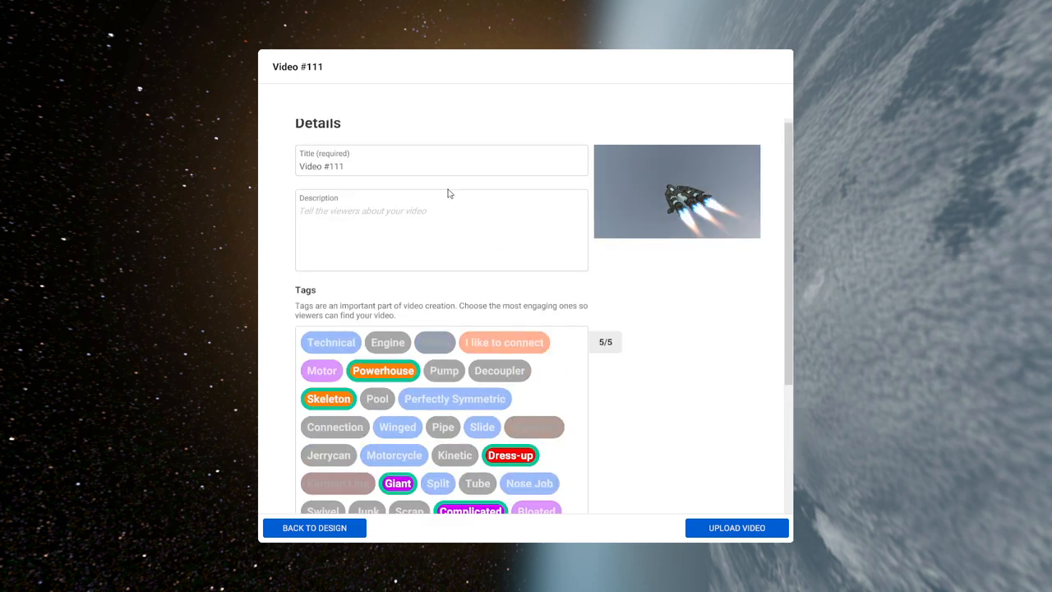
Retitle the launch video 'Soyuz' and upload it to StarTube
triple_click(321, 166)
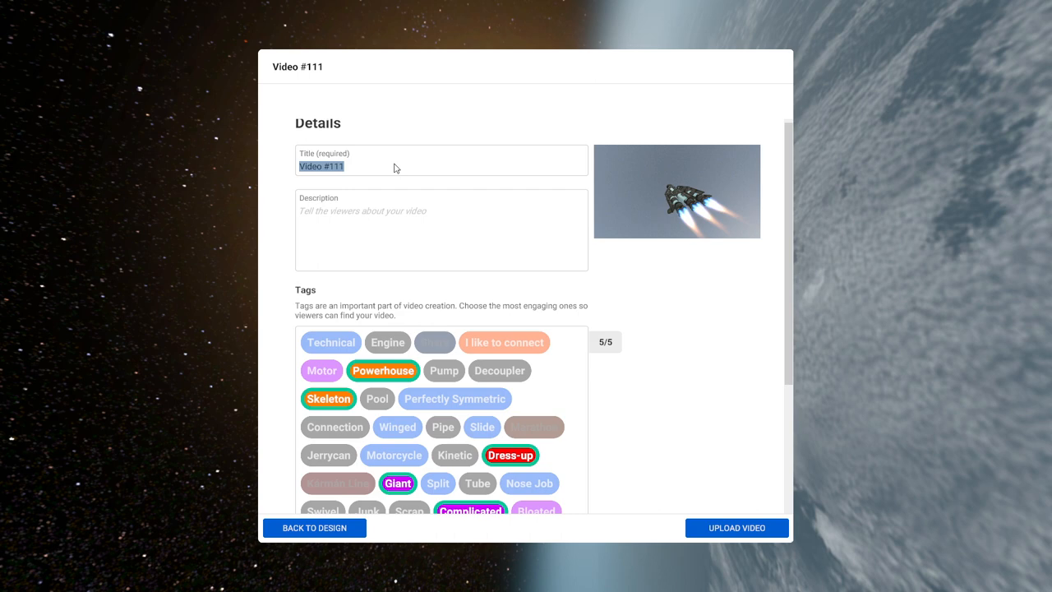
type("Soyuz")
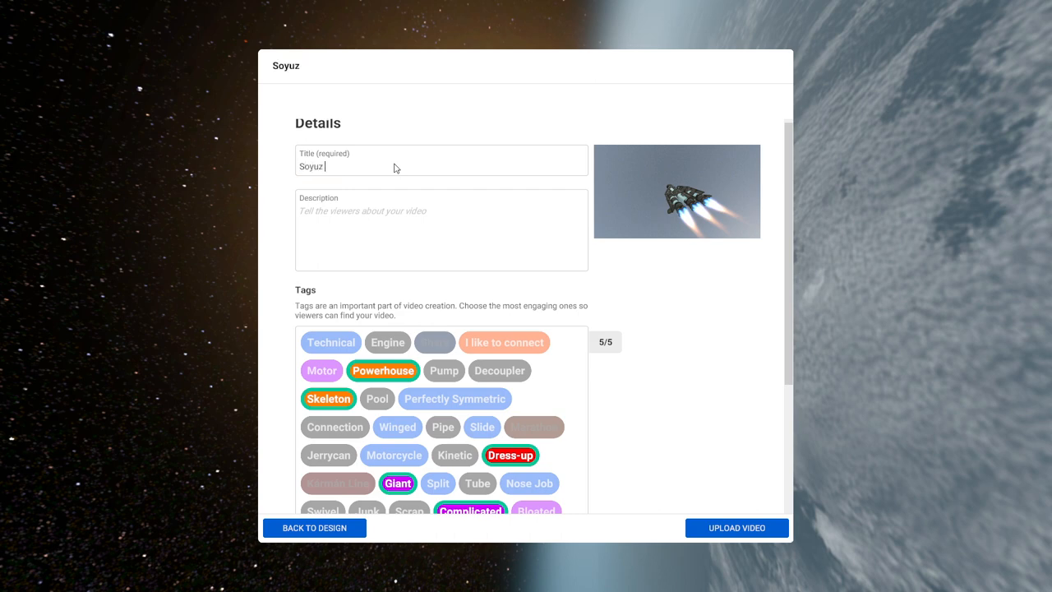
left_click(737, 528)
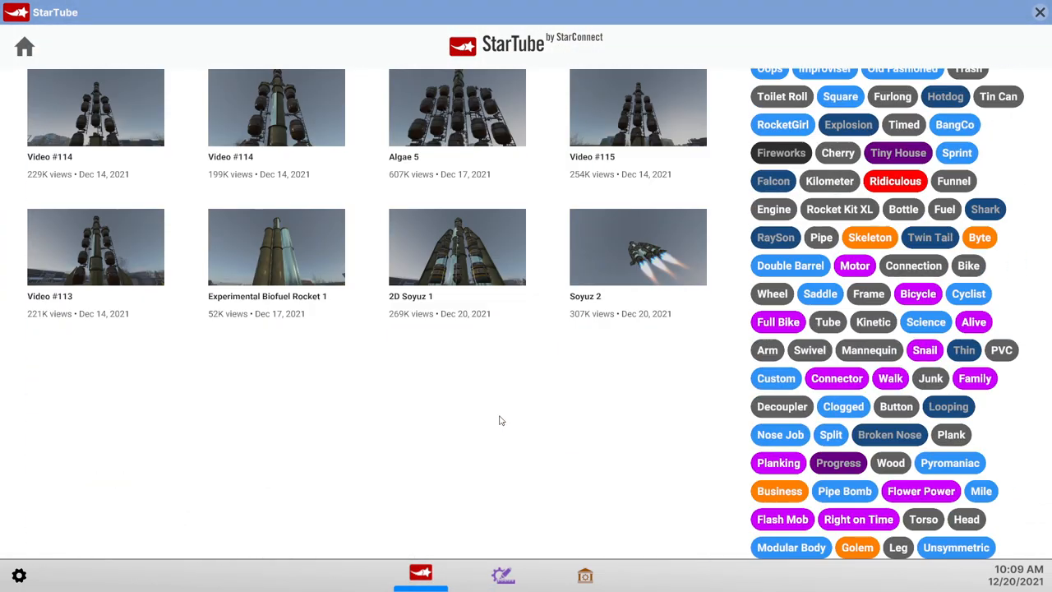
Review the Soyuz 2 video's tags and comments, then return to the rocket designer
left_click(638, 247)
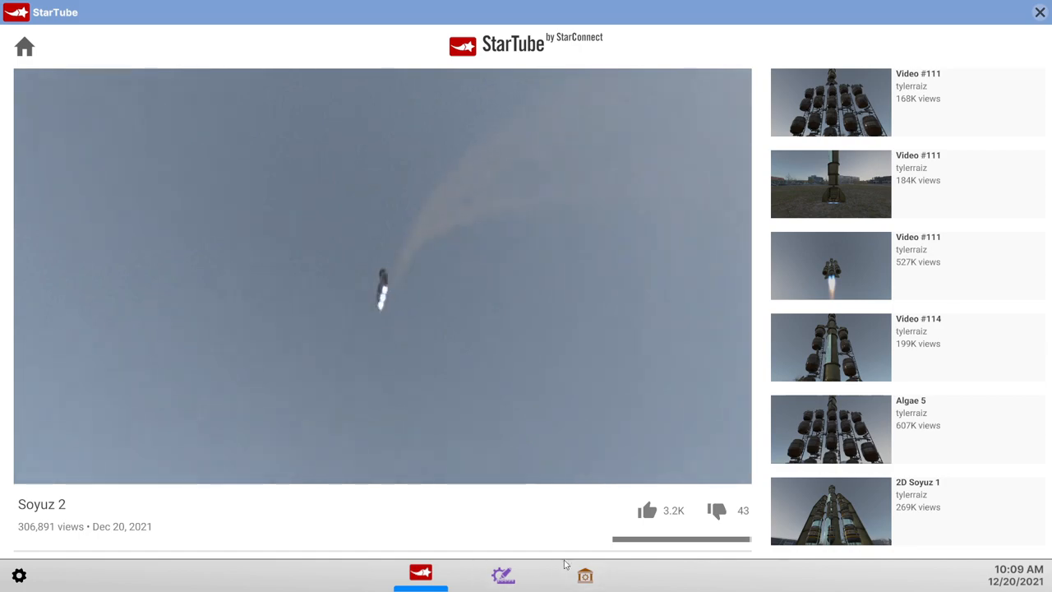
scroll("down", 3)
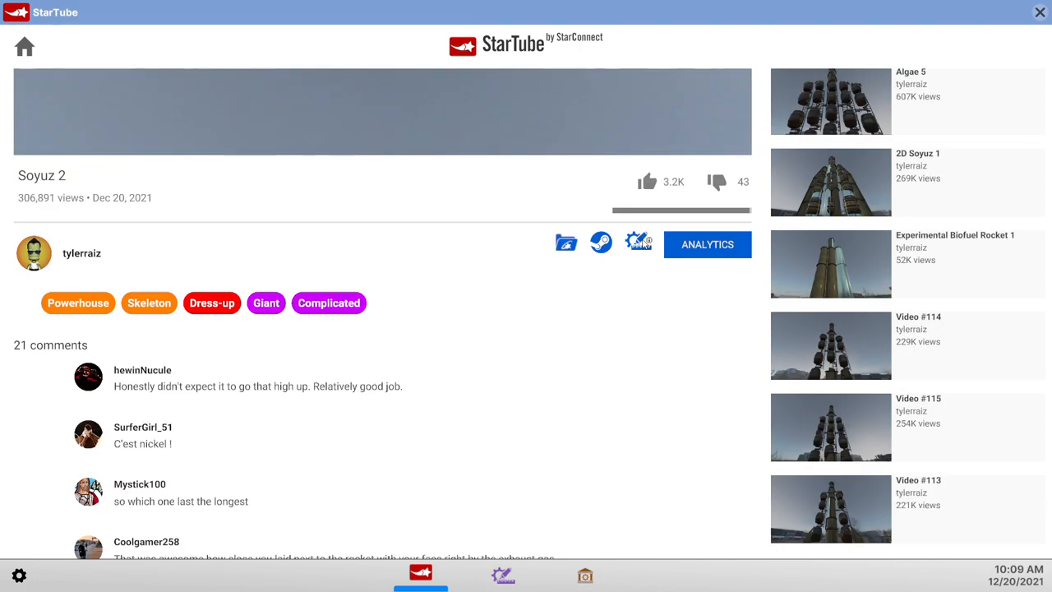
left_click(503, 575)
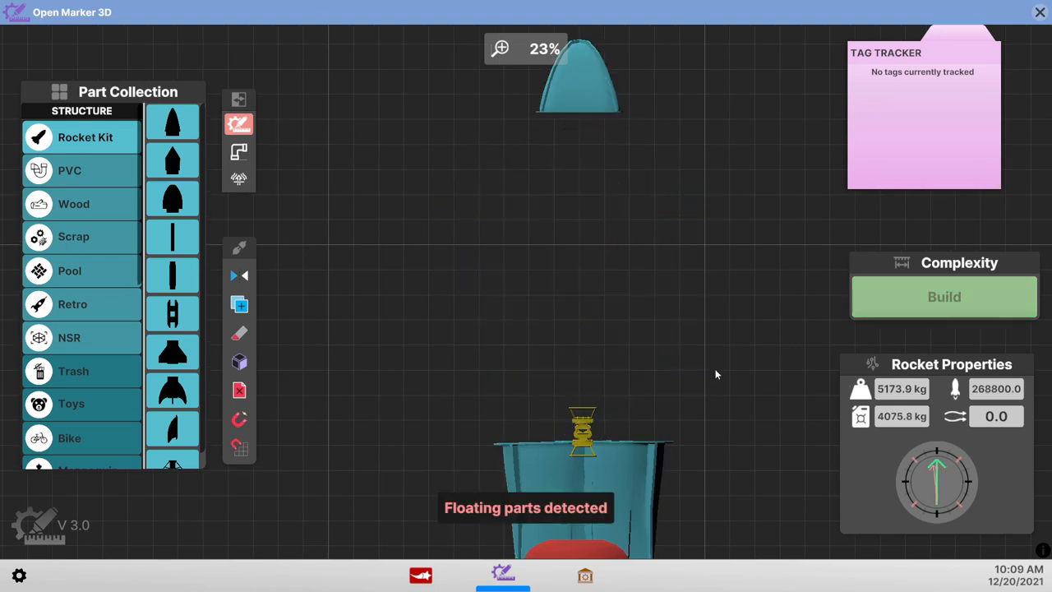
Attach the floating nose cone to the body and browse to the Mannequin parts category
left_click_drag(579, 79, 576, 311)
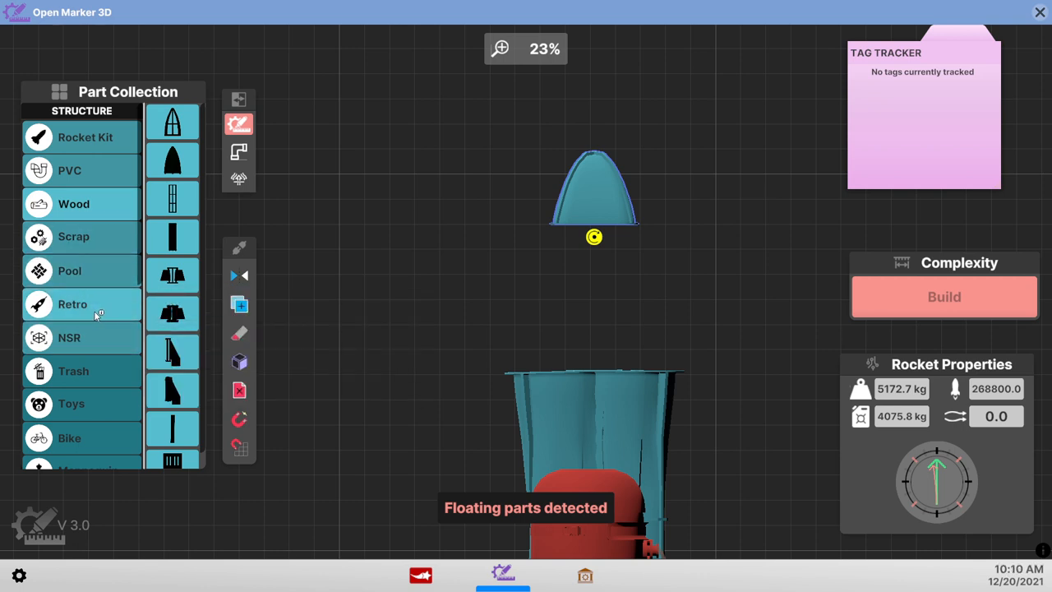
mouse_move(72, 305)
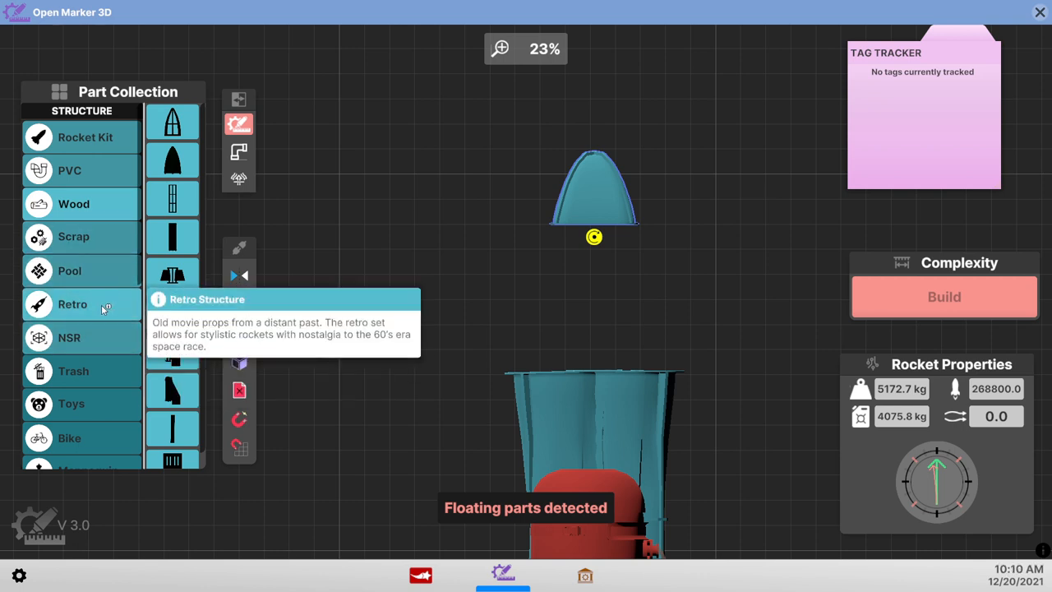
mouse_move(97, 339)
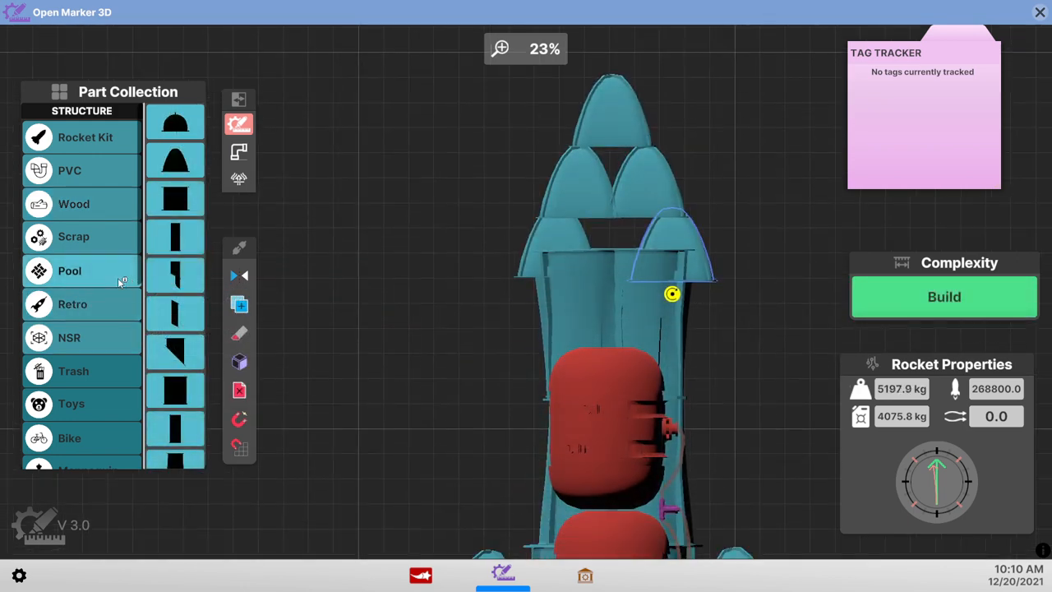
scroll("down", 3)
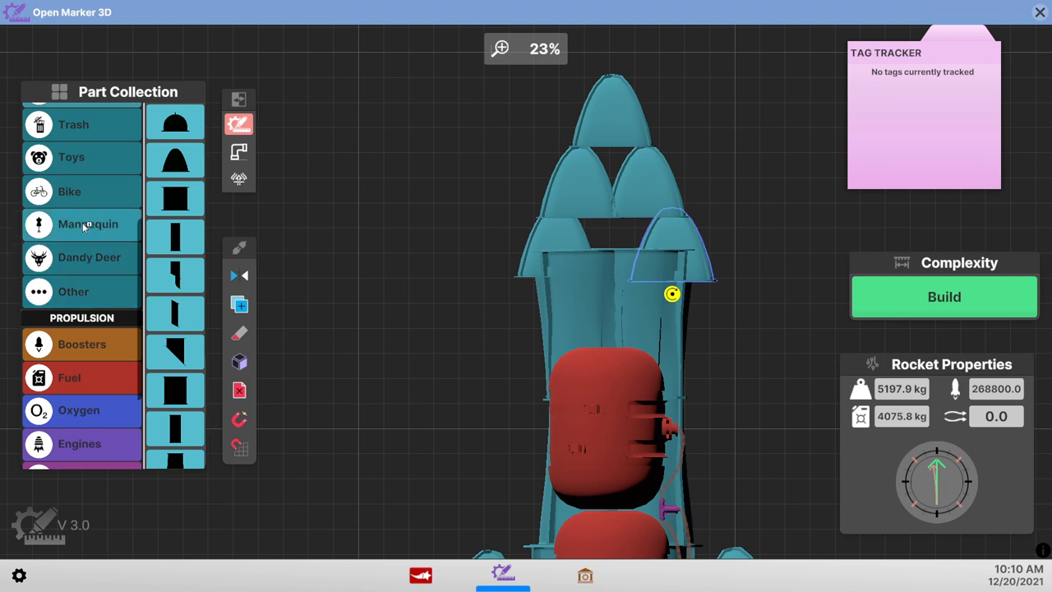
left_click(87, 223)
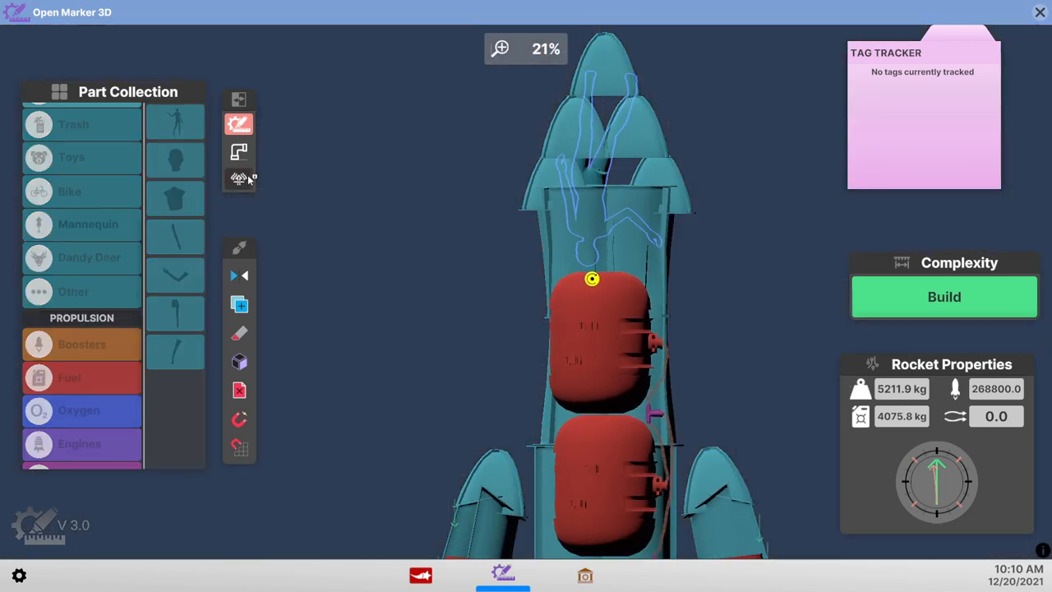
scroll("down", 3)
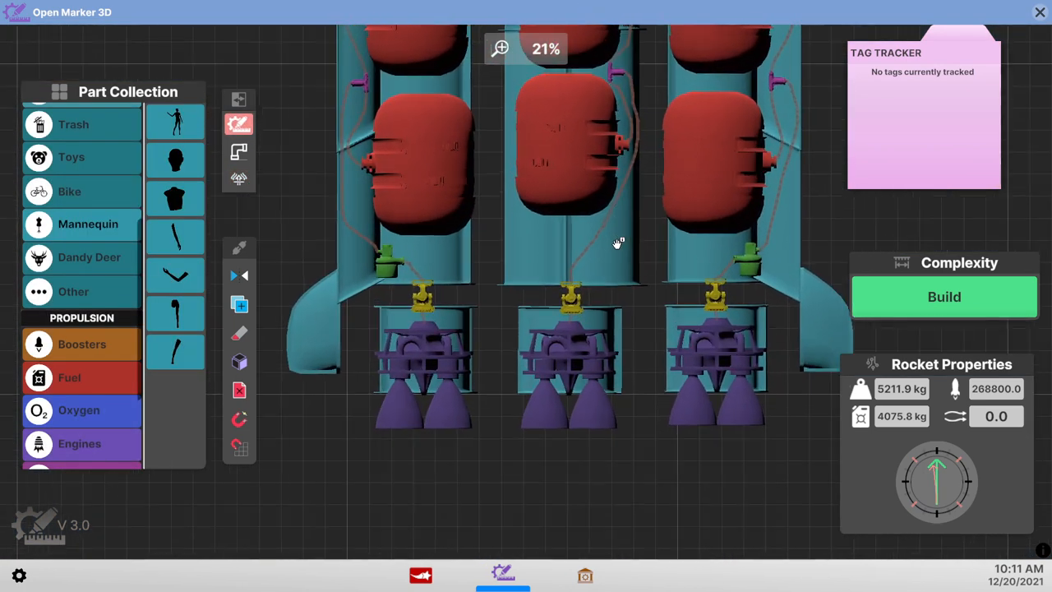
left_click_drag(616, 243, 586, 259)
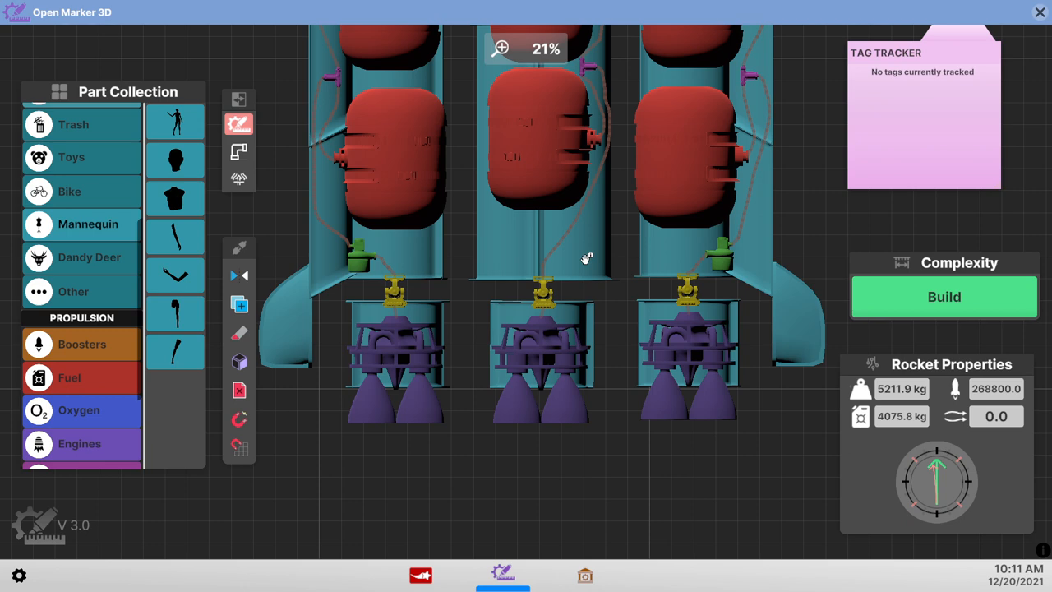
mouse_move(566, 417)
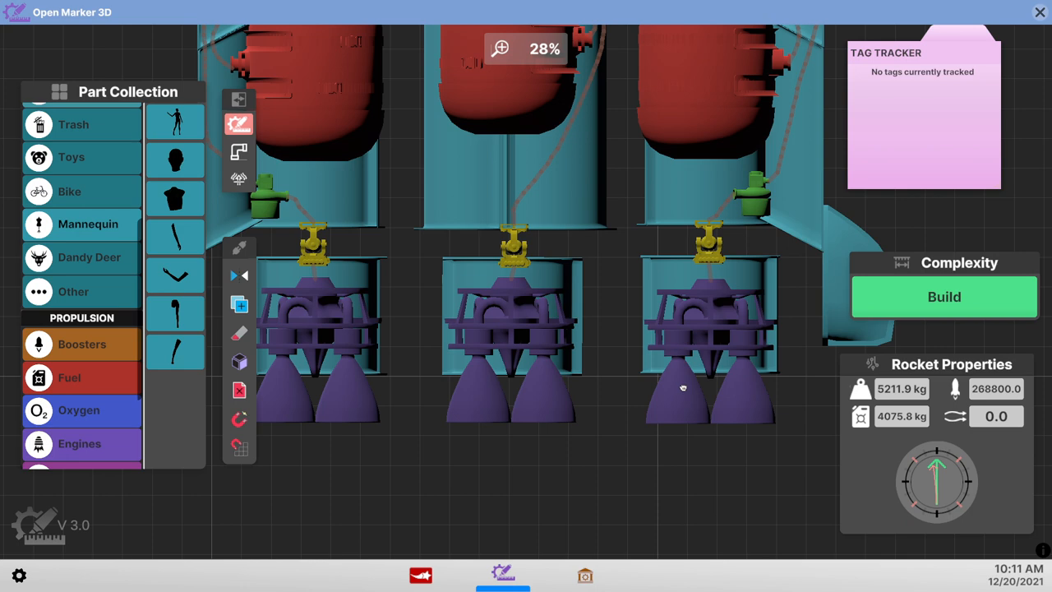
scroll("down", 3)
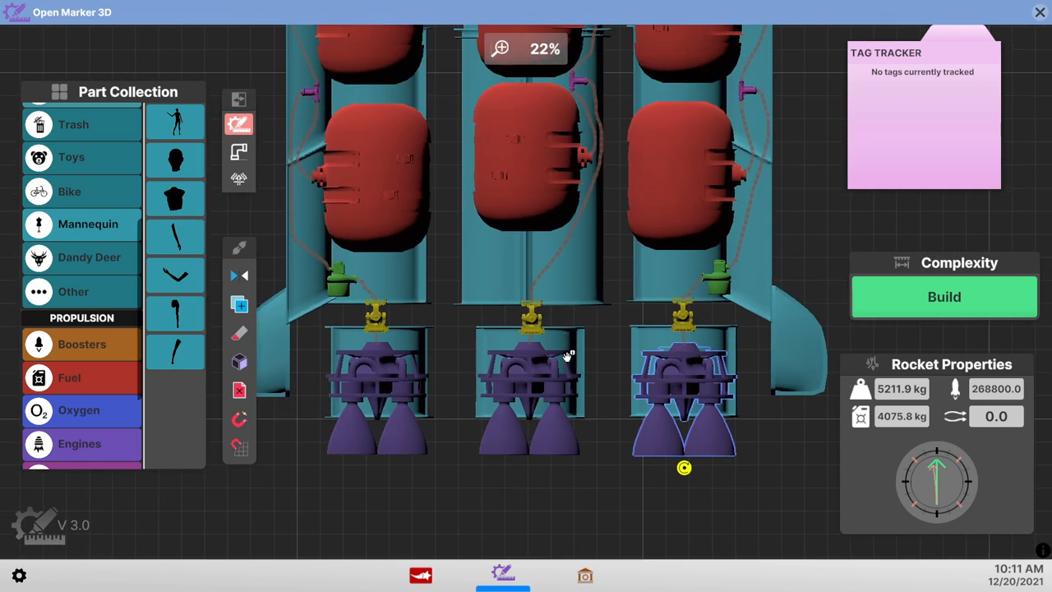
scroll("down", 3)
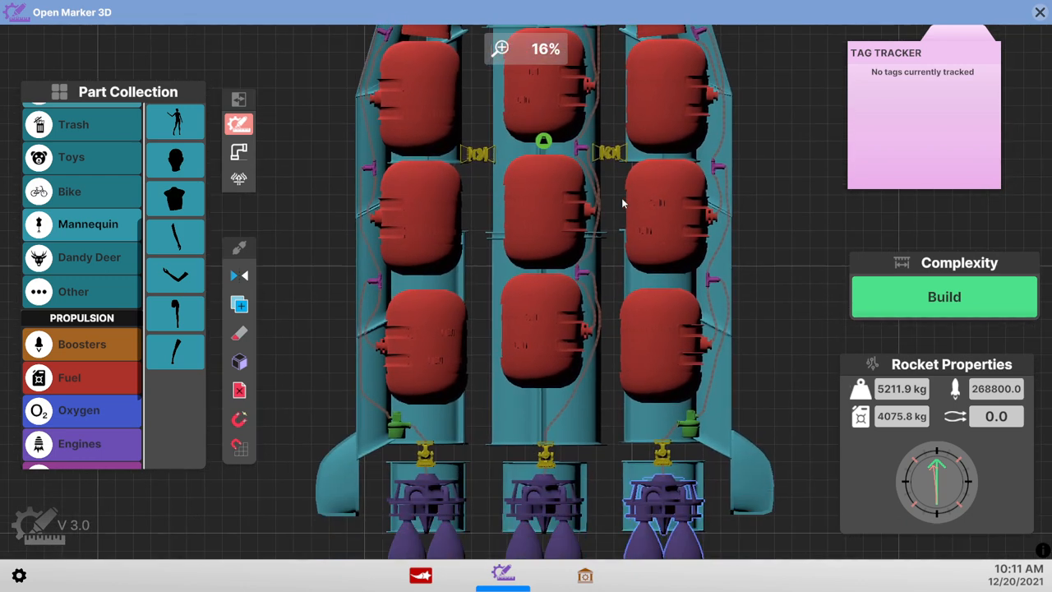
mouse_move(676, 299)
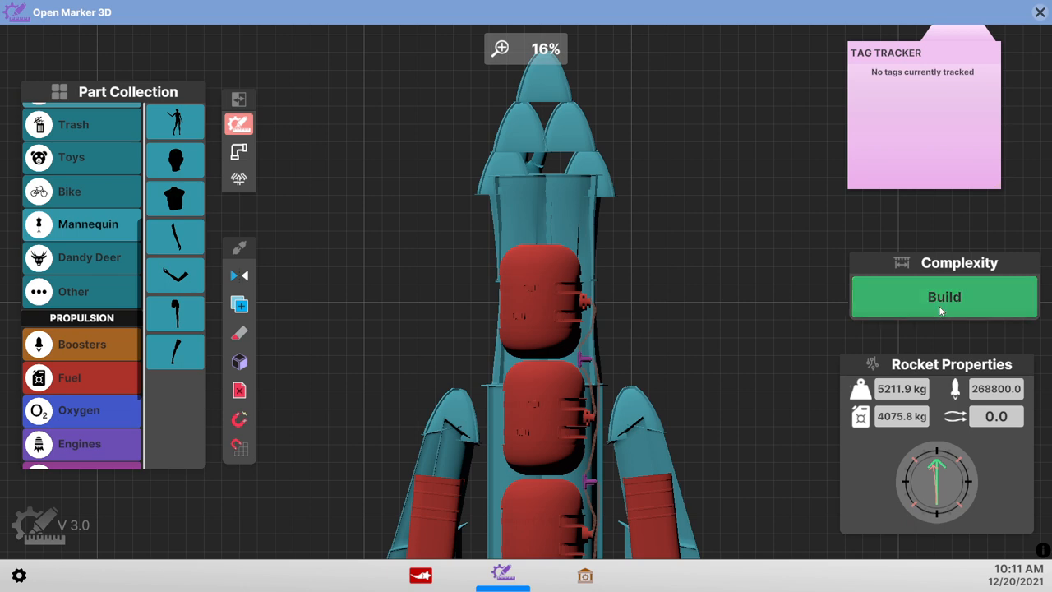
left_click(944, 295)
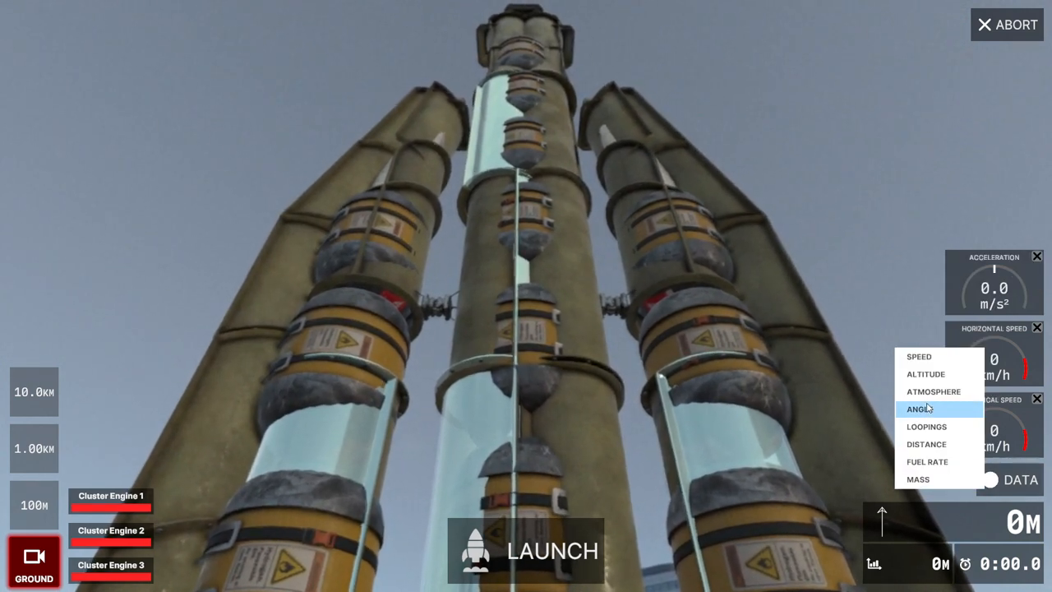
Add the ANGLE gauge to the flight readouts and launch the rocket
left_click(919, 408)
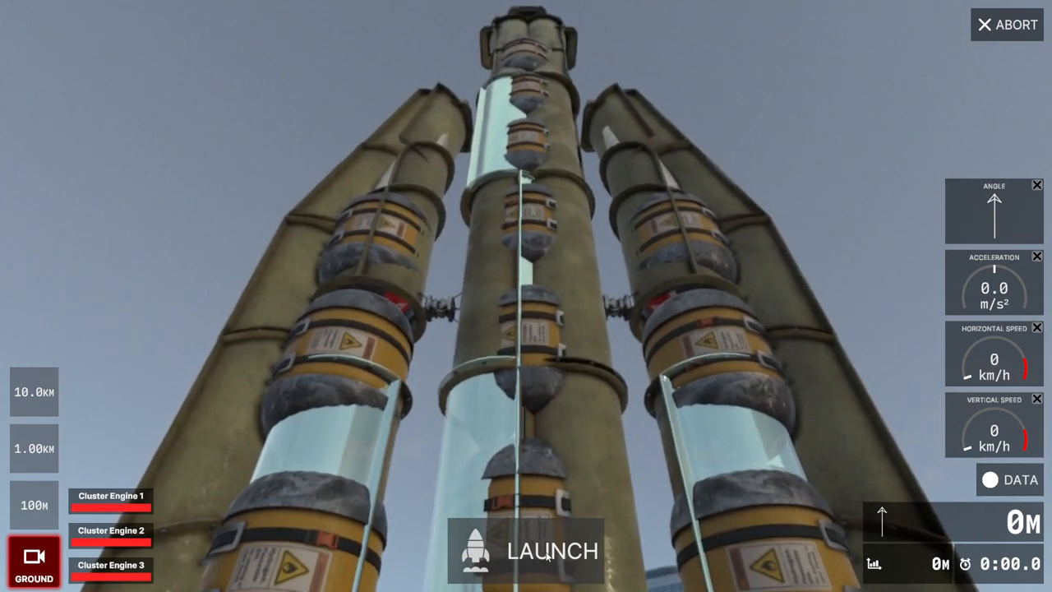
left_click(553, 551)
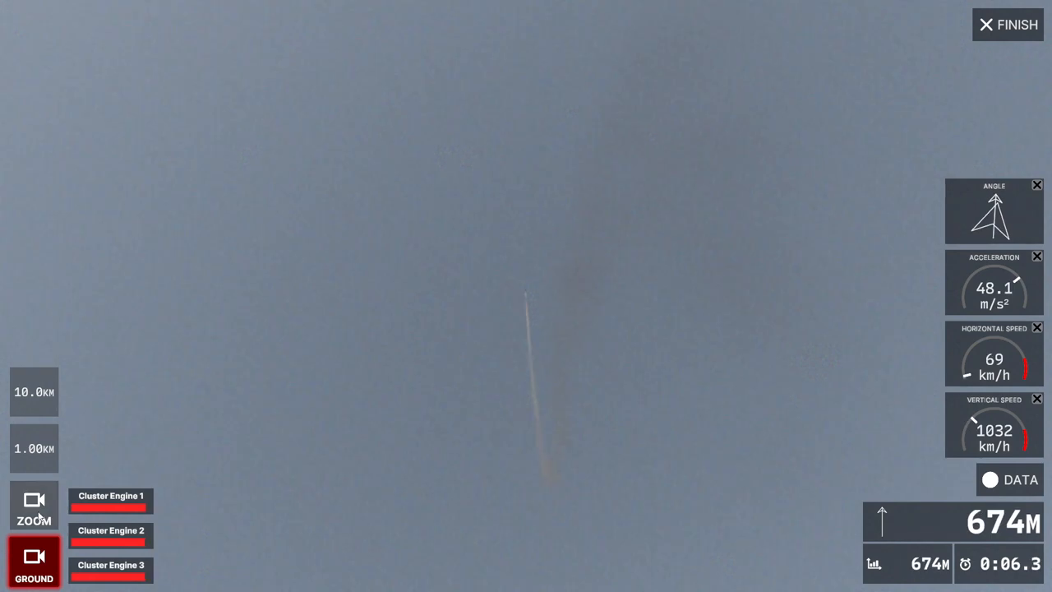
Switch to the ZOOM camera and watch the rocket climb past 100 km
left_click(33, 506)
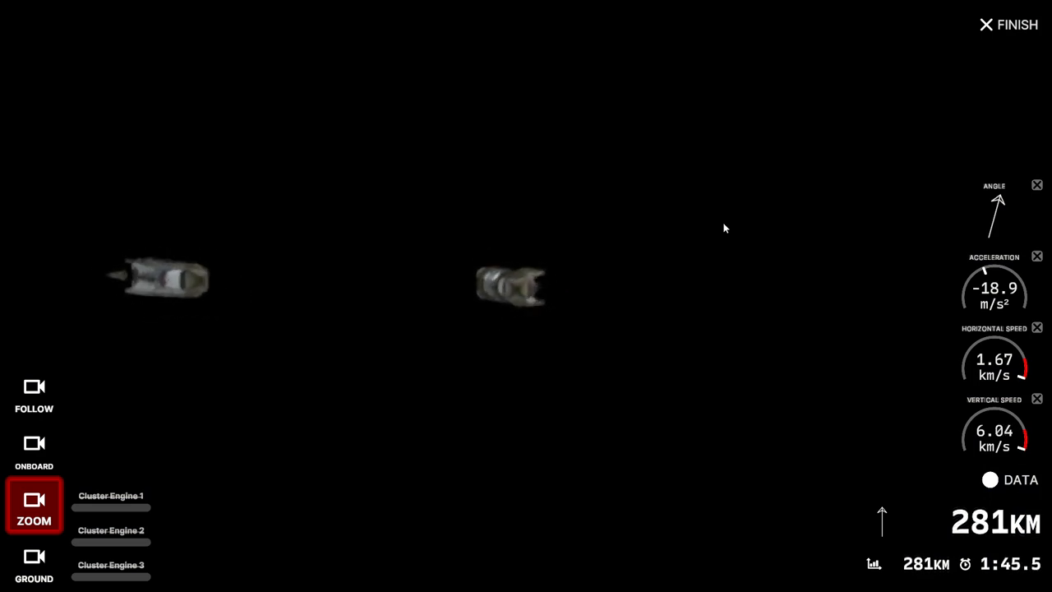
Leave the launch view while the flight climbs past 300 km
key("Escape")
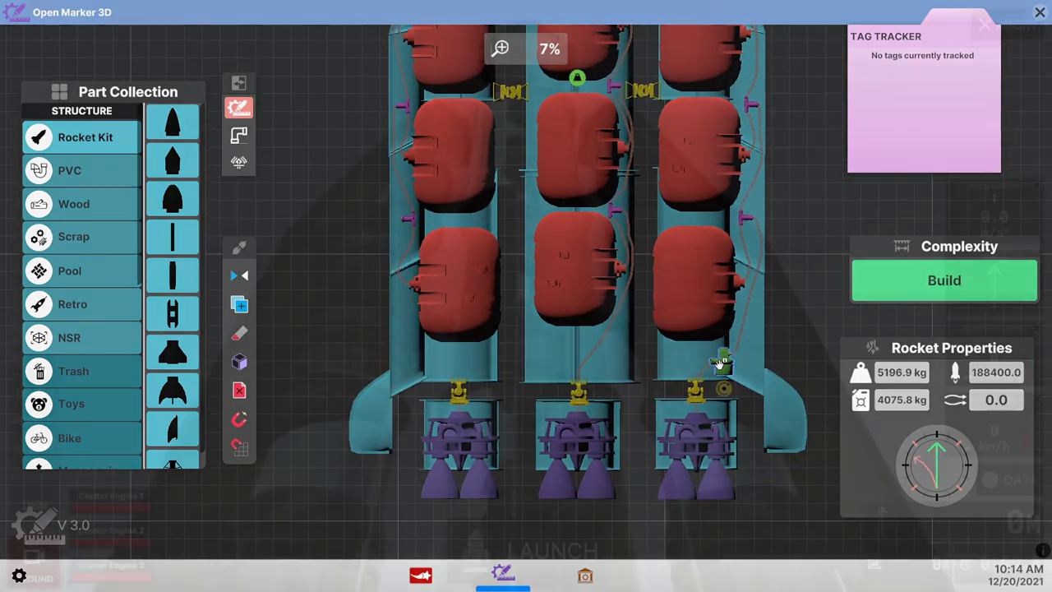
left_click(944, 280)
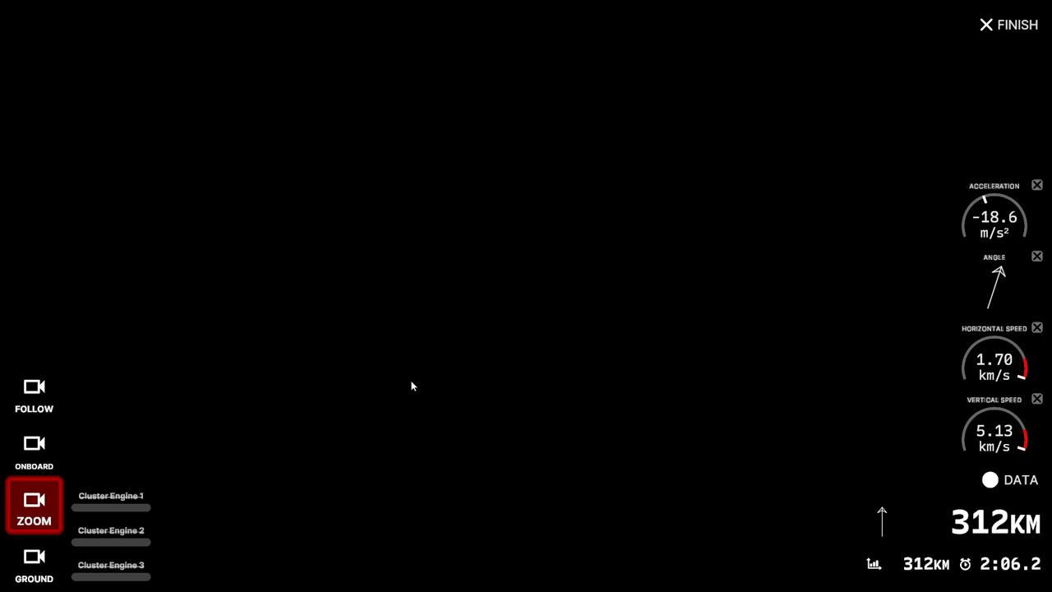
Finish the flight and return the heavy rocket to the drawing board
left_click(33, 394)
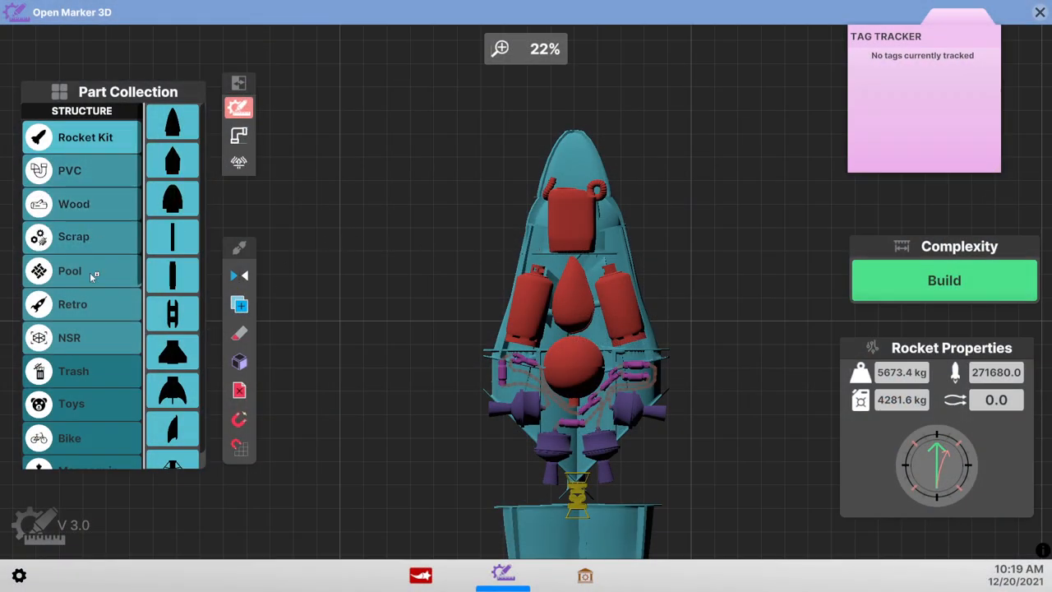
Place NSR structural parts around the upper core, raising mass to 6215 kg
left_click(69, 270)
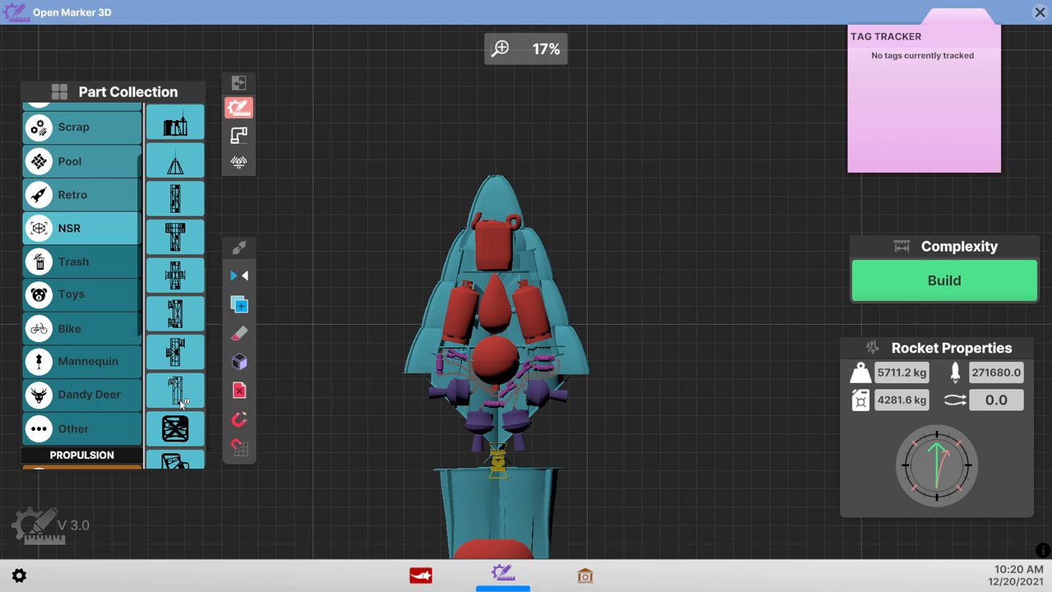
mouse_move(174, 393)
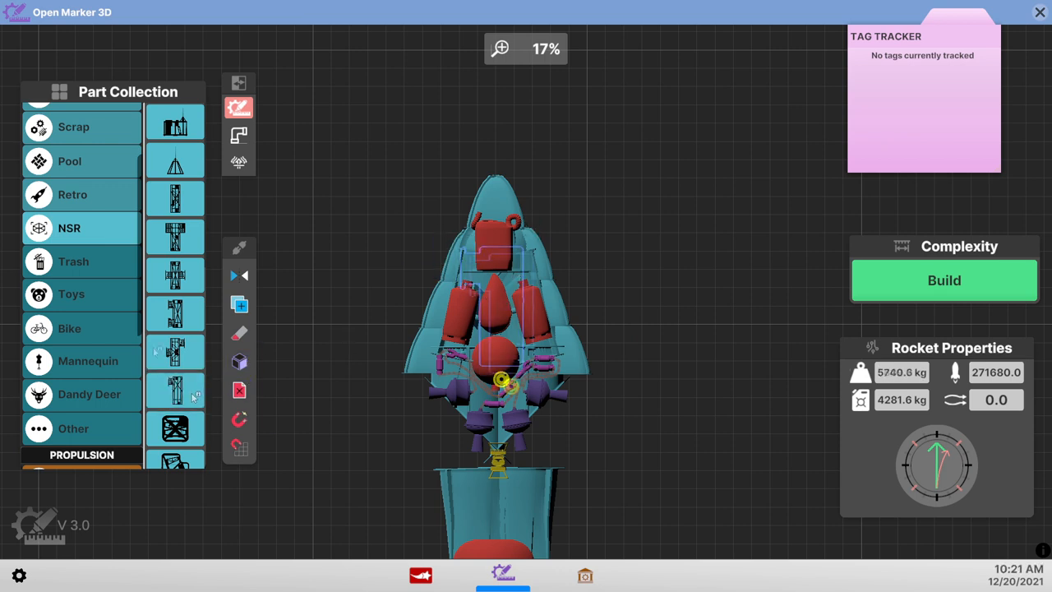
left_click(174, 352)
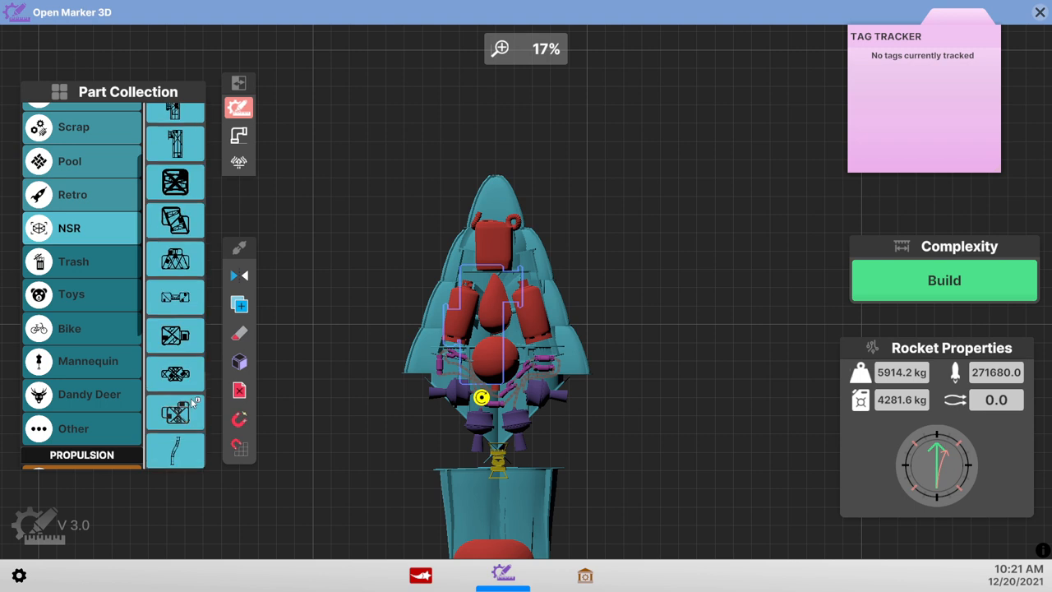
scroll("down", 3)
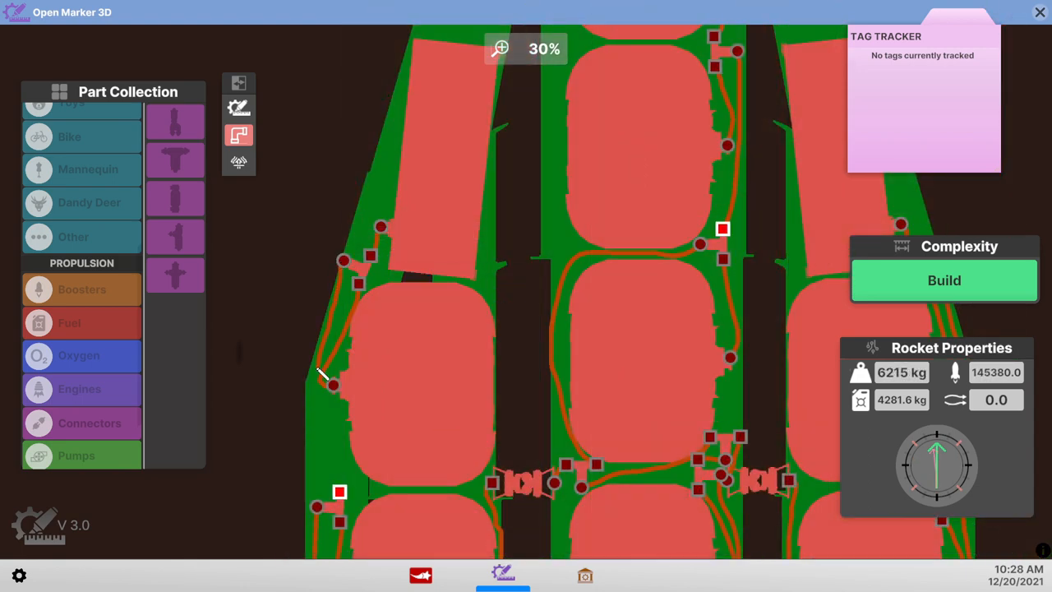
scroll("down", 3)
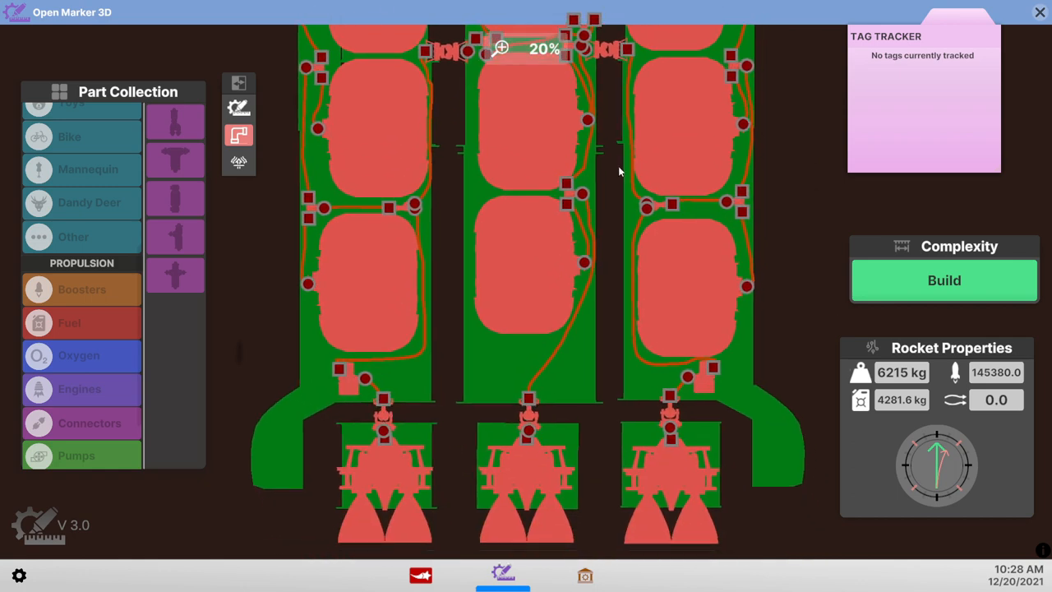
scroll("down", 3)
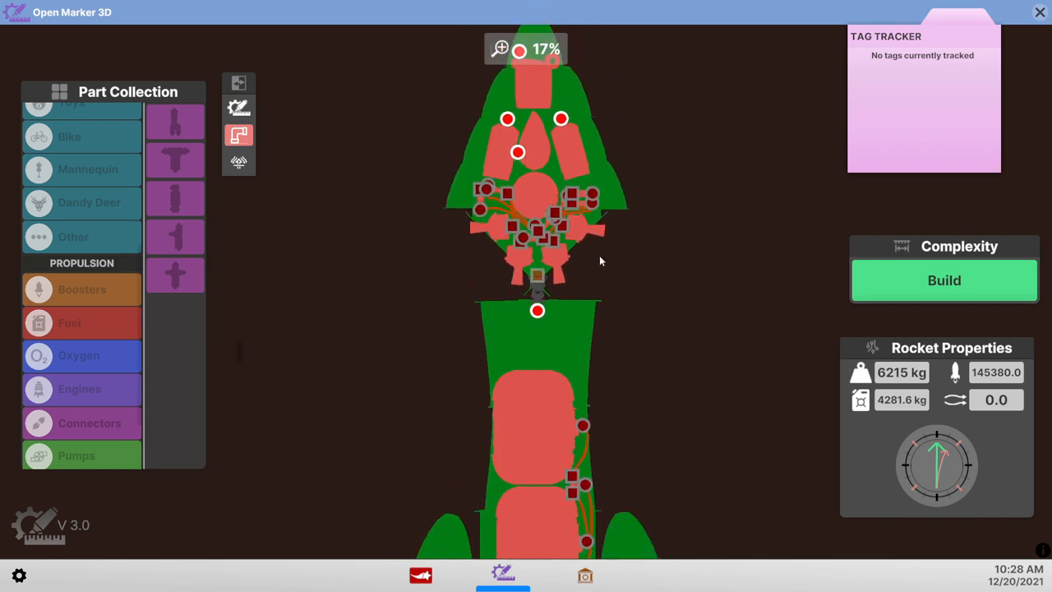
scroll("down", 3)
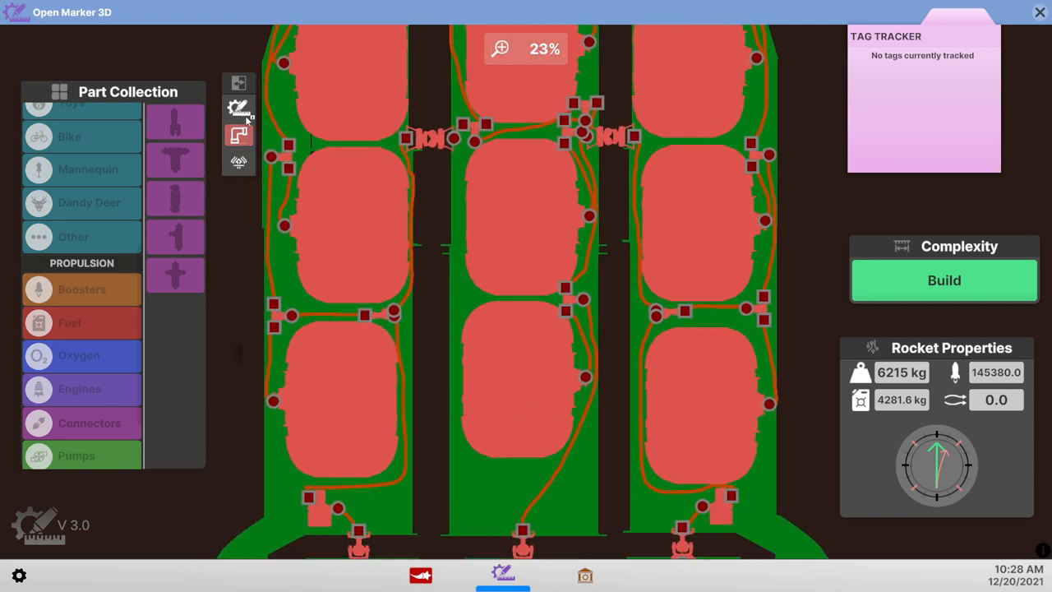
Build the 6215 kg rocket, move it to the launch pad and show the data gauges
left_click(239, 107)
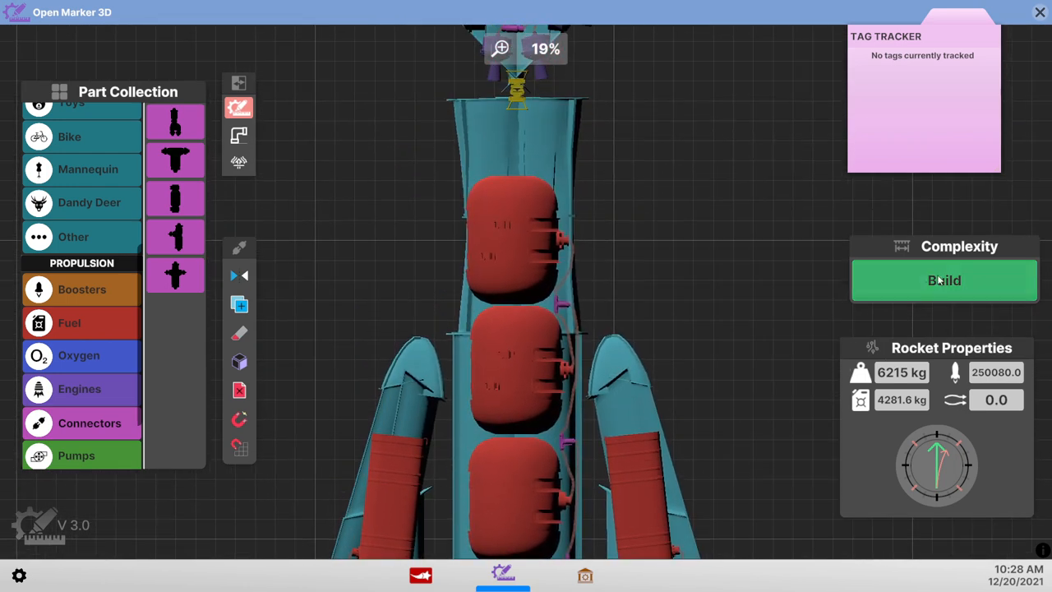
left_click(944, 279)
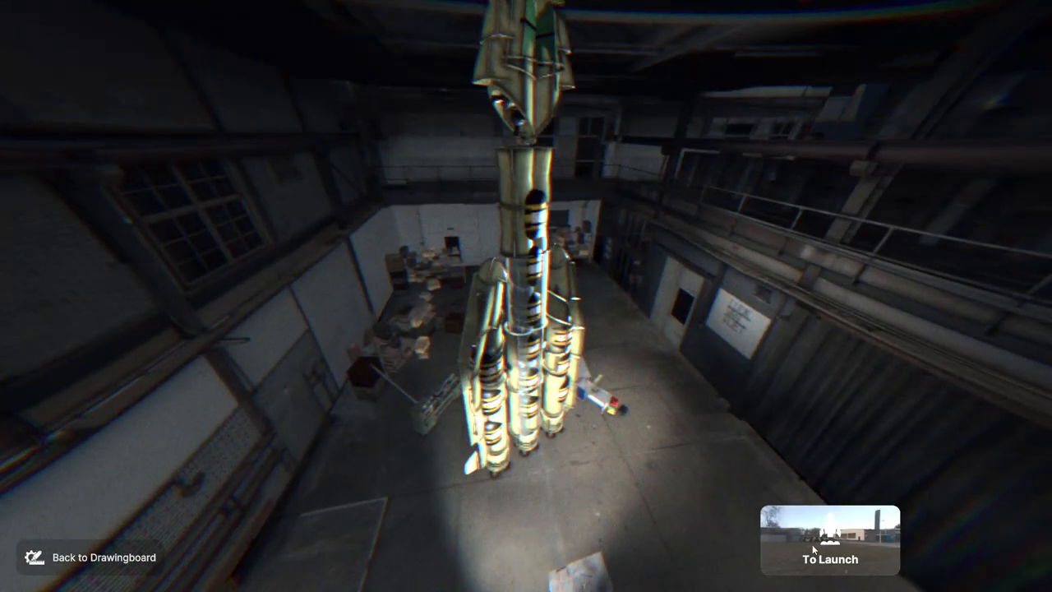
left_click(832, 559)
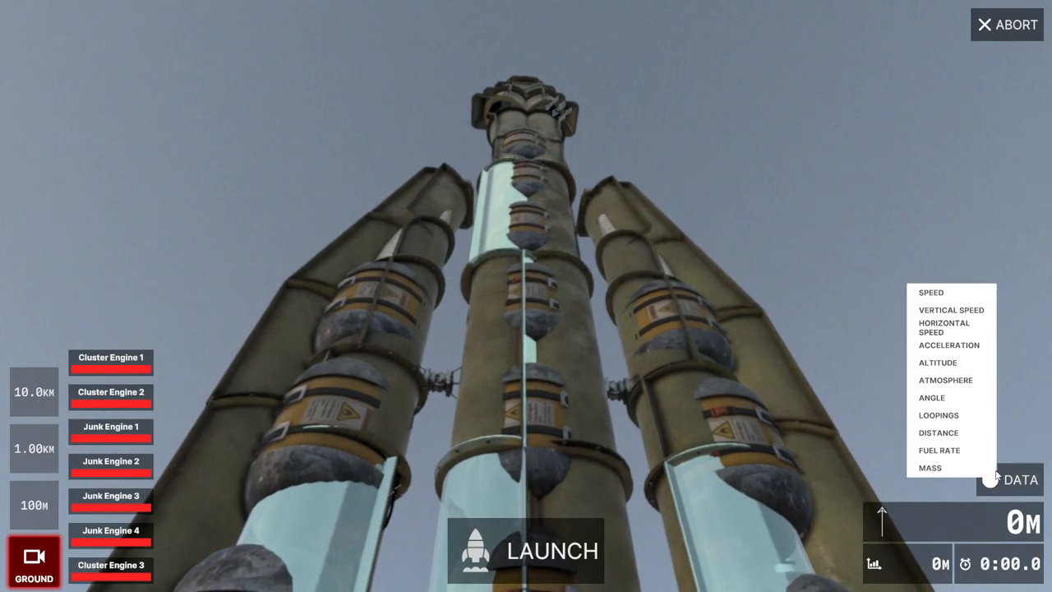
left_click(950, 327)
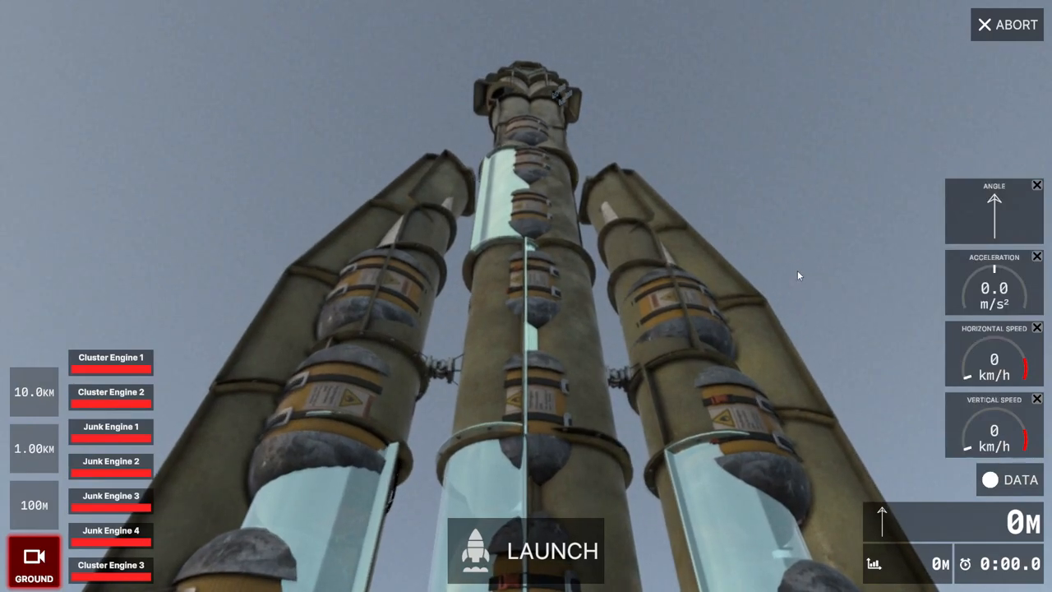
Launch the rocket, follow it on the Zoom camera to its 143 km peak, and finish the flight
left_click(526, 550)
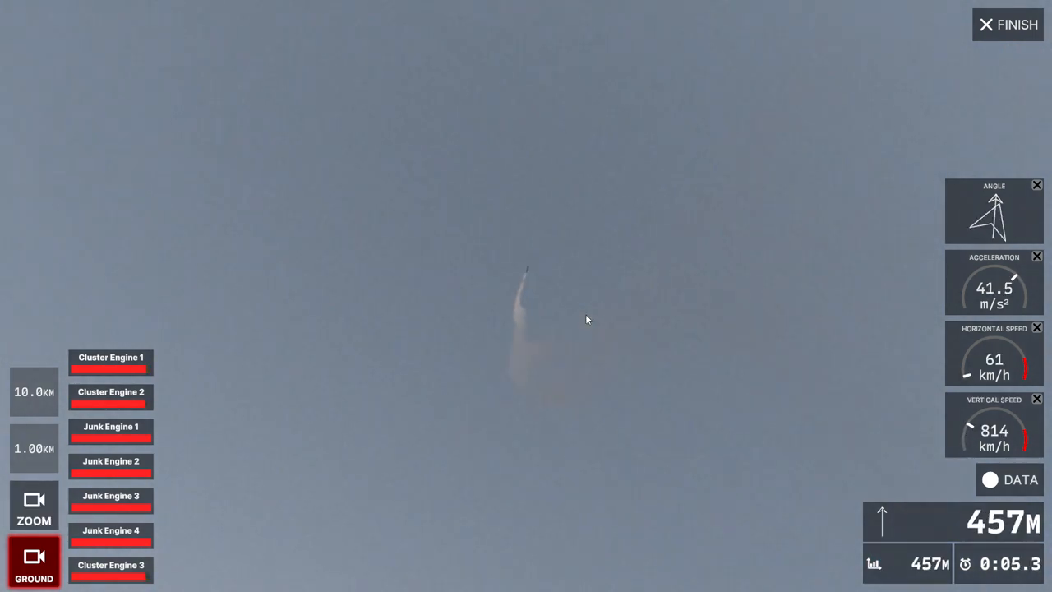
left_click(33, 506)
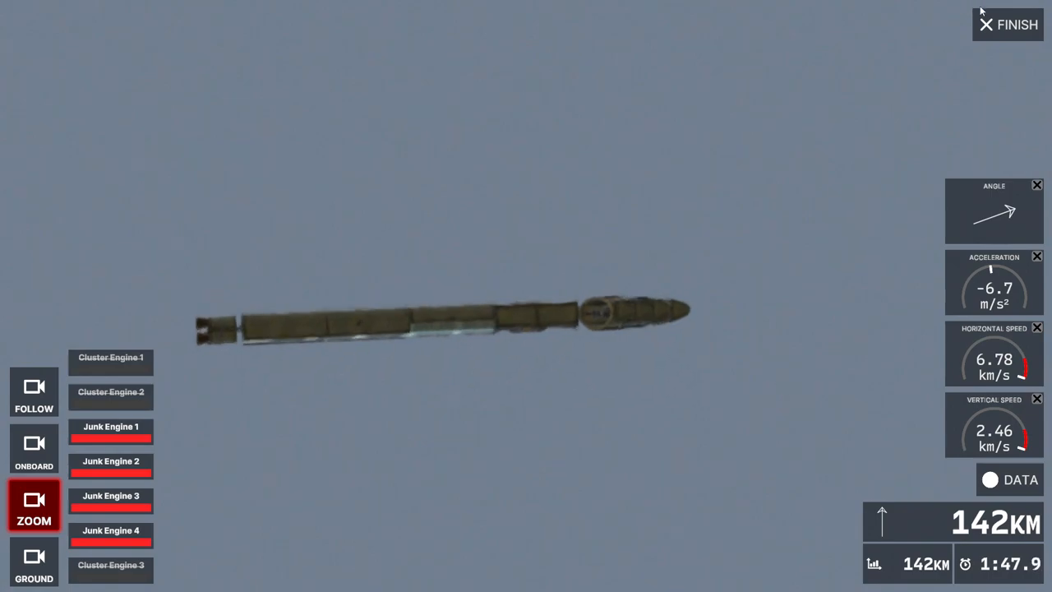
left_click(1008, 24)
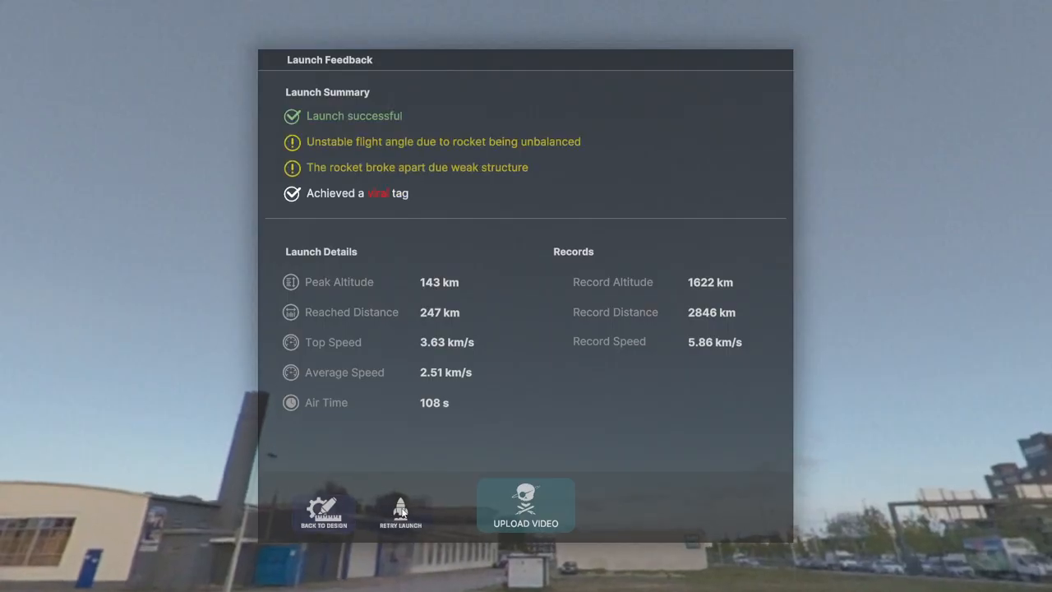
Retry the launch with the same rocket and watch it climb
left_click(400, 510)
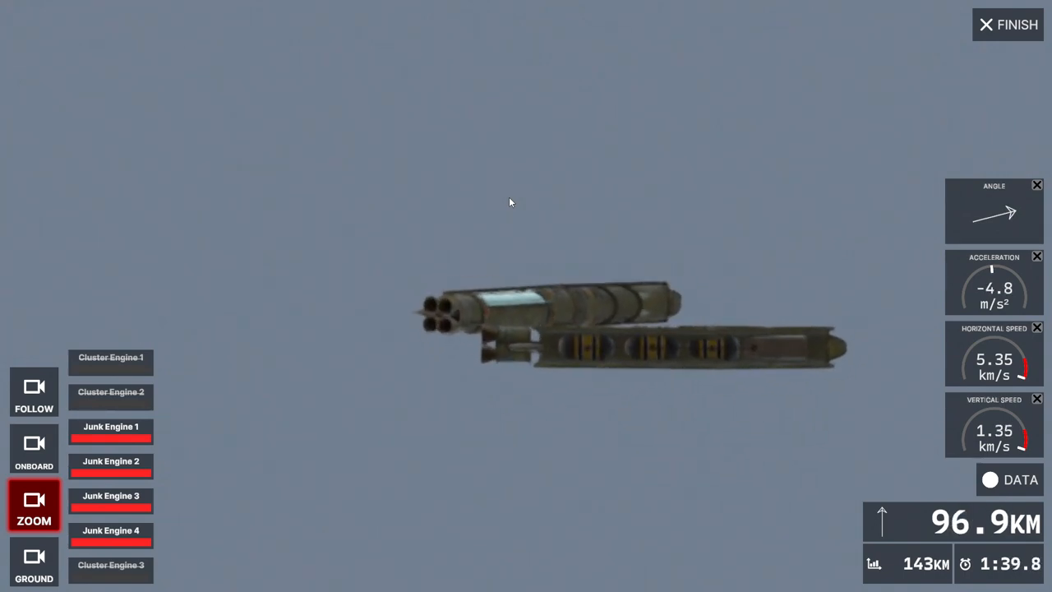
Finish the 97.9 km flight and submit its launch video with the Dress-up tag for upload
left_click(1008, 24)
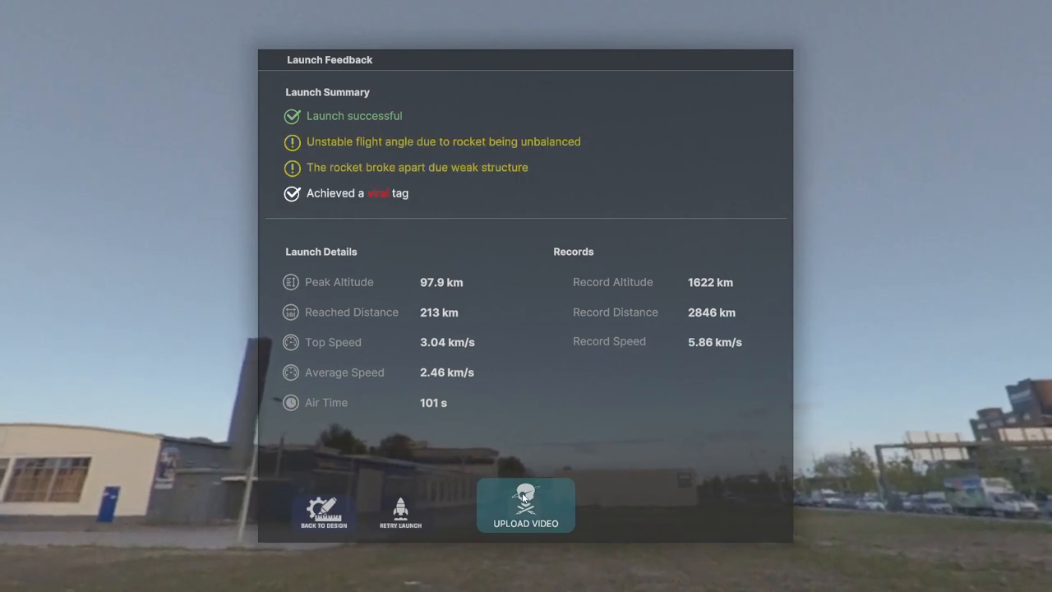
left_click(526, 507)
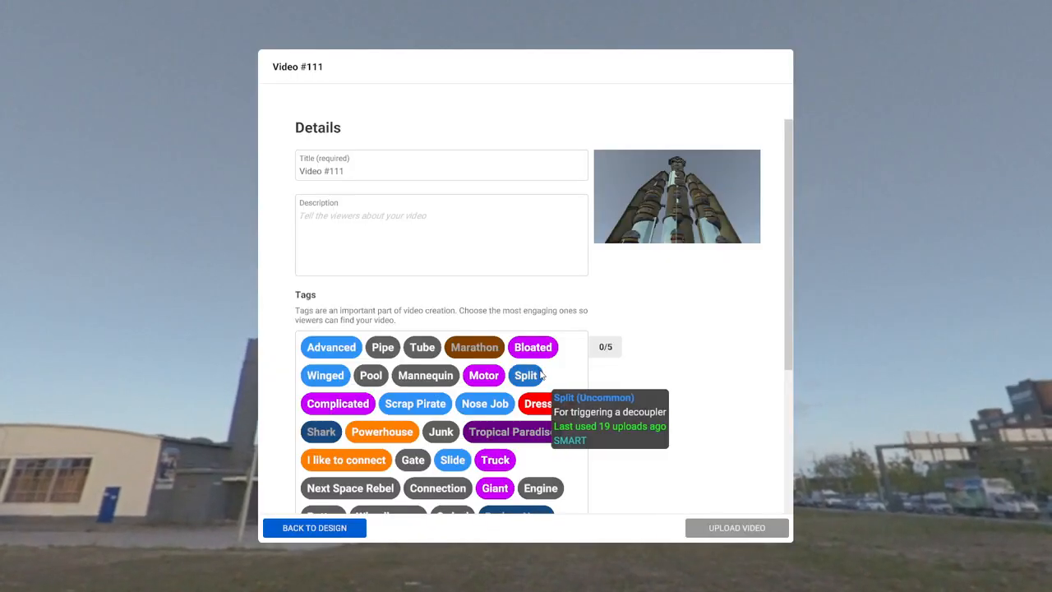
scroll("down", 3)
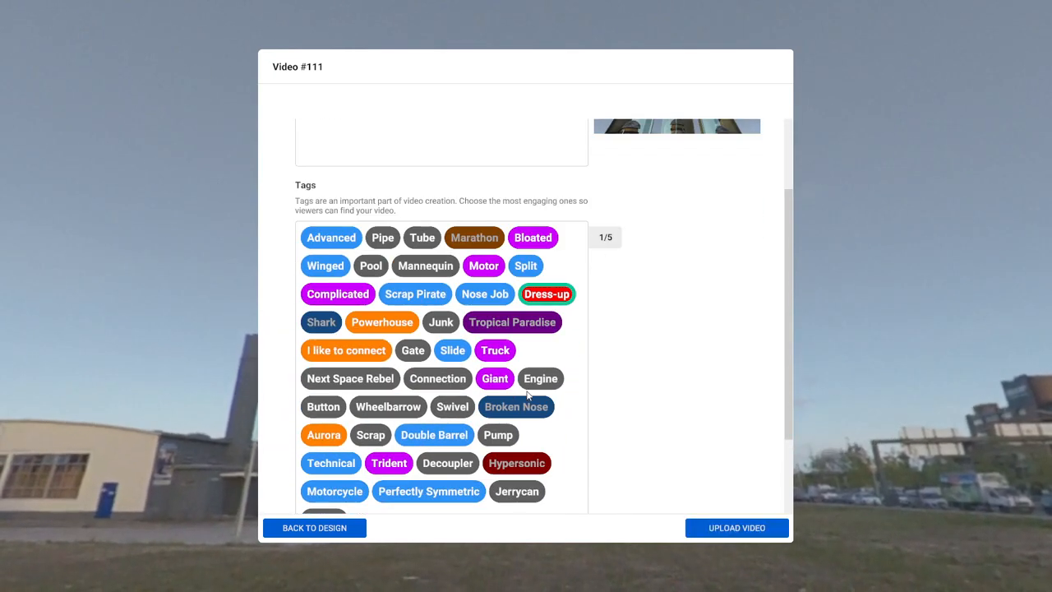
left_click(736, 528)
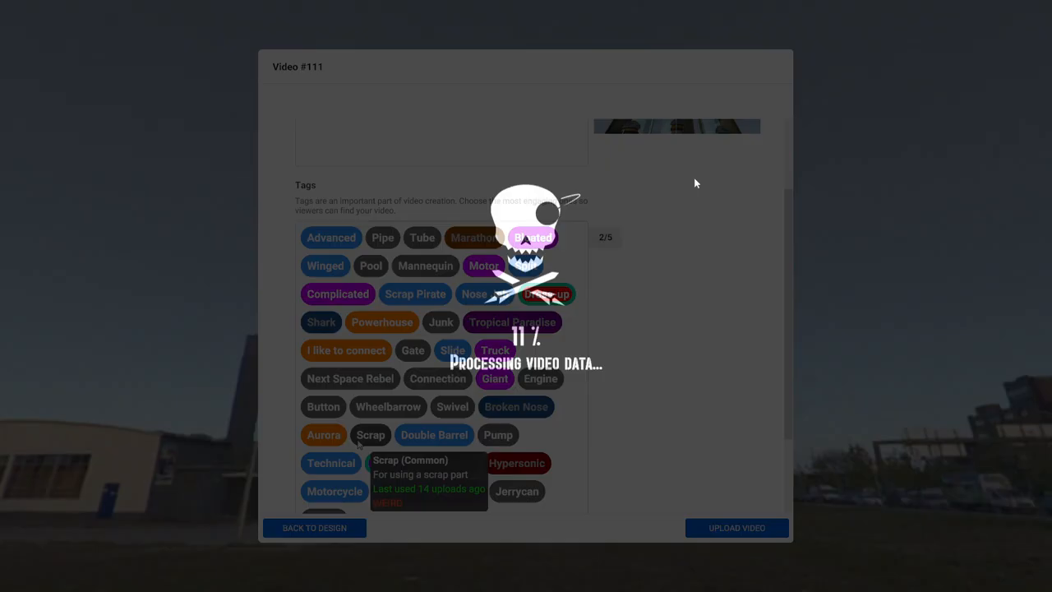